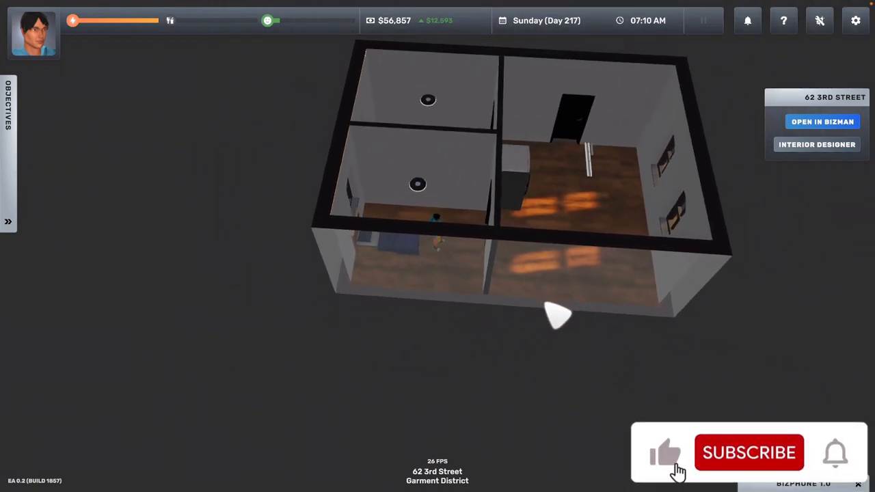
Expand the BizPhone bar to show the phone's app list over the apartment.
left_click(748, 453)
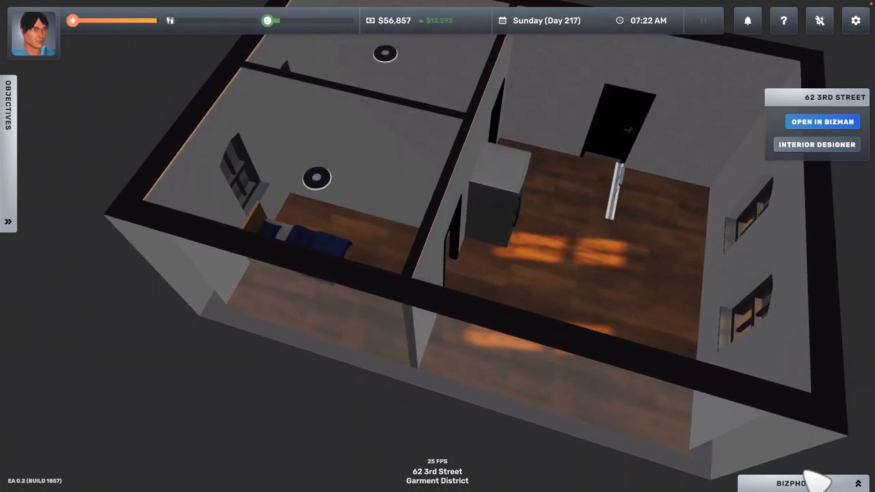
left_click(803, 481)
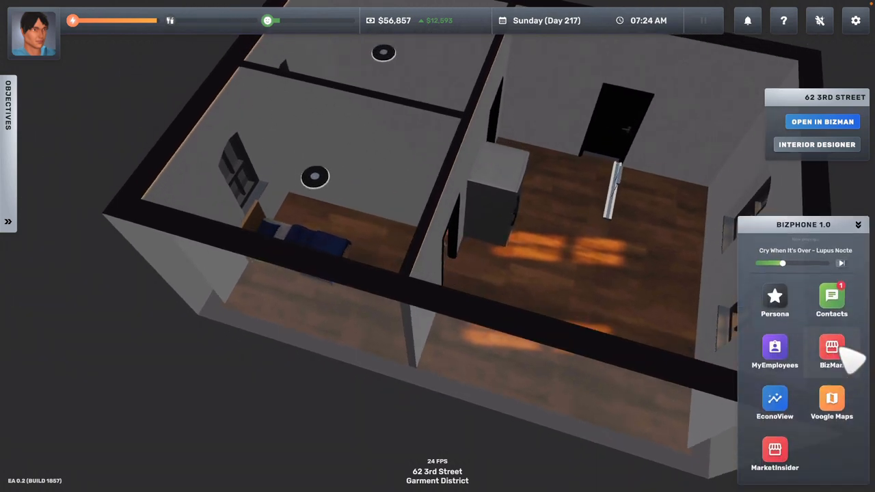
Open BizMan and view TRG Corporation headquarters' Logistics Managers, listing Katherine Kelly.
left_click(830, 349)
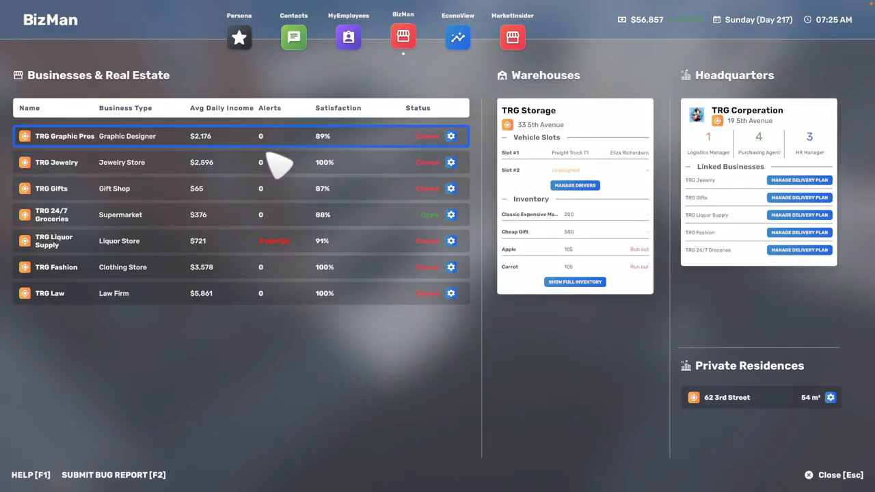
left_click(65, 136)
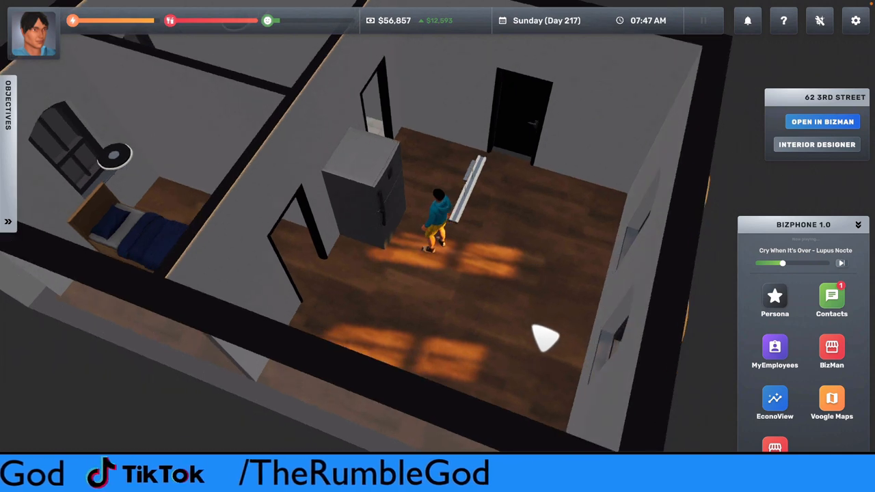
left_click(831, 347)
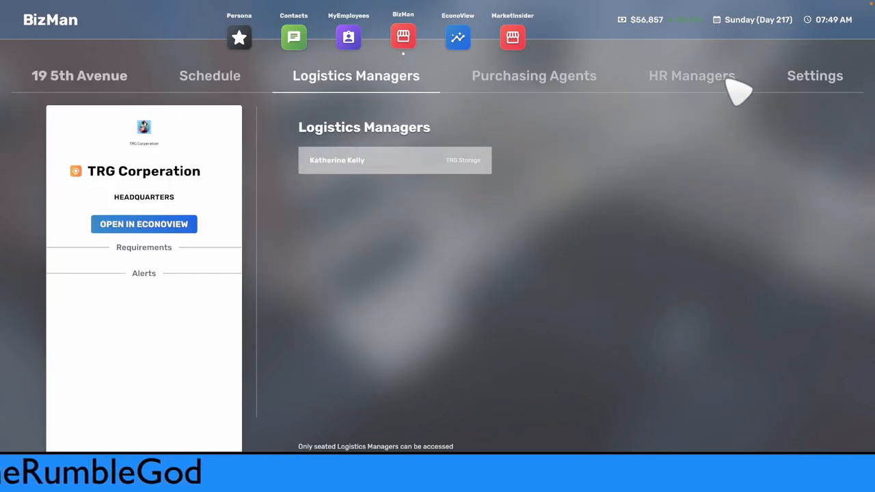
left_click(691, 75)
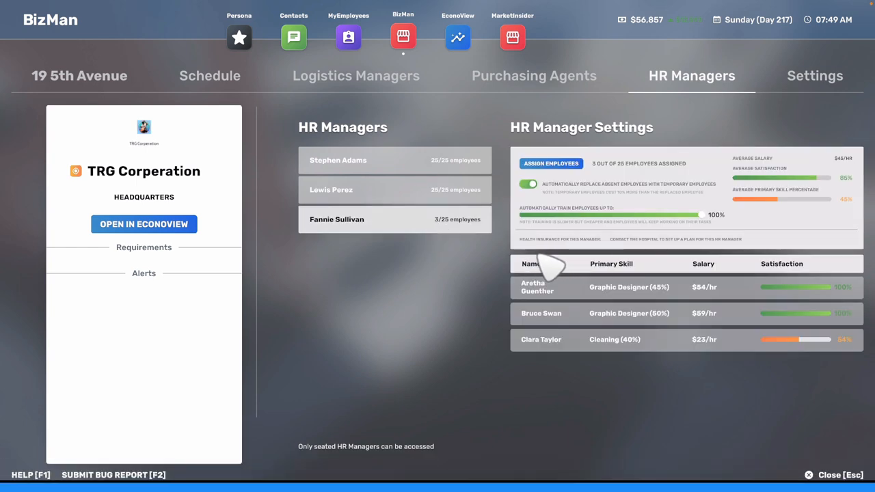
mouse_move(581, 252)
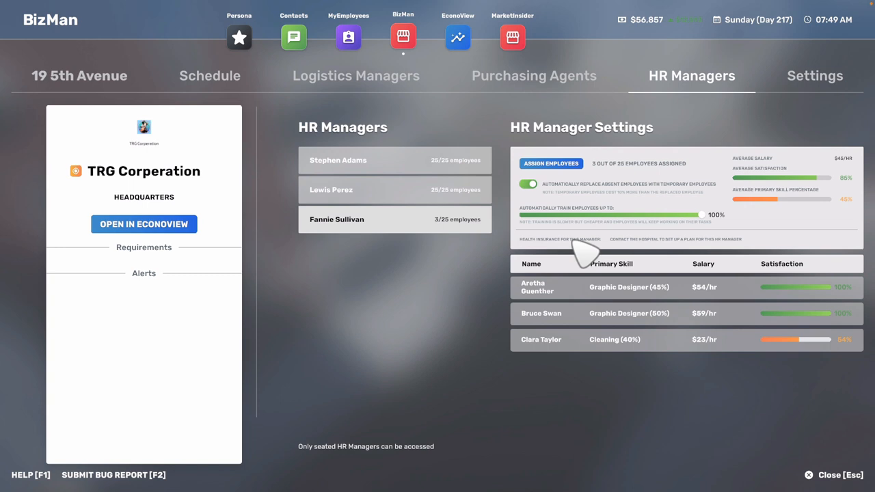
mouse_move(762, 215)
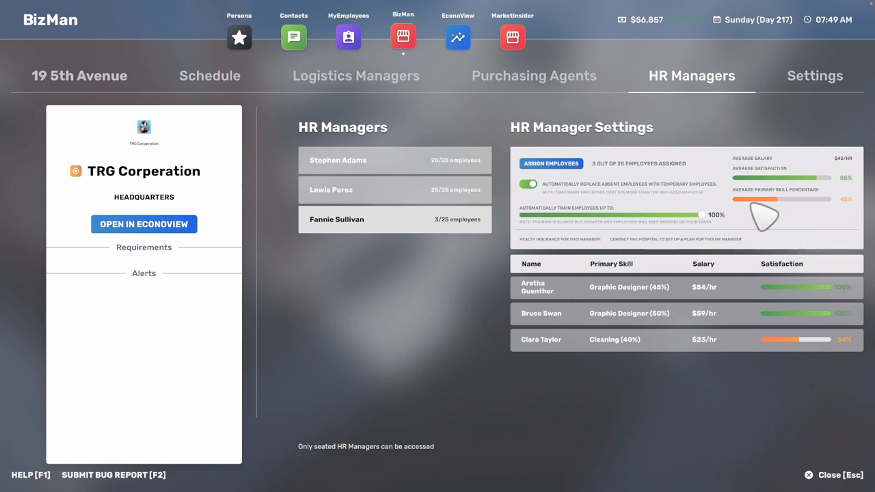
mouse_move(823, 218)
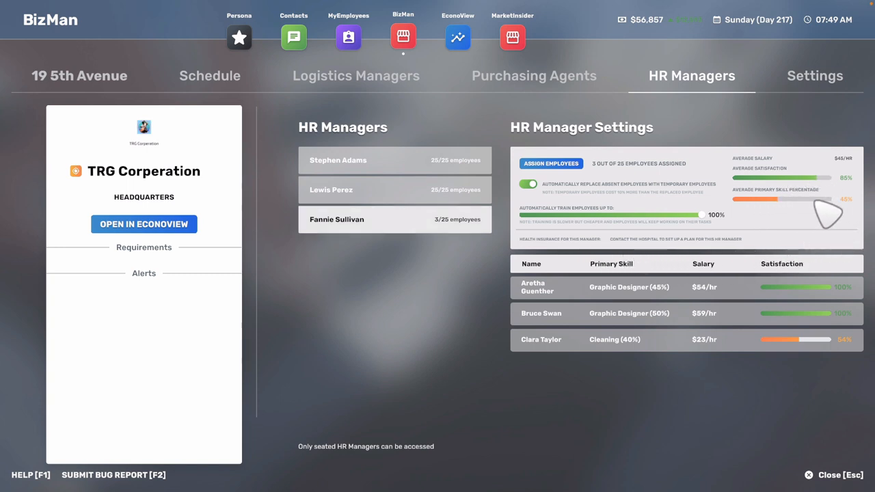
mouse_move(478, 209)
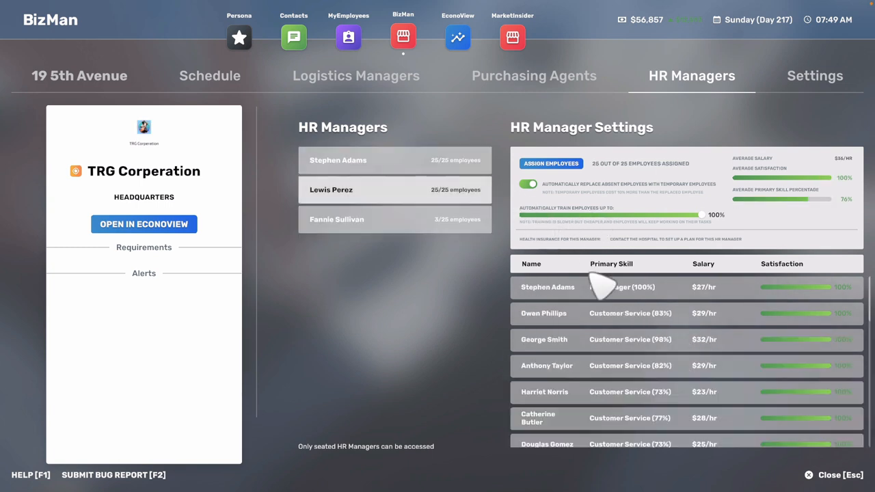
mouse_move(512, 290)
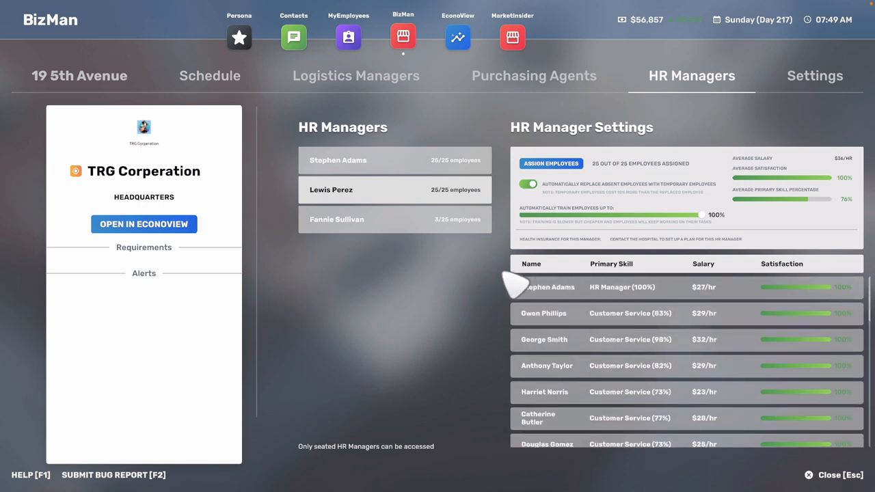
mouse_move(827, 475)
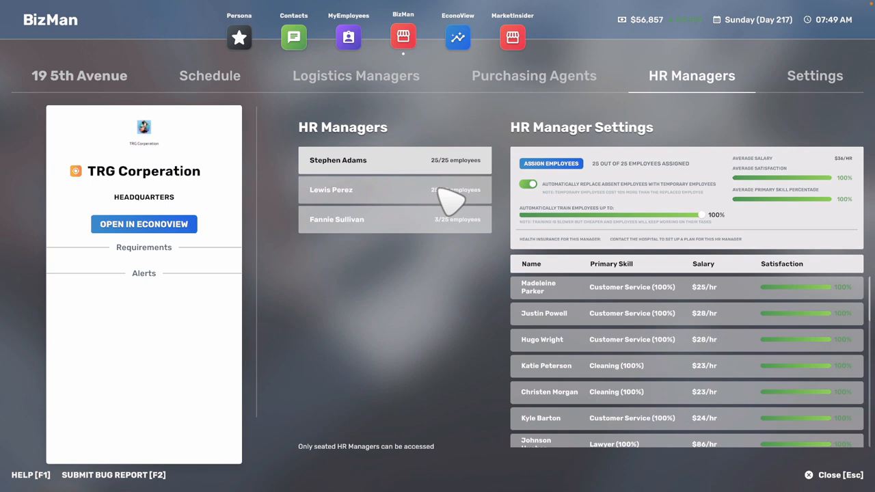
mouse_move(478, 202)
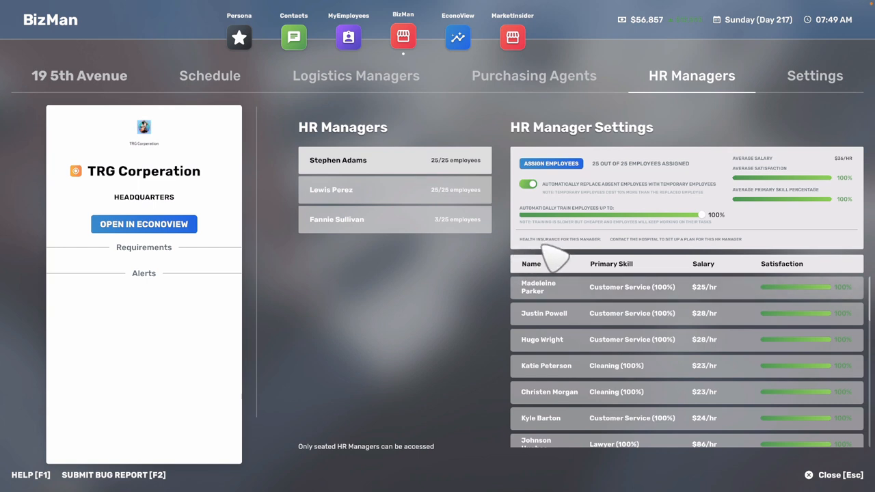
mouse_move(541, 216)
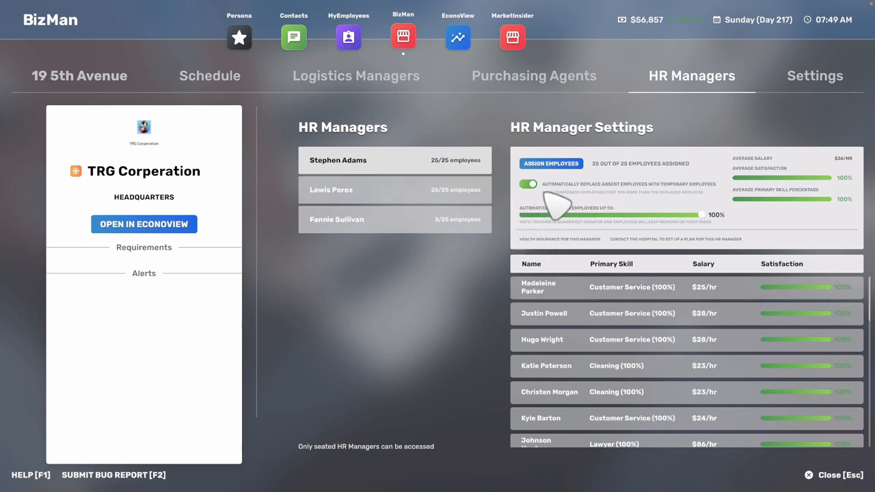
mouse_move(840, 475)
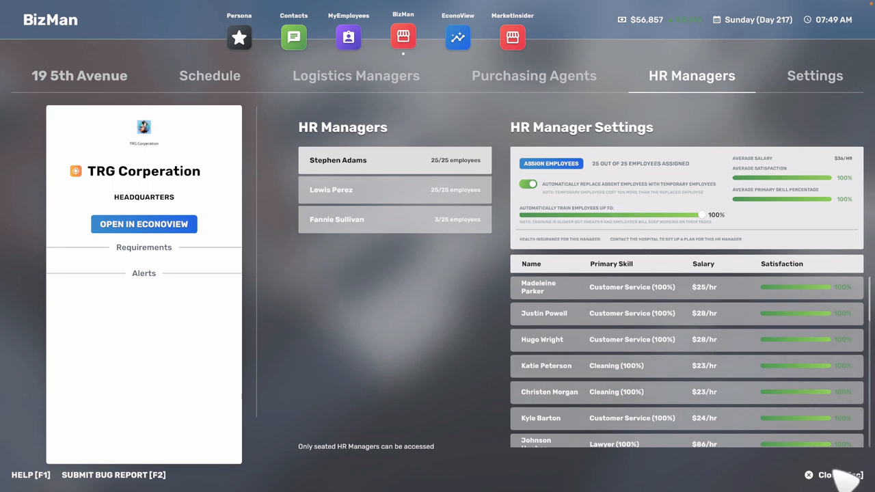
Close the headquarters page and scroll through EconoView's Last Transactions list.
left_click(834, 475)
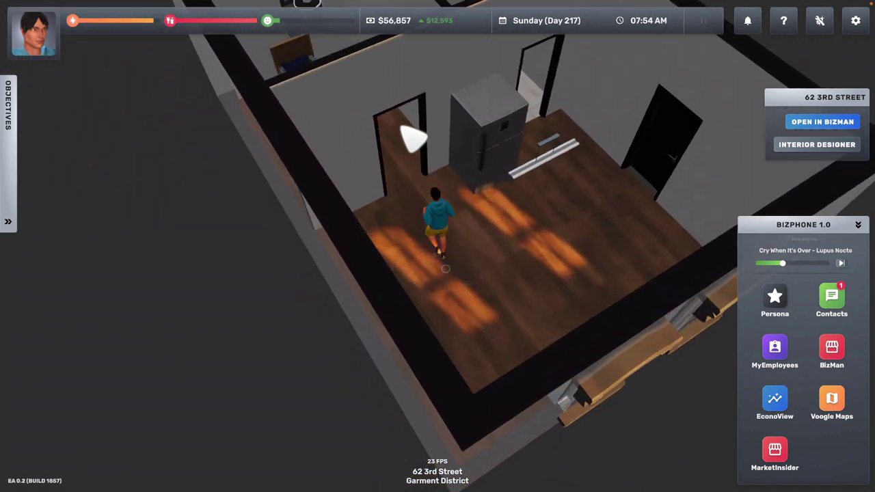
left_click(774, 399)
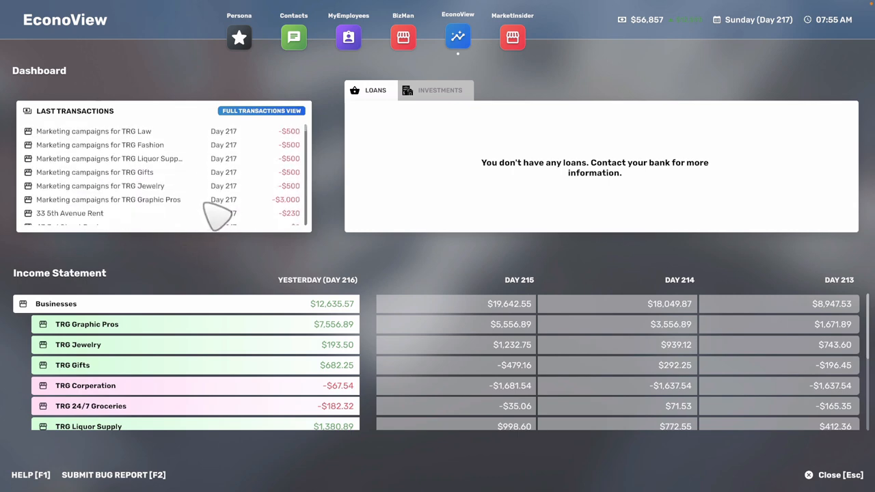
scroll("down", 3)
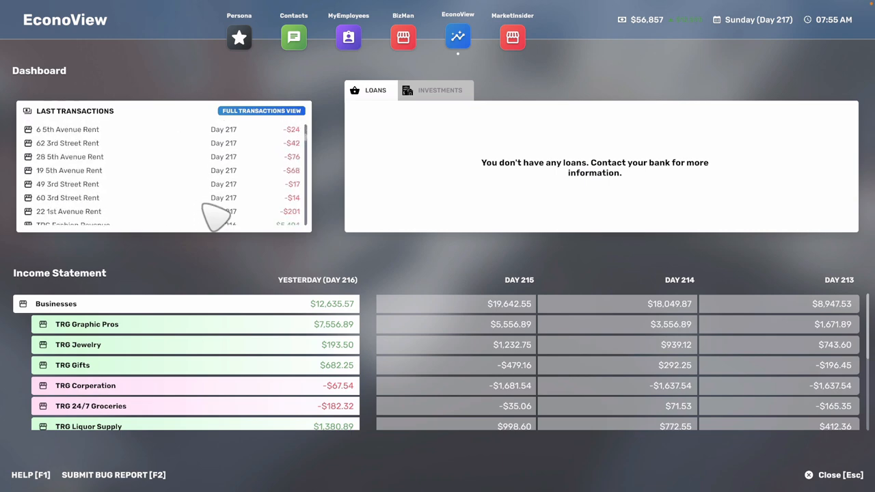
scroll("down", 3)
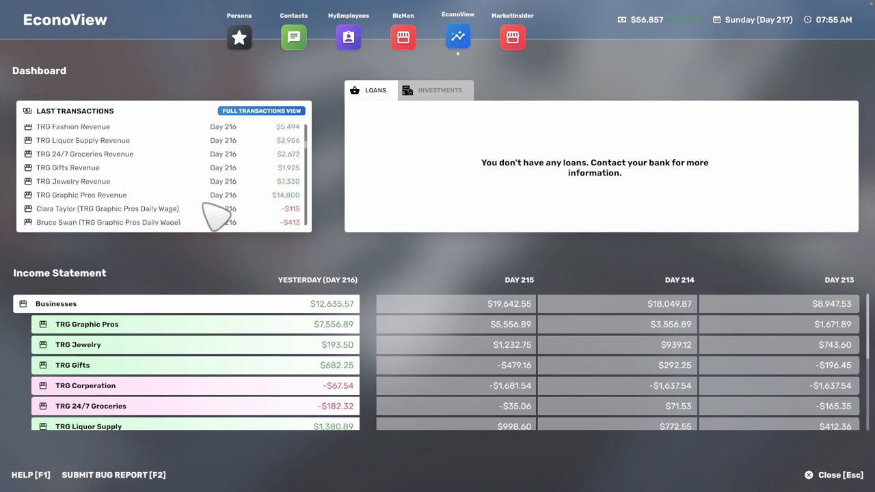
Go from MyEmployees to the BizMan businesses list and open TRG 24/7 Groceries' Insight page.
left_click(347, 37)
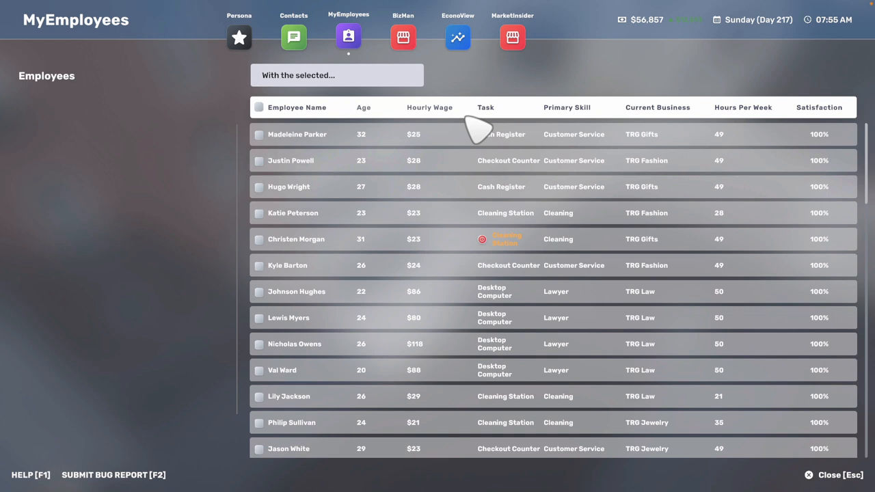
left_click(403, 38)
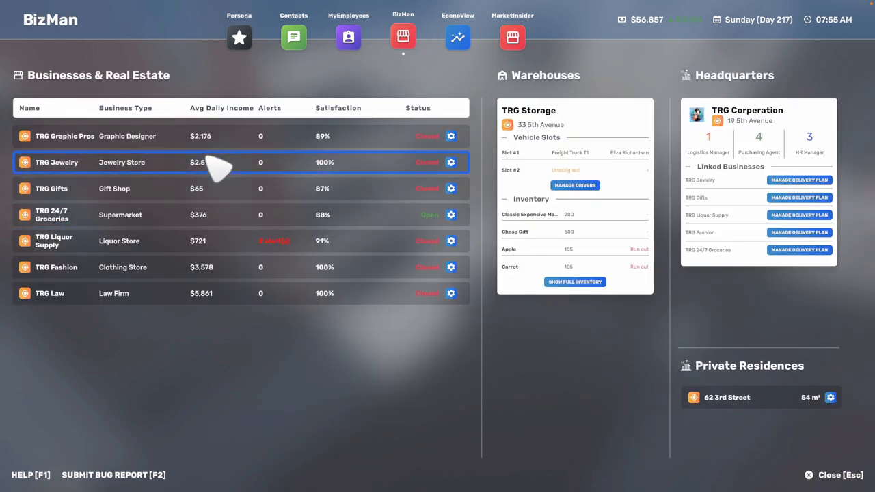
left_click(51, 214)
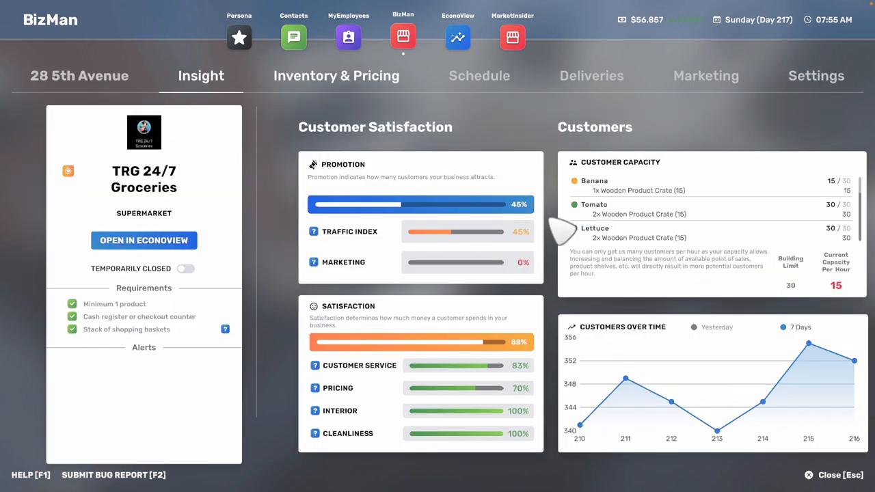
mouse_move(513, 163)
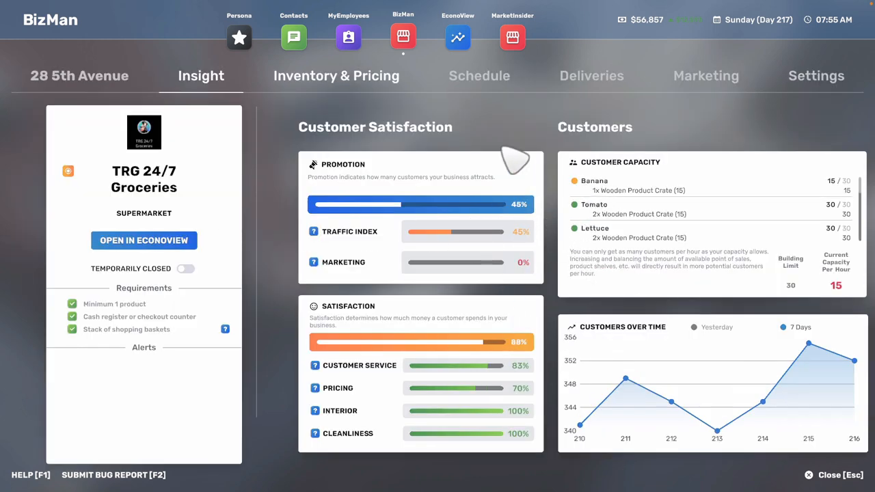
Price Frozen Food at $8 and Fresh Food at $10, re-entering Soda Can at $4.
left_click(336, 75)
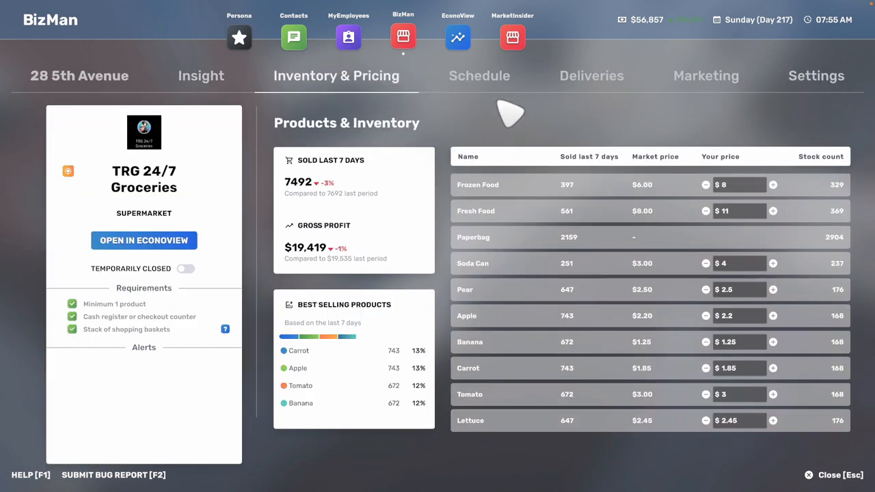
mouse_move(749, 212)
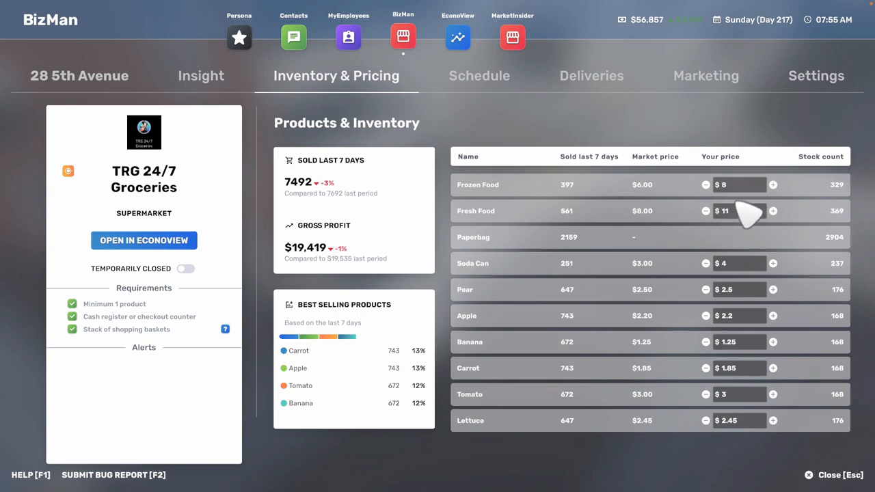
mouse_move(758, 311)
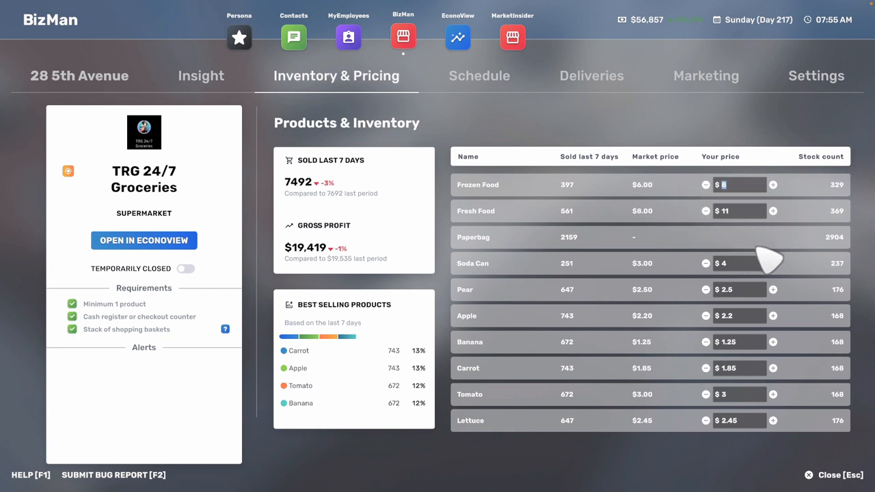
mouse_move(748, 195)
type("7")
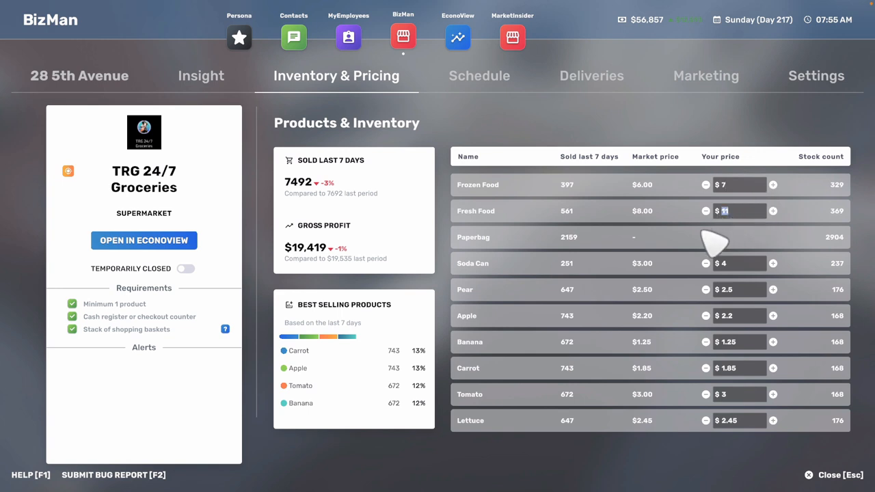
mouse_move(701, 218)
type("9")
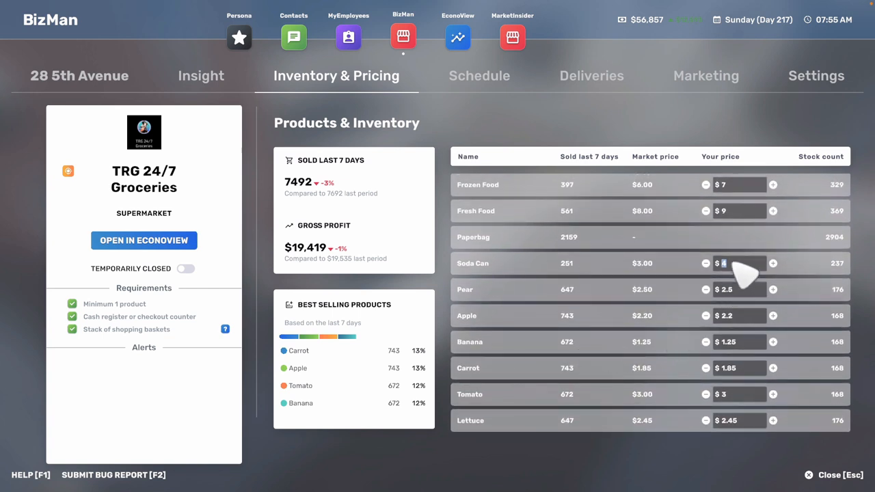
left_click(704, 263)
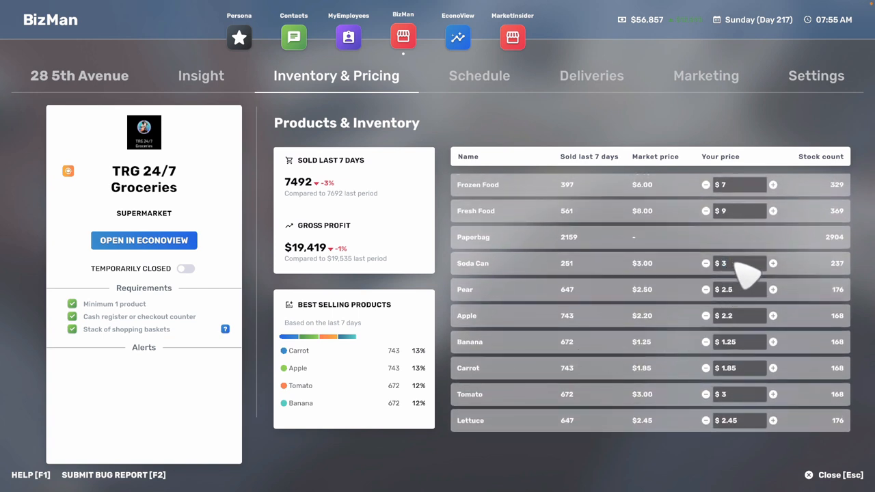
left_click(739, 263)
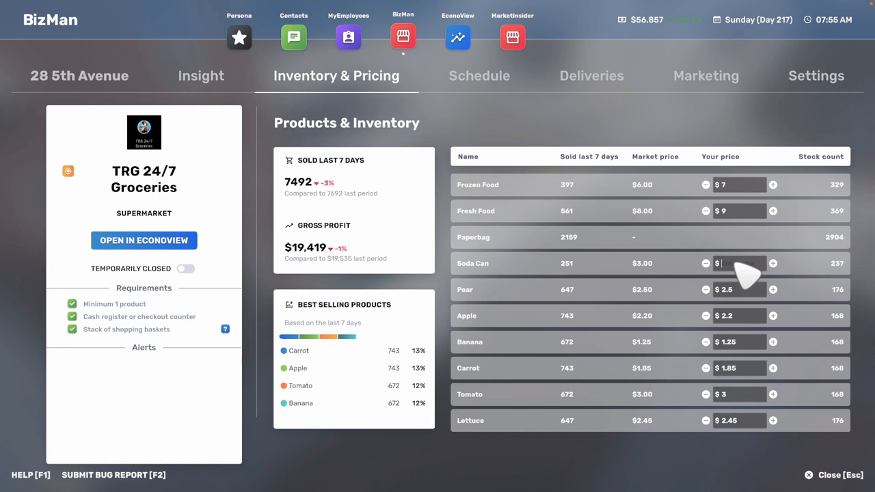
type("4")
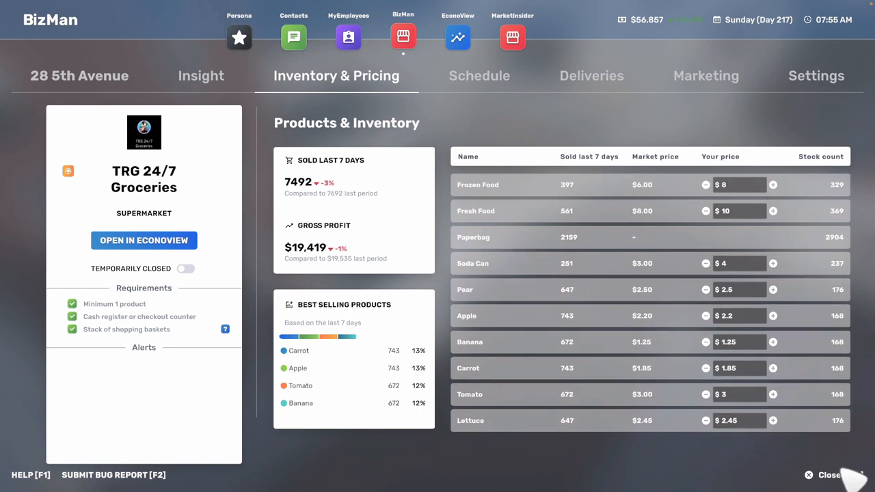
Open TRG 24/7 Groceries' Marketing tab and try calling CityAds.
left_click(705, 75)
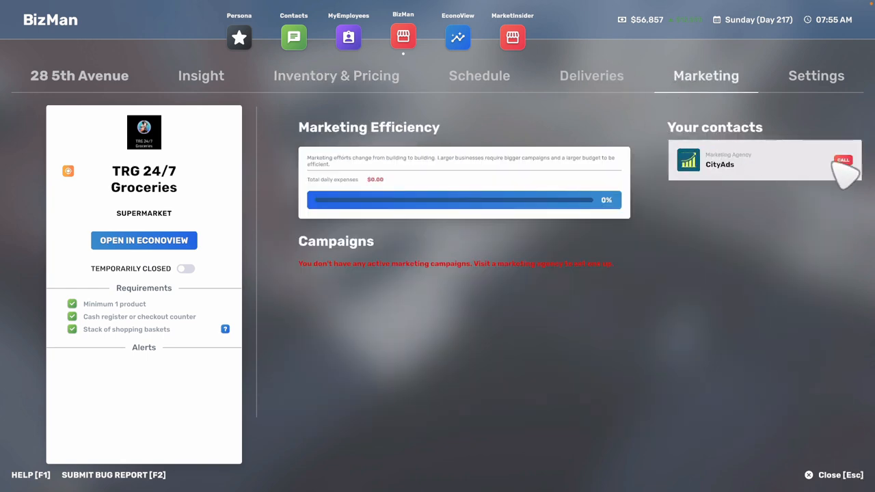
mouse_move(849, 195)
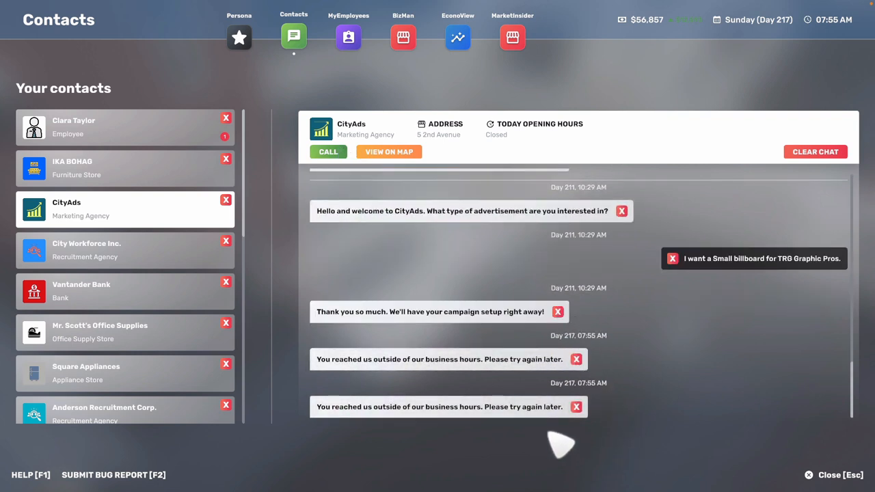
mouse_move(834, 489)
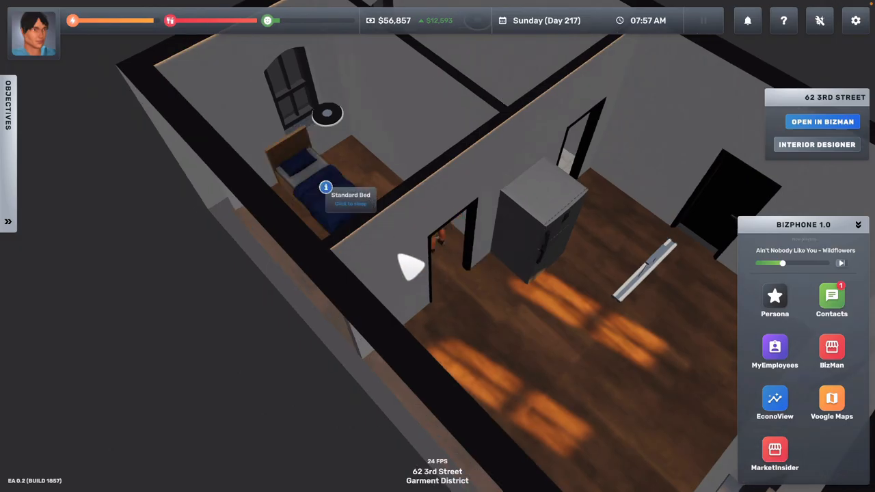
Call CityAds again from Contacts, then sleep until 10:02 AM Monday, Day 218.
left_click(330, 198)
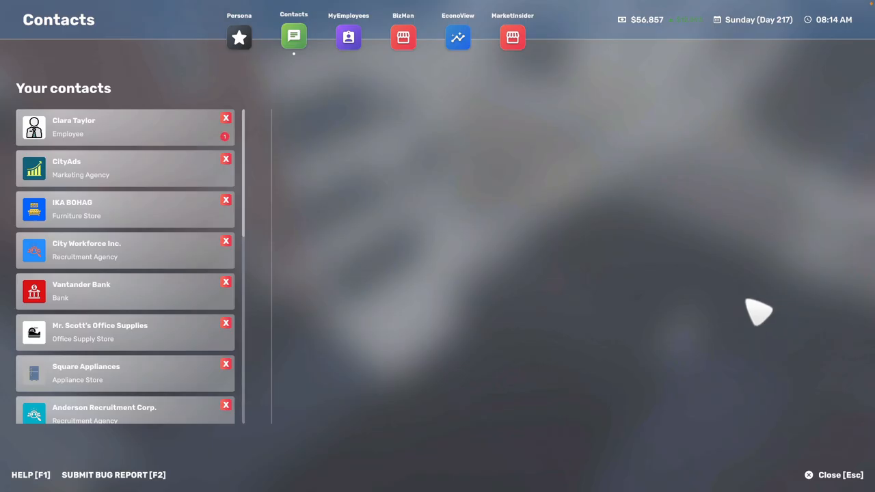
mouse_move(147, 144)
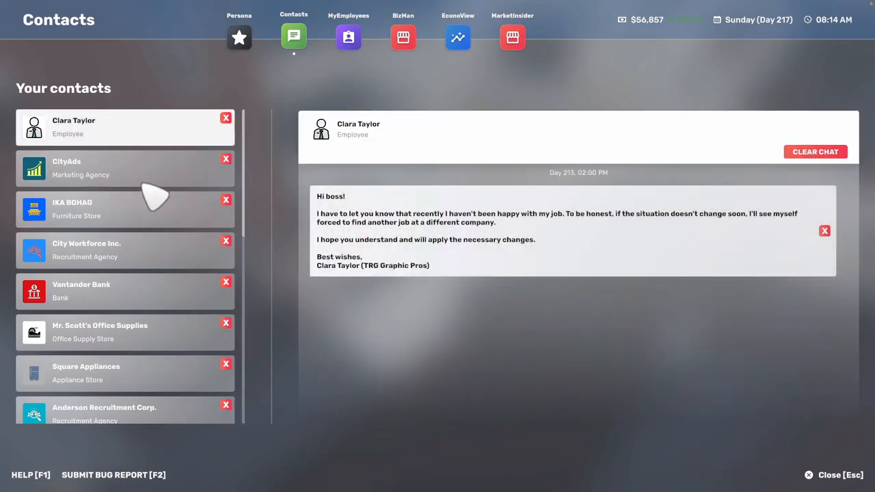
mouse_move(511, 225)
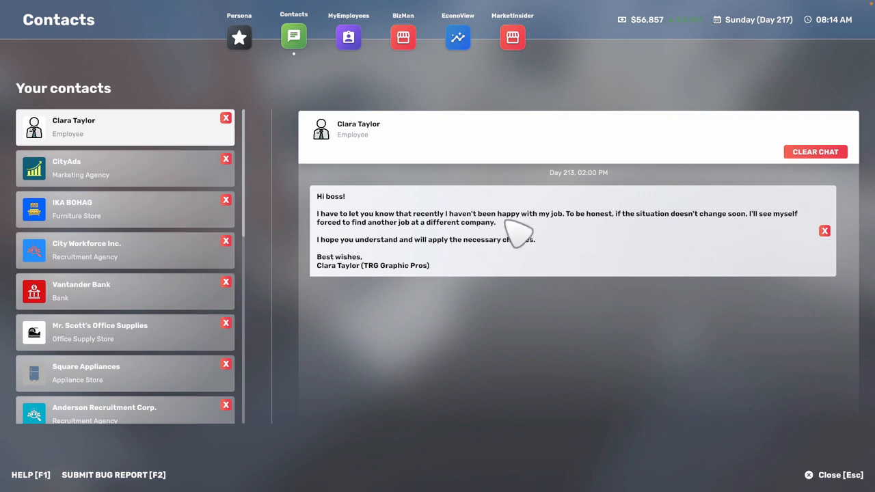
mouse_move(553, 204)
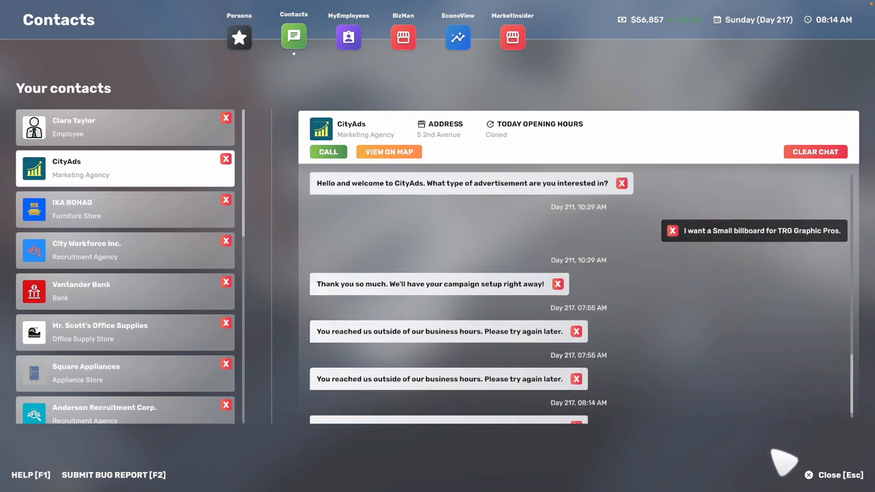
scroll("down", 3)
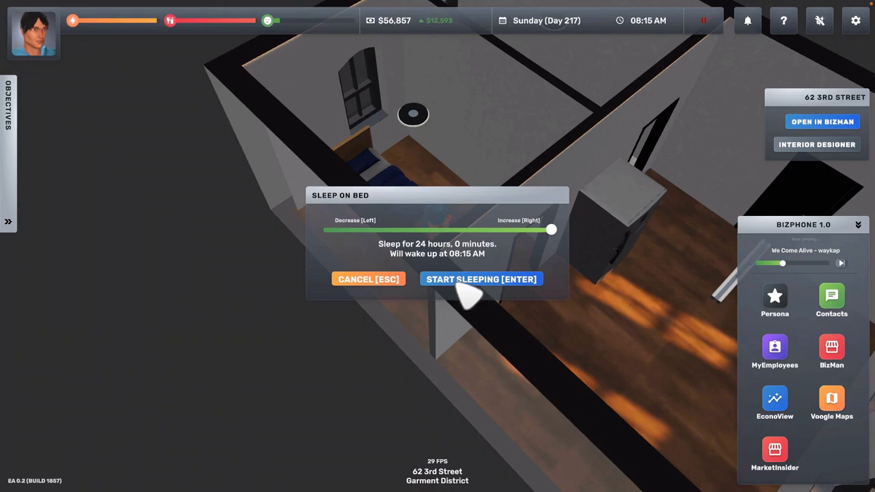
left_click(481, 278)
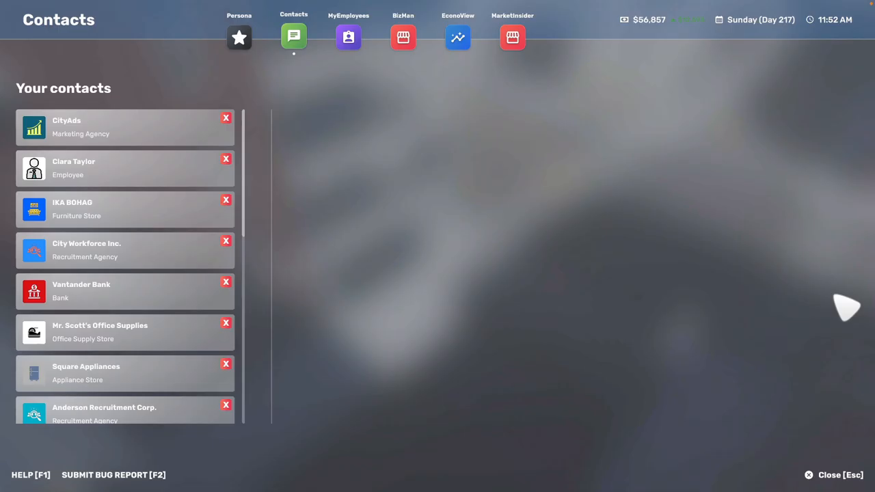
left_click(102, 126)
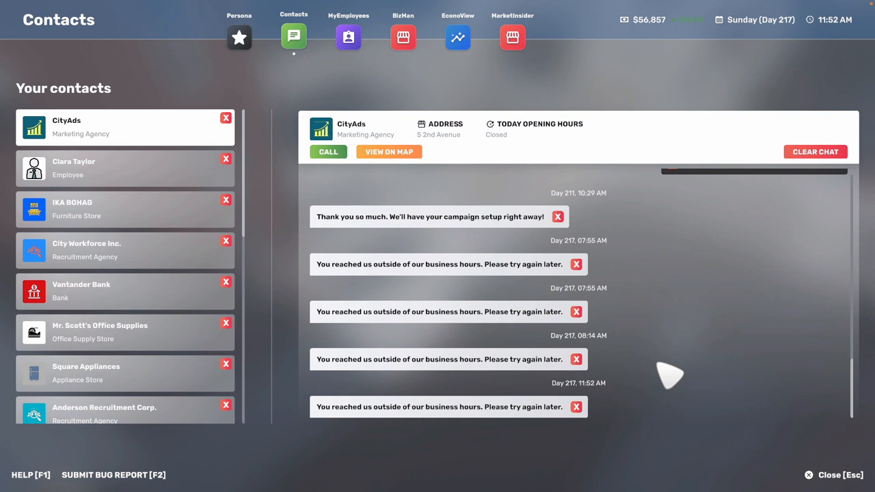
mouse_move(820, 482)
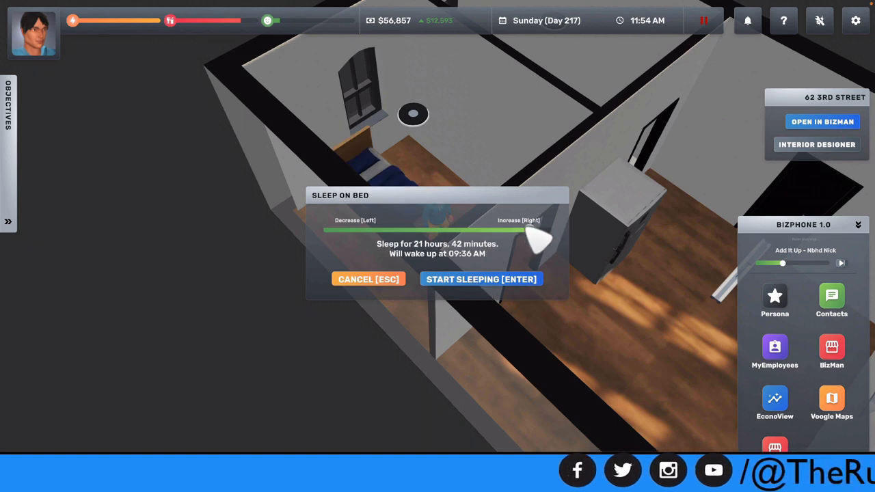
left_click(480, 278)
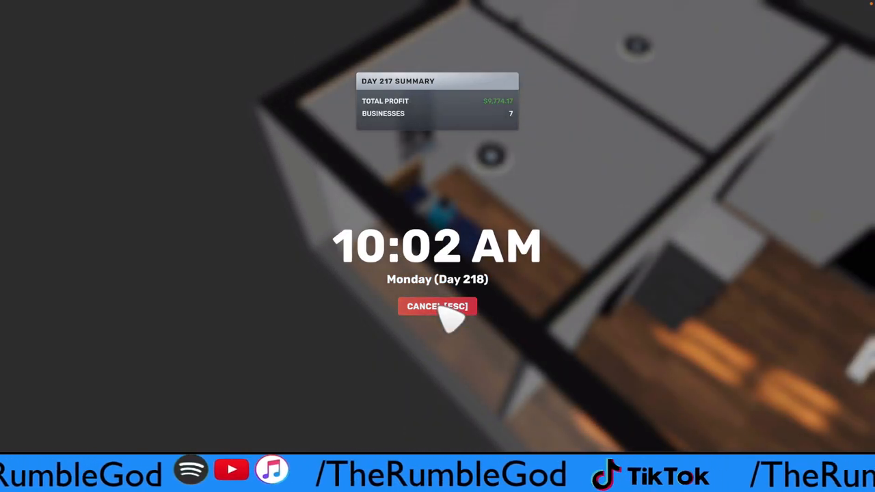
Wake up, call CityAds and confirm a $500/day small billboard for TRG 24/7 Groceries.
left_click(436, 306)
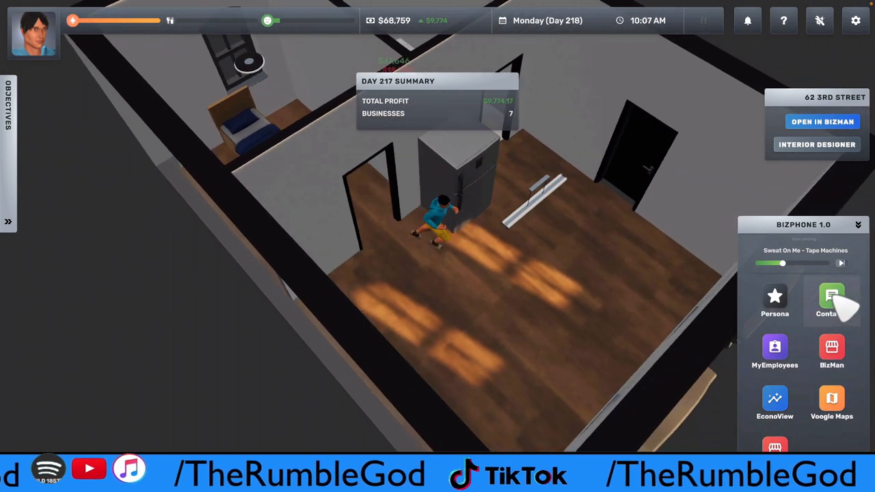
left_click(827, 297)
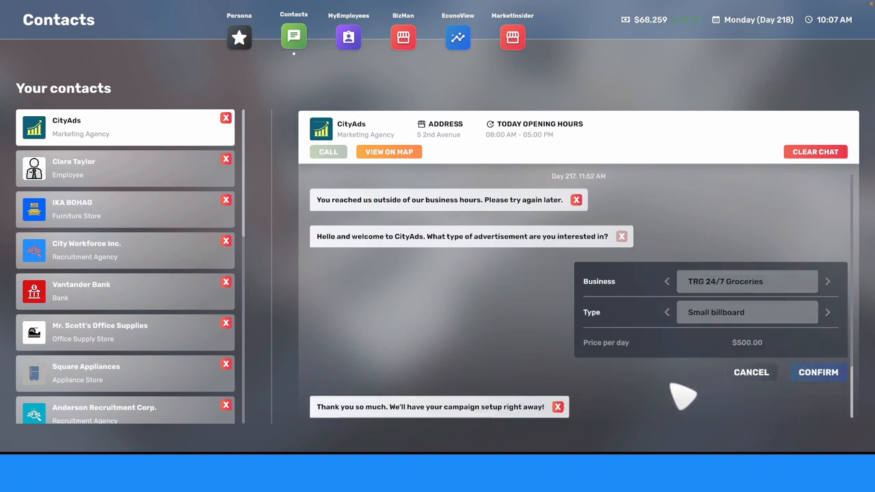
left_click(818, 373)
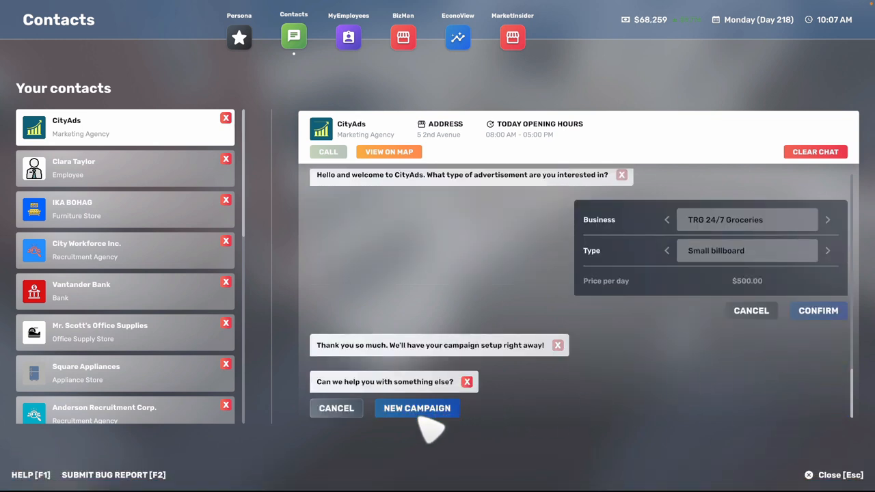
left_click(402, 37)
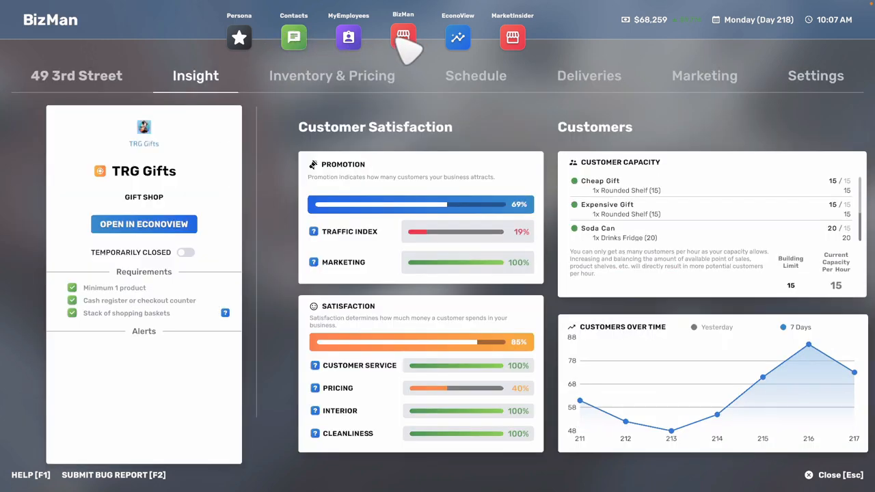
Change TRG Gifts' Expensive Gift price from $63 to $42, then show the businesses overview.
left_click(403, 38)
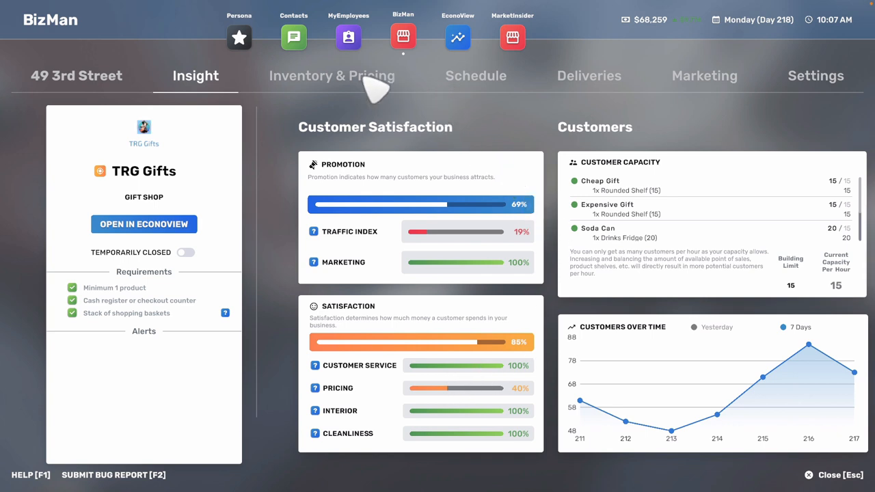
left_click(332, 76)
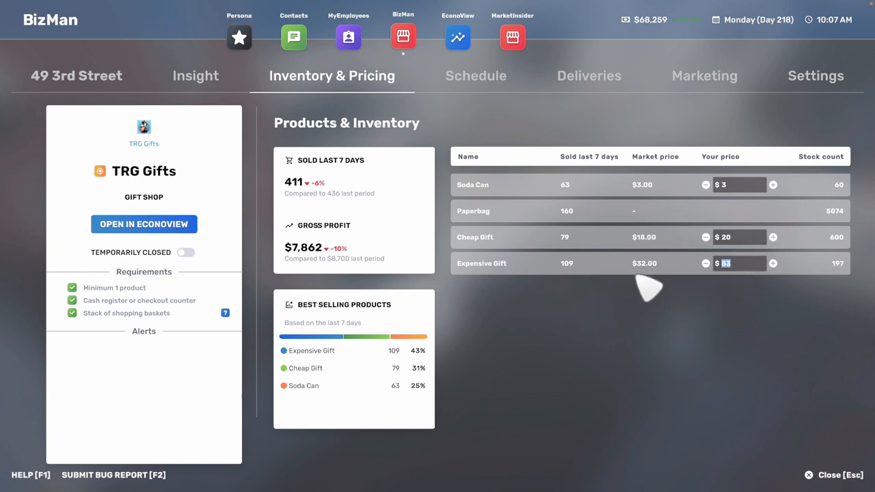
mouse_move(755, 277)
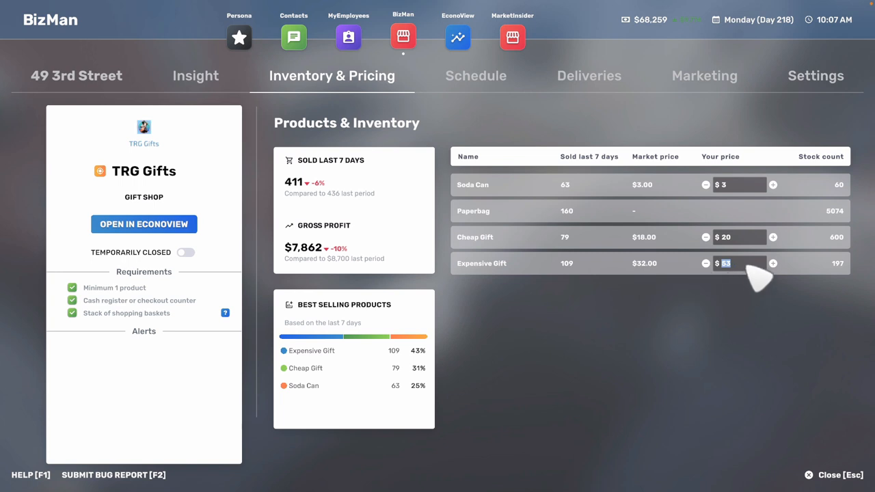
type("4")
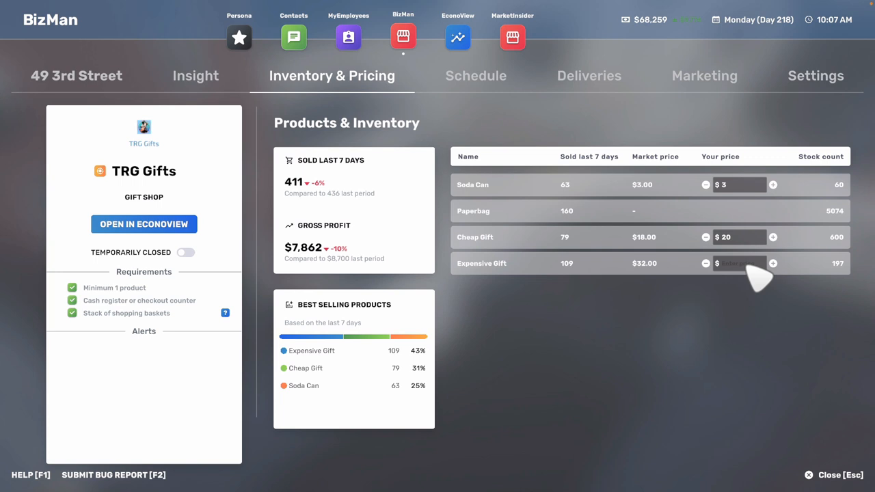
type("42")
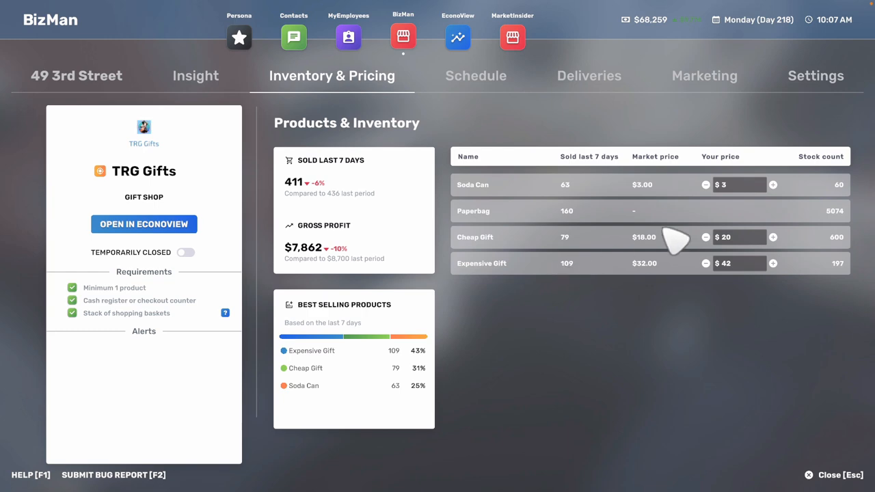
left_click(704, 76)
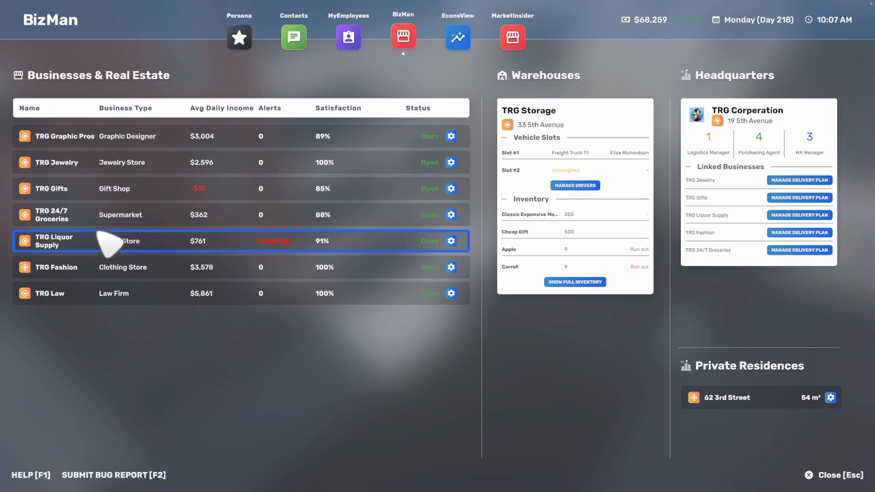
mouse_move(167, 255)
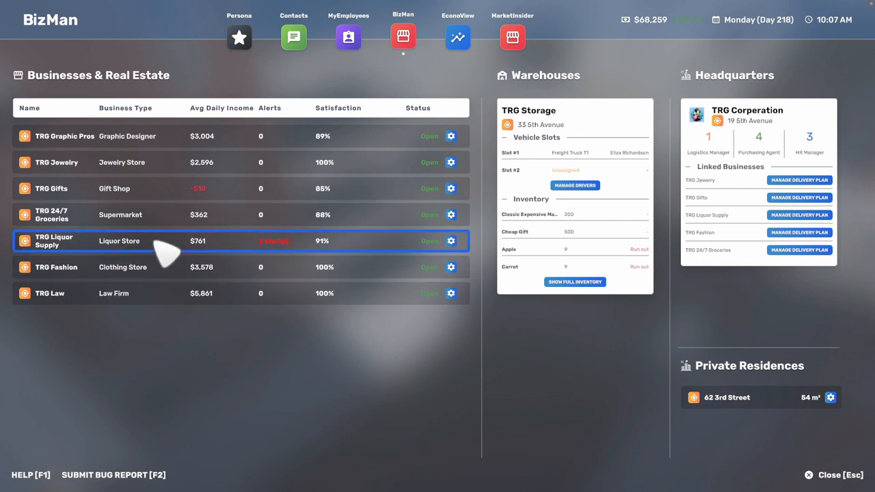
mouse_move(126, 215)
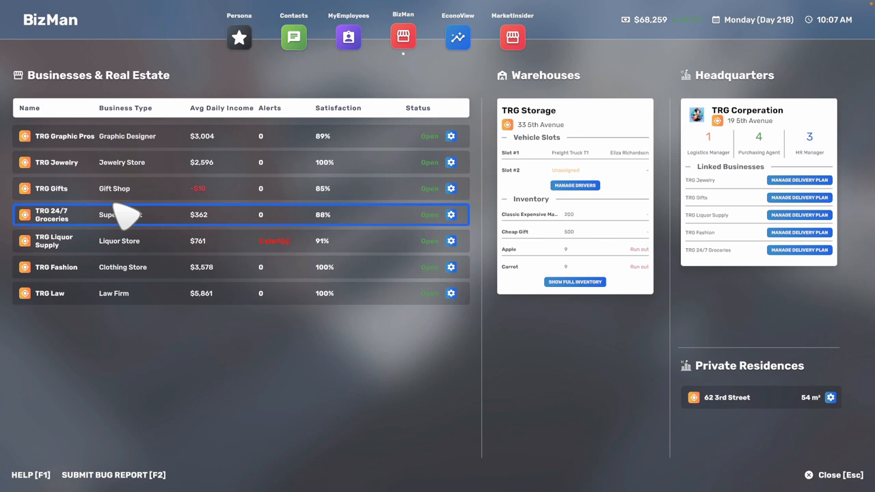
Check TRG 24/7 Groceries' insight and its active $500/day billboard campaign, then exit BizMan.
left_click(51, 214)
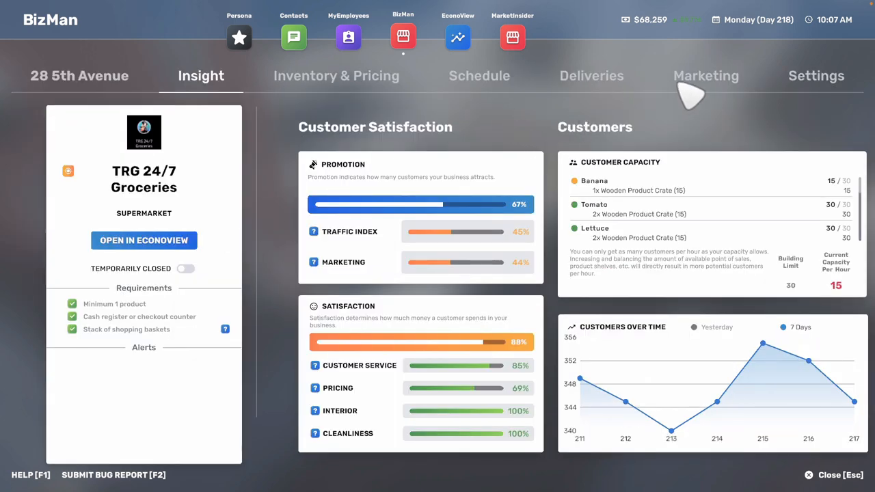
left_click(705, 75)
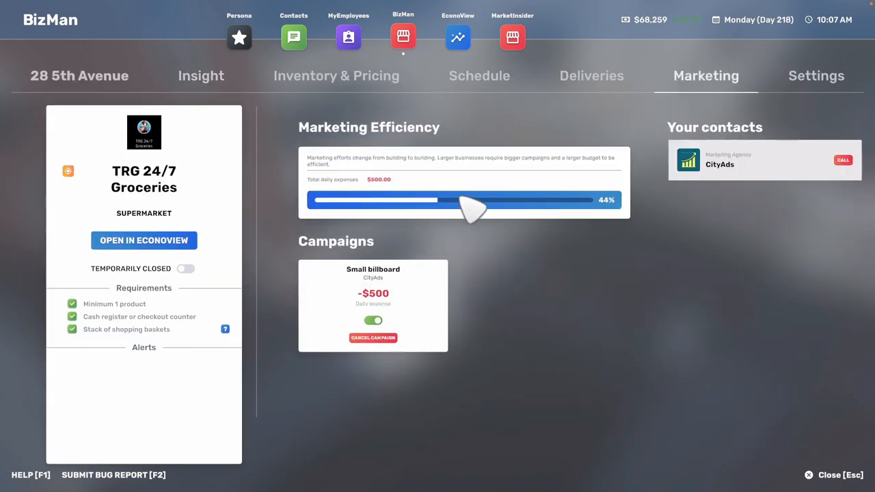
mouse_move(847, 488)
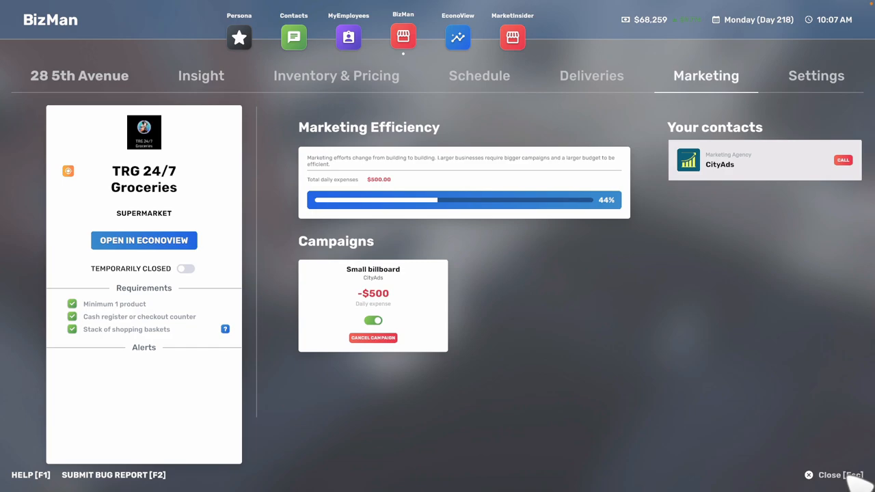
left_click(829, 474)
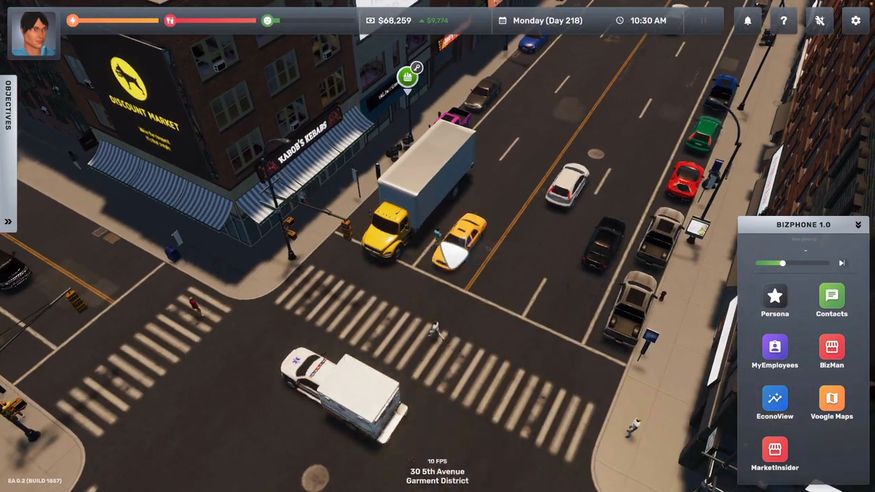
Travel via Voogle Maps to the hospital at 0 7th Street, Midtown.
left_click(830, 399)
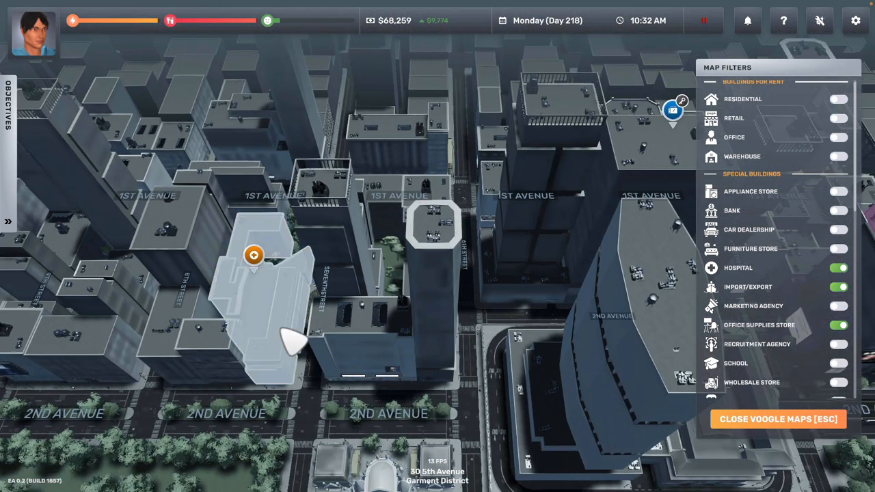
left_click(252, 253)
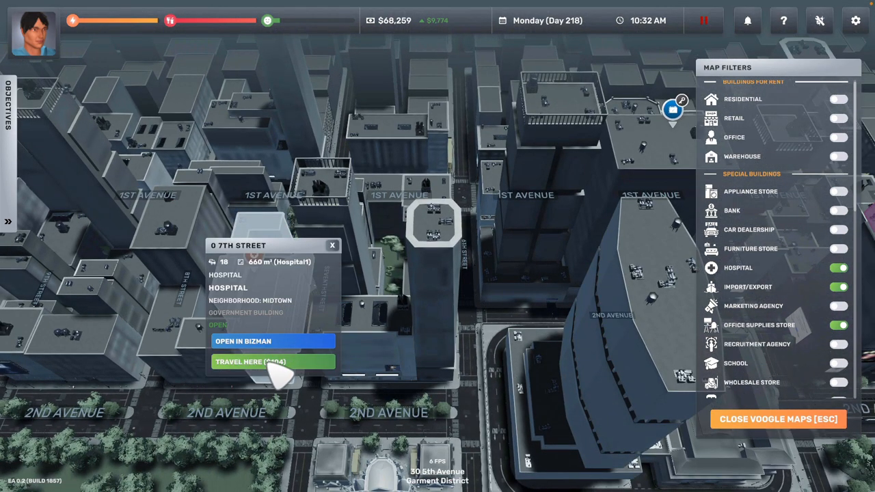
left_click(271, 361)
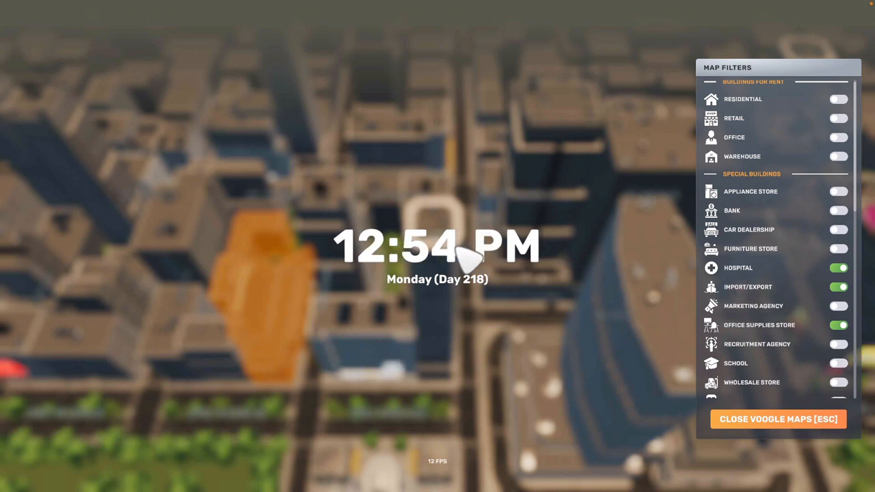
left_click(777, 419)
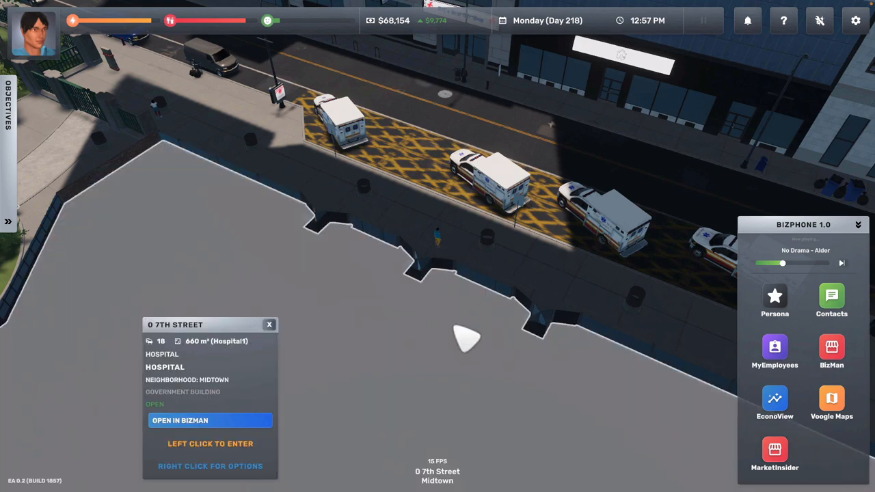
Enter the Midtown hospital and open the Persona profile from the BizPhone.
left_click(210, 443)
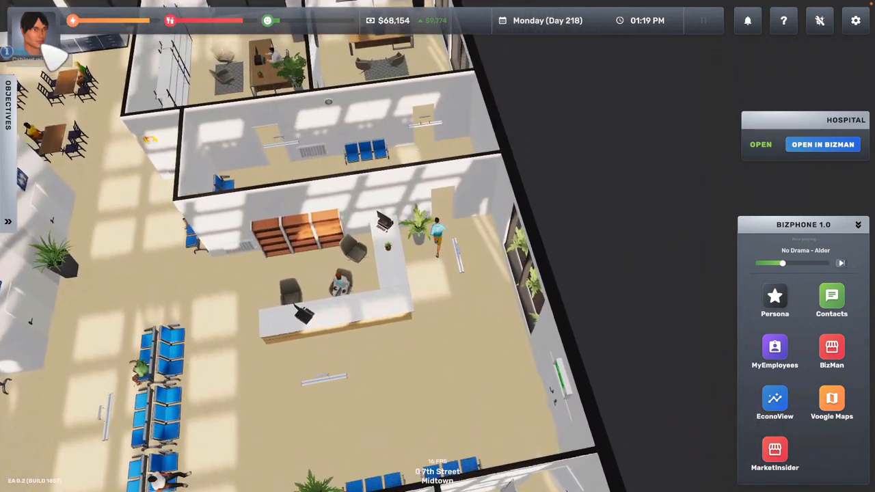
left_click(774, 296)
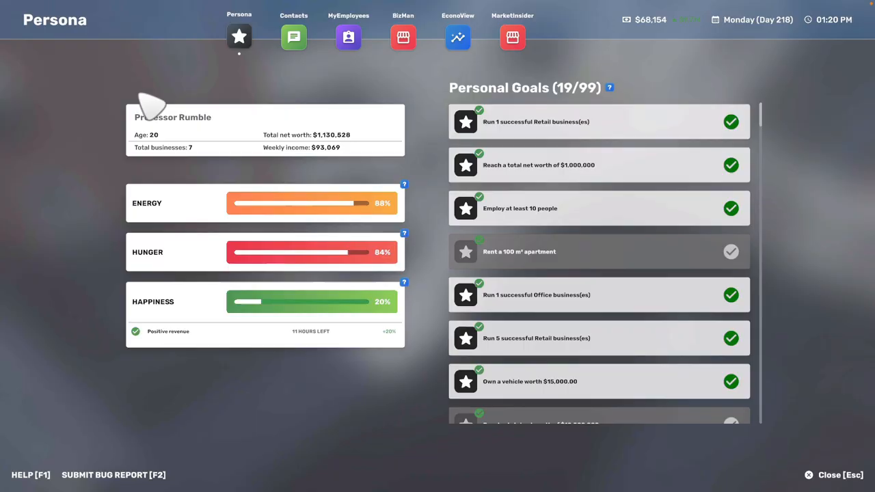
mouse_move(161, 154)
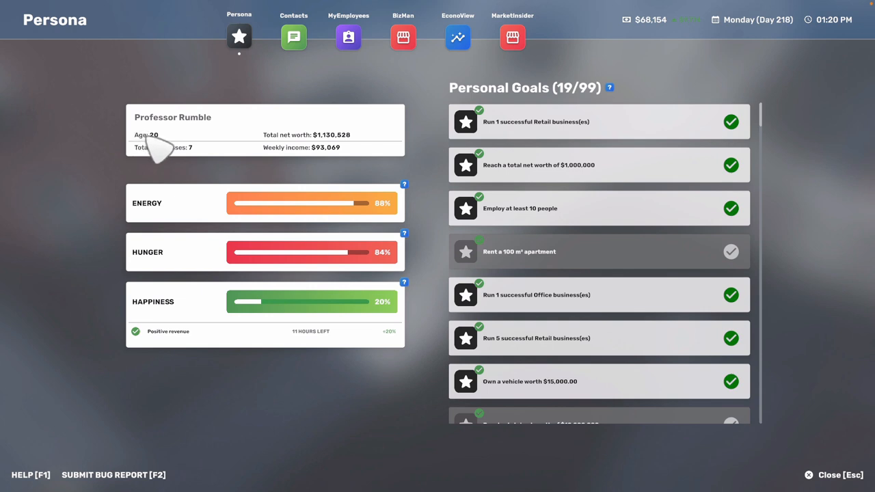
mouse_move(374, 146)
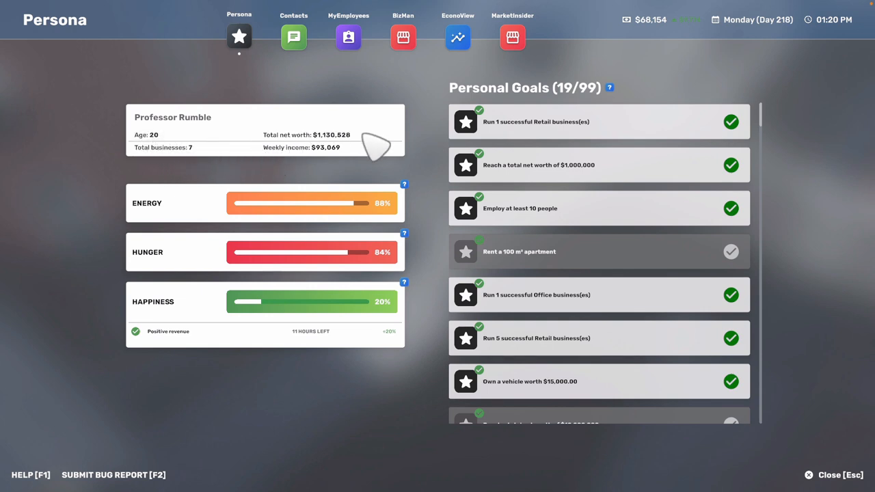
mouse_move(371, 168)
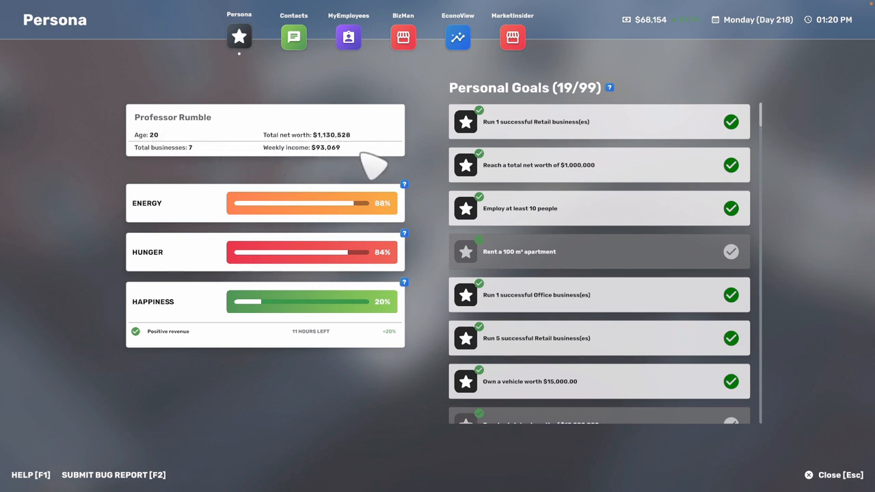
mouse_move(322, 153)
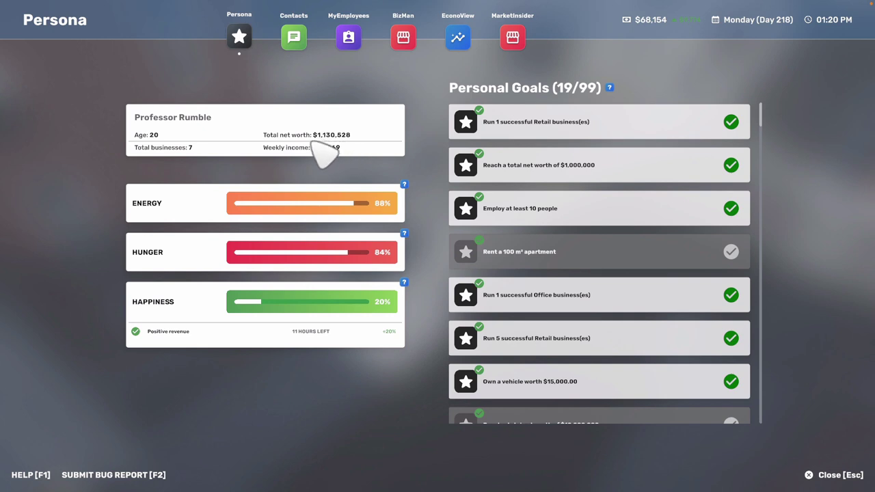
mouse_move(326, 157)
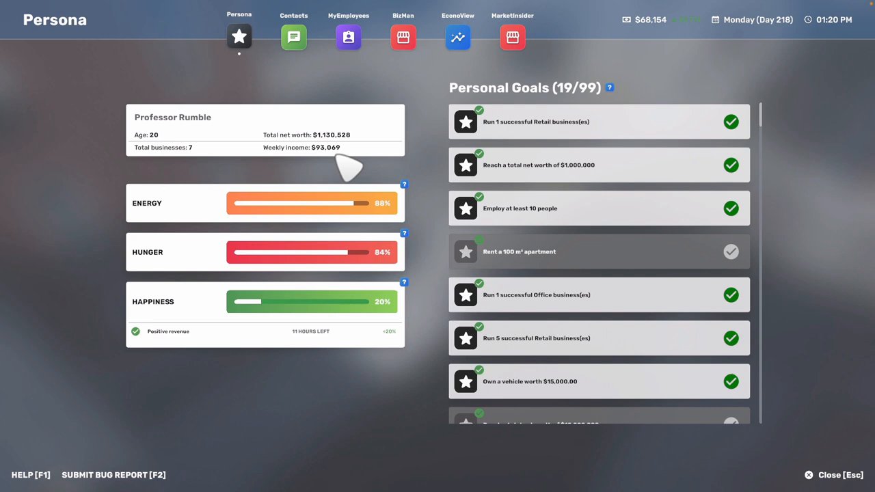
mouse_move(386, 149)
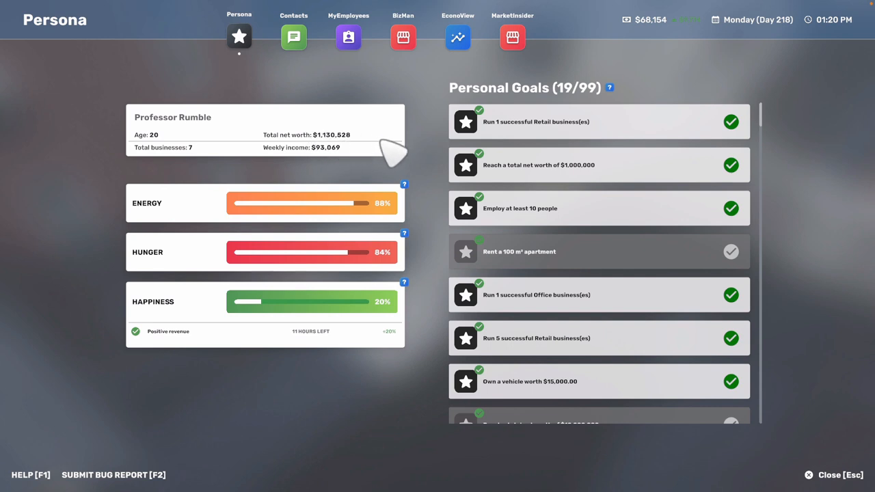
mouse_move(323, 146)
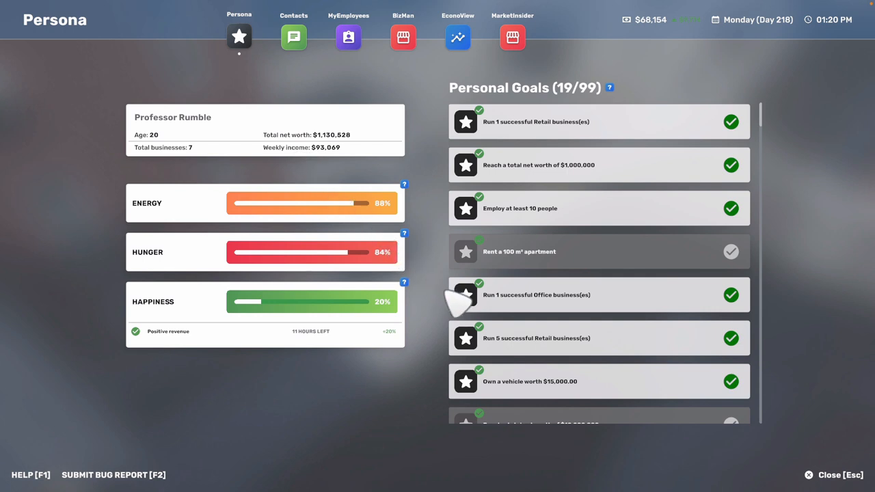
mouse_move(588, 270)
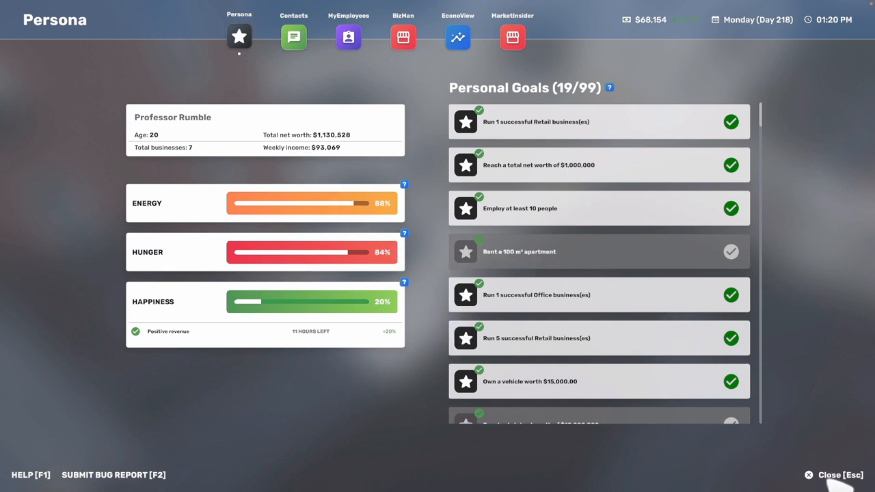
Scroll through Persona's net worth, income and Personal Goals, then close it.
scroll("down", 3)
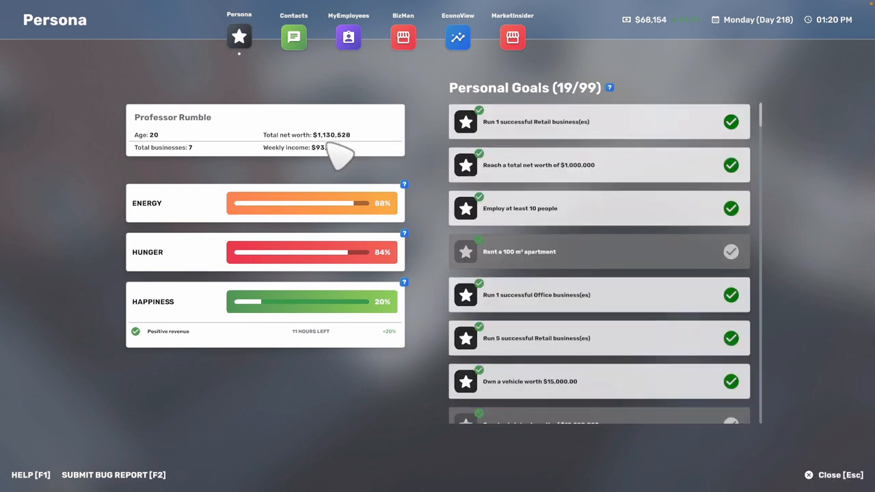
mouse_move(475, 198)
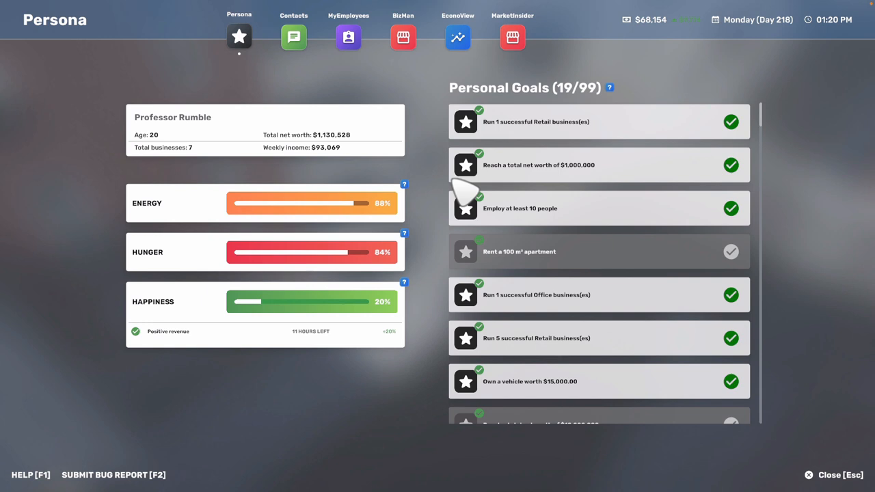
mouse_move(278, 175)
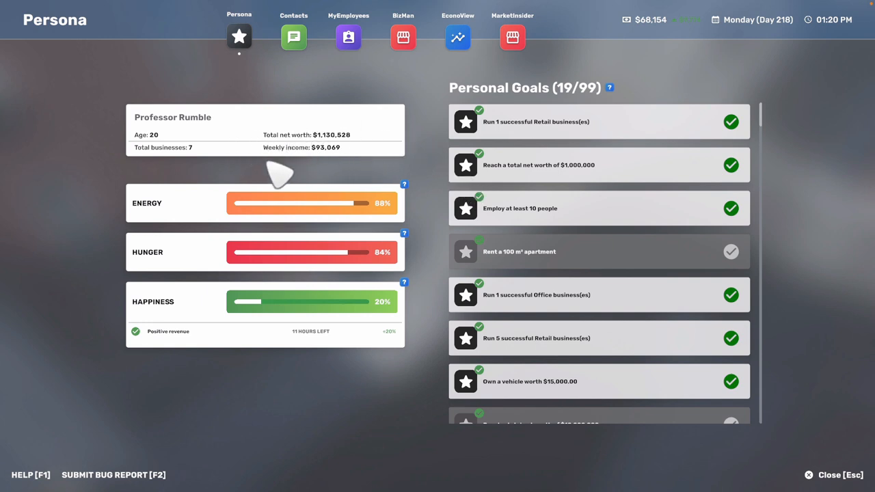
mouse_move(195, 160)
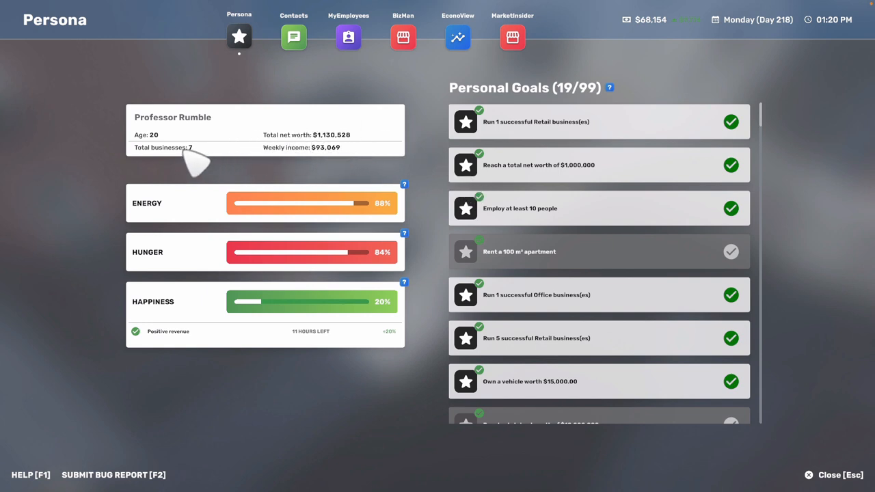
mouse_move(833, 482)
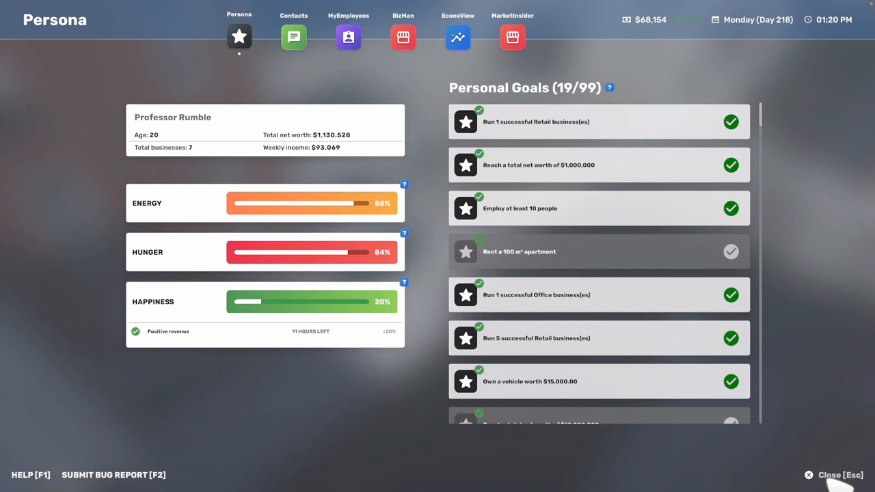
left_click(811, 474)
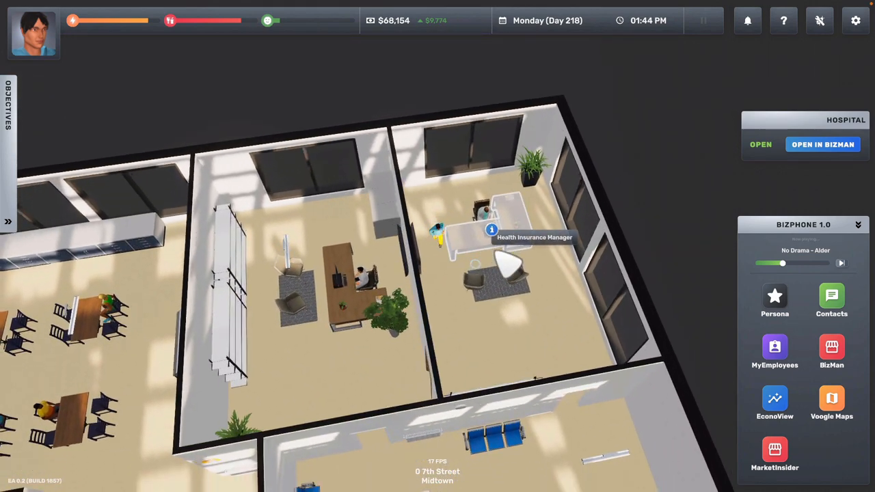
Ask the Health Insurance Manager for a Bronze partnership for the first HR manager.
left_click(491, 228)
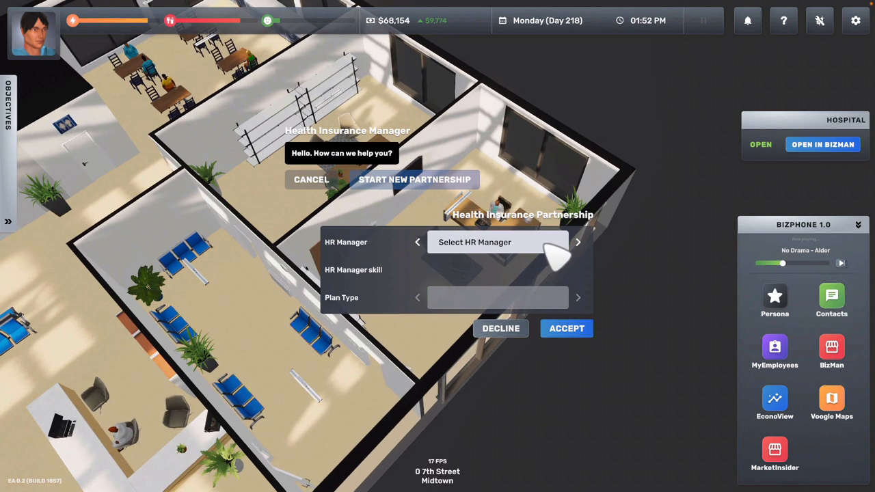
left_click(498, 242)
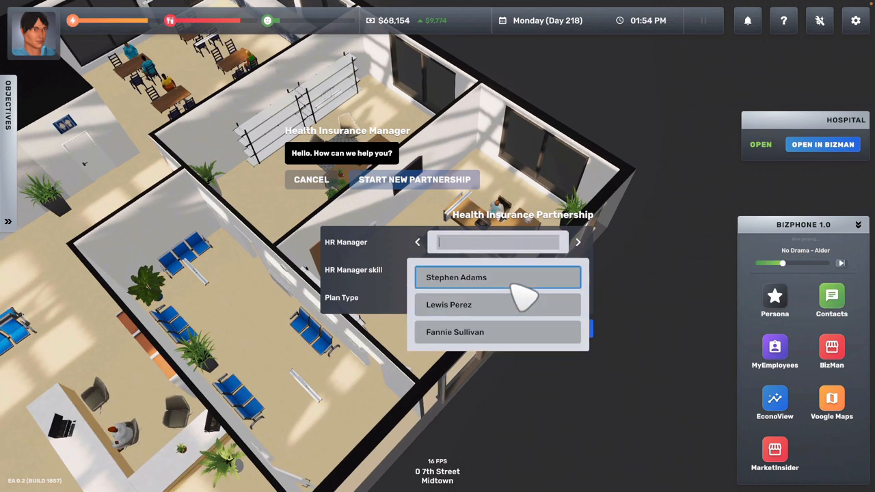
left_click(497, 298)
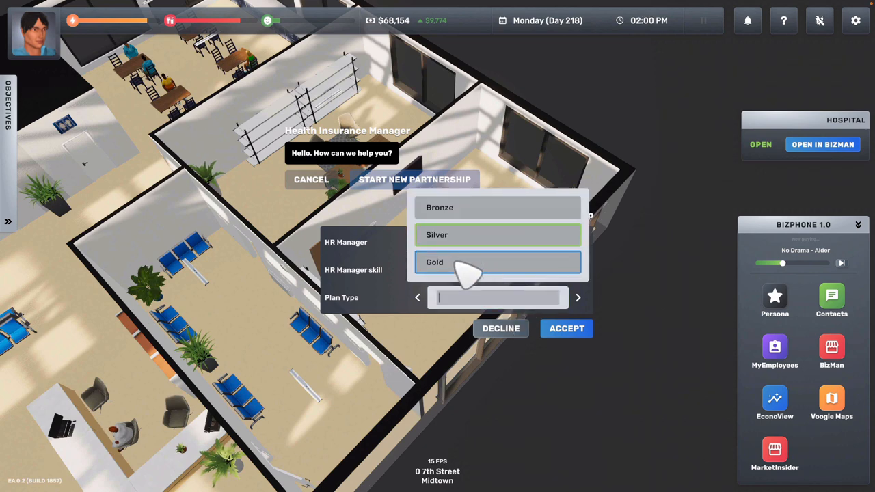
left_click(434, 262)
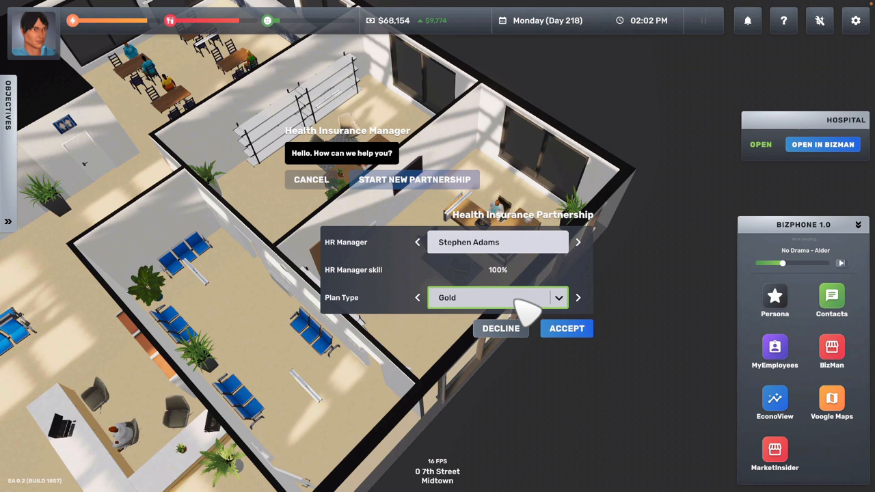
left_click(417, 297)
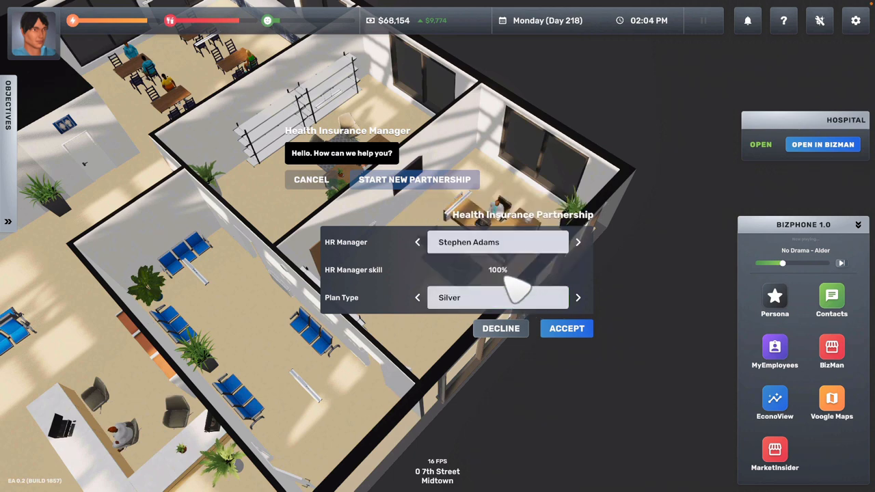
left_click(416, 297)
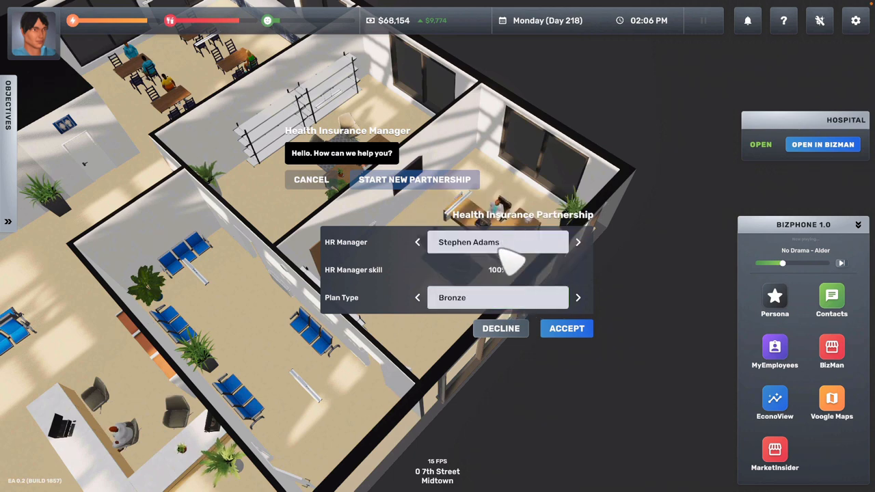
left_click(497, 298)
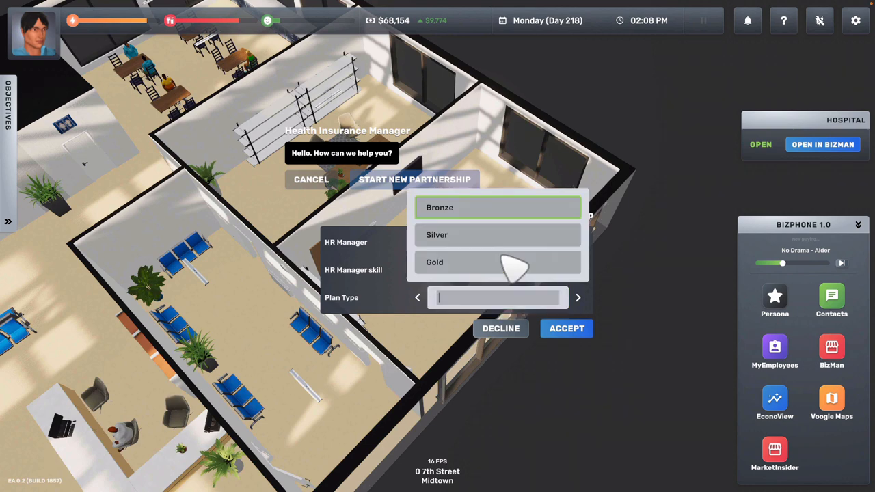
left_click(433, 262)
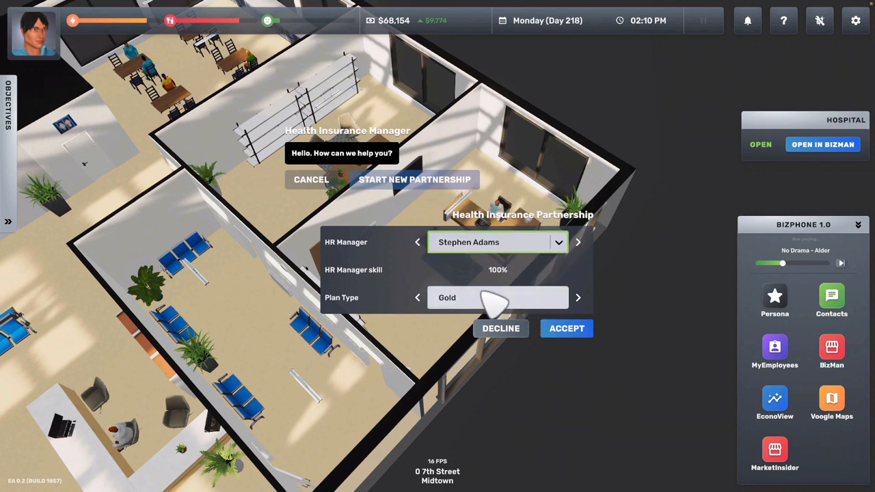
left_click(417, 297)
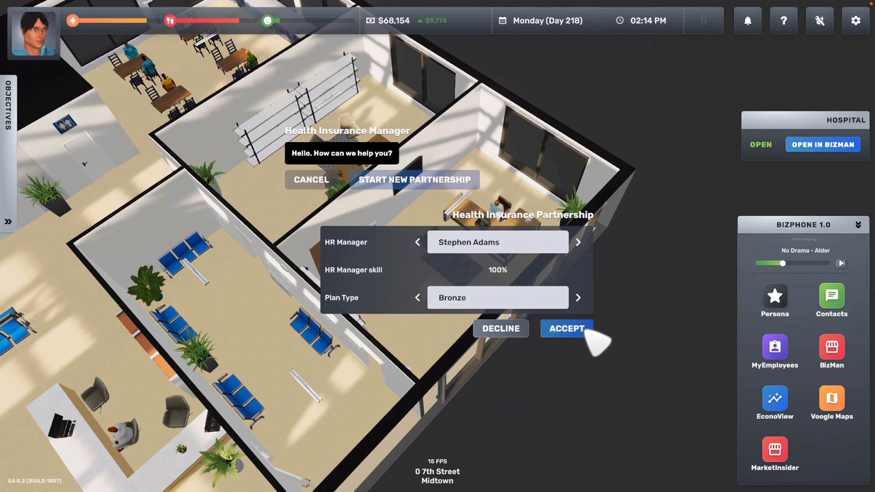
left_click(566, 328)
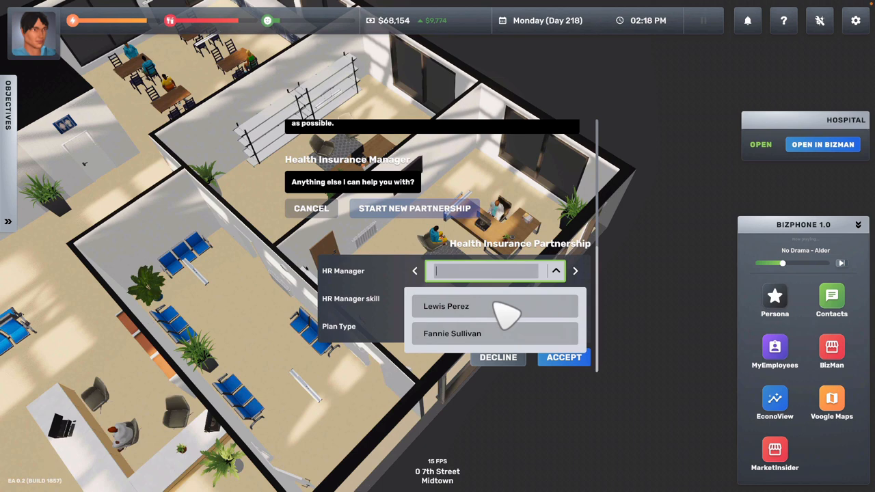
Request partnerships for the remaining HR managers, ending with Gold, then end the conversation.
left_click(466, 306)
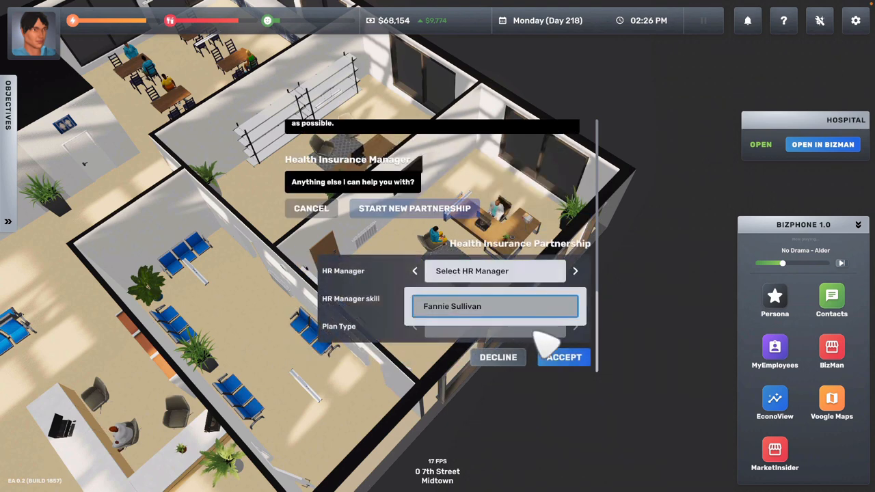
left_click(494, 326)
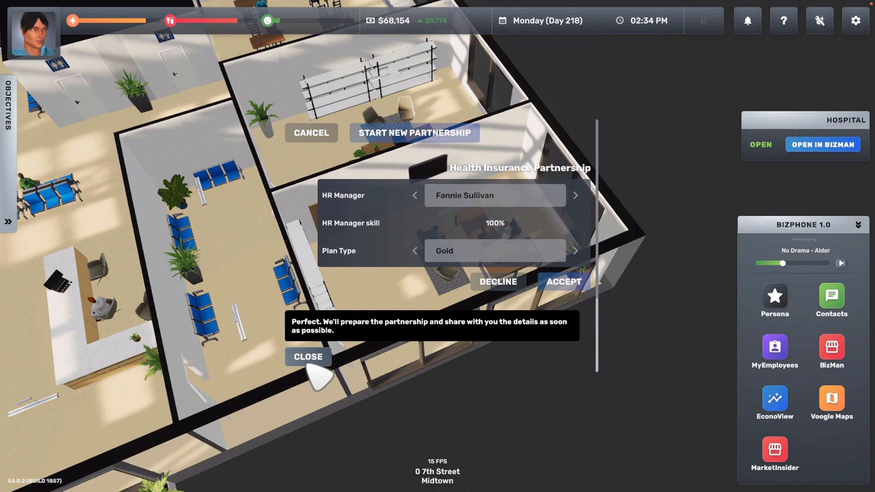
left_click(308, 356)
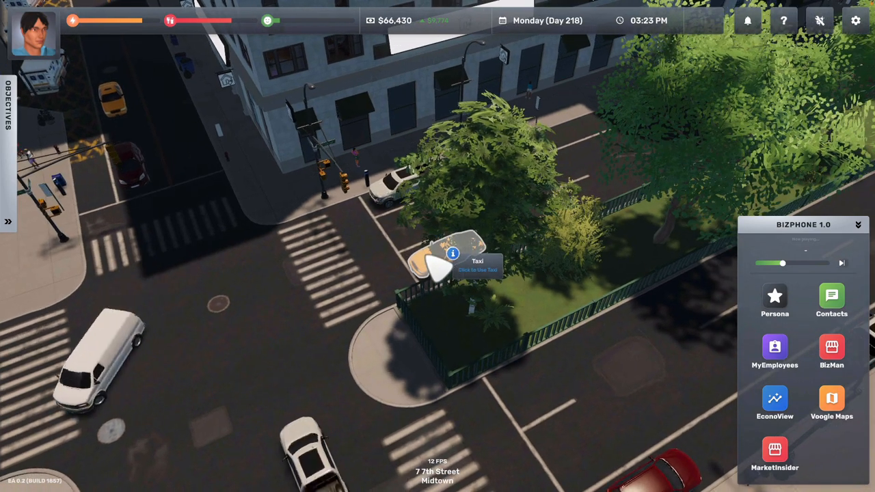
Take a taxi for $86 to TRG Jewelry at 60 3rd Street, Garment District.
left_click(831, 398)
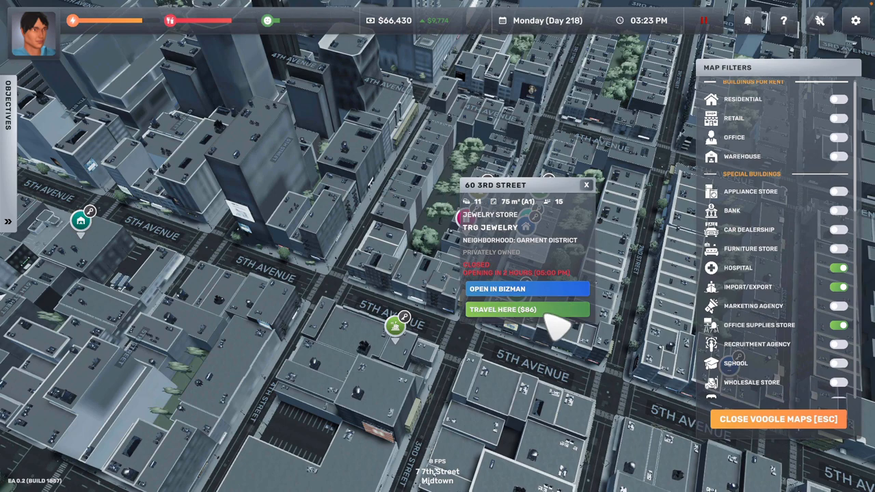
left_click(526, 309)
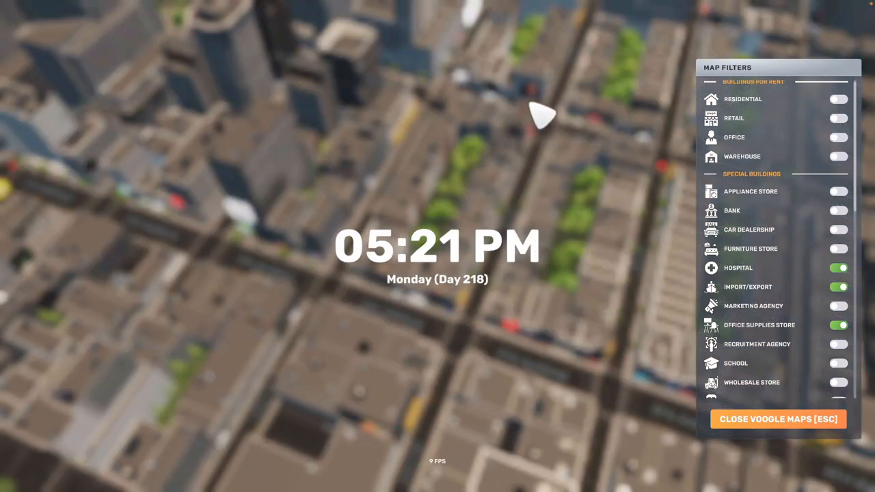
left_click(778, 419)
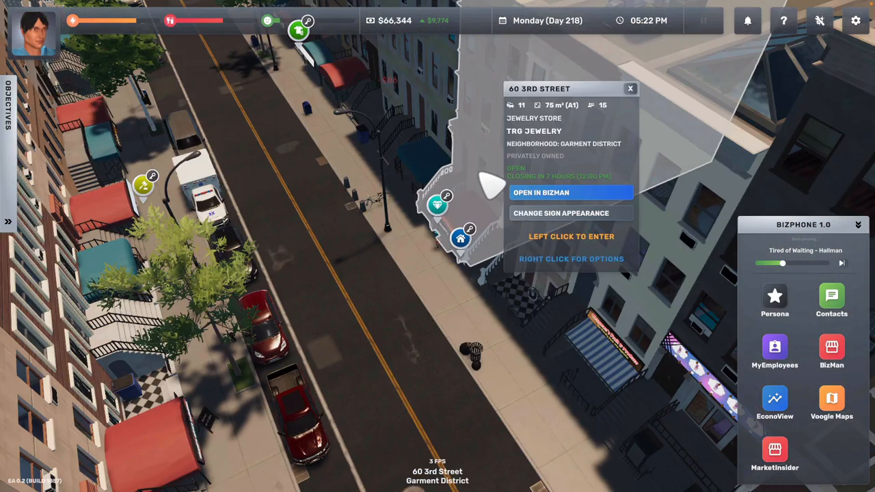
Enter the 62 3rd Street home and sleep in the Standard Bed until Tuesday, Day 219.
left_click(571, 237)
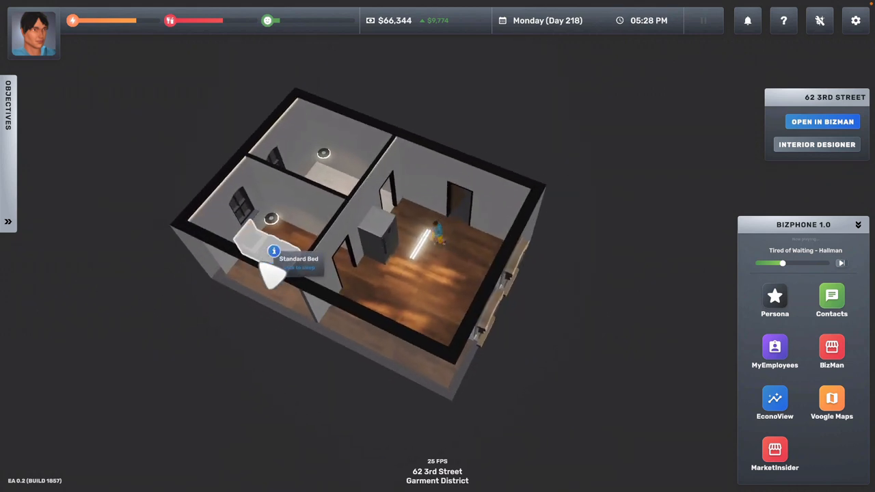
left_click(256, 249)
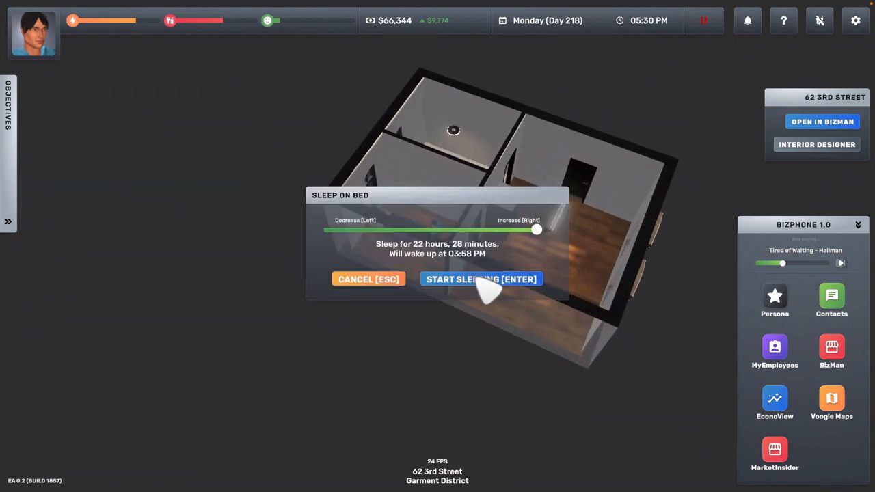
left_click(481, 278)
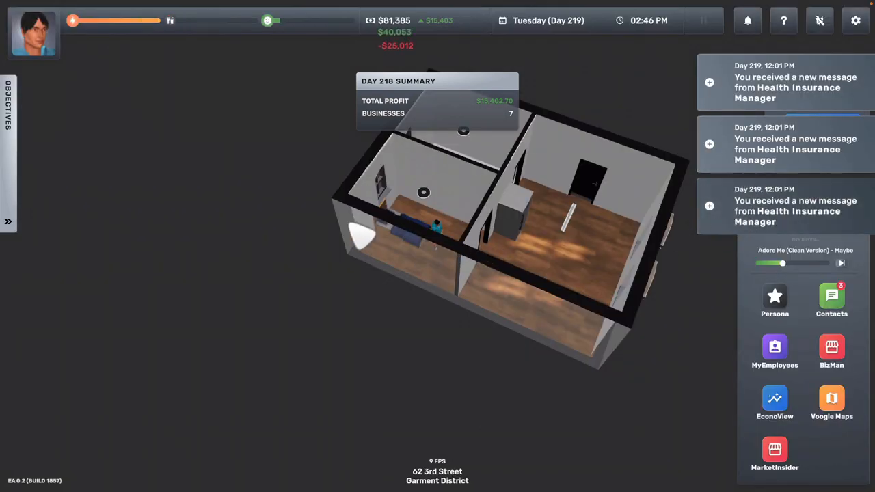
Open the Health Insurance Manager chat and accept the Silver and Gold partnership offers.
left_click(831, 295)
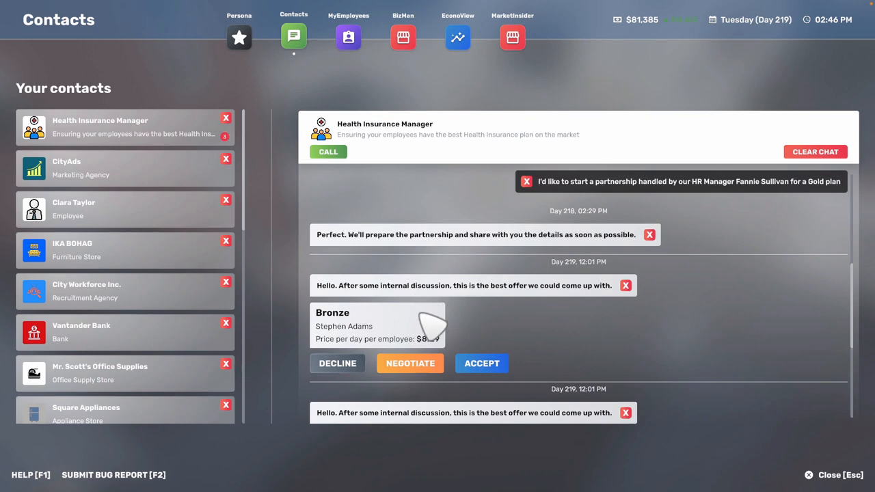
scroll("down", 3)
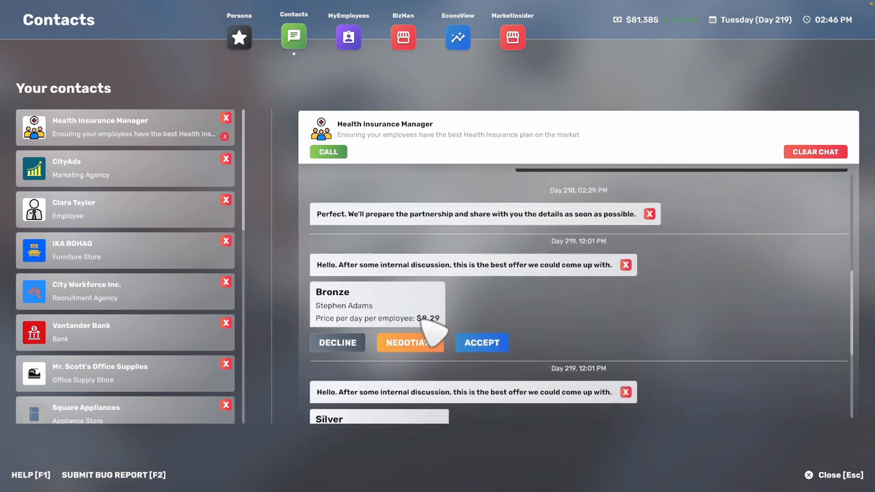
mouse_move(386, 342)
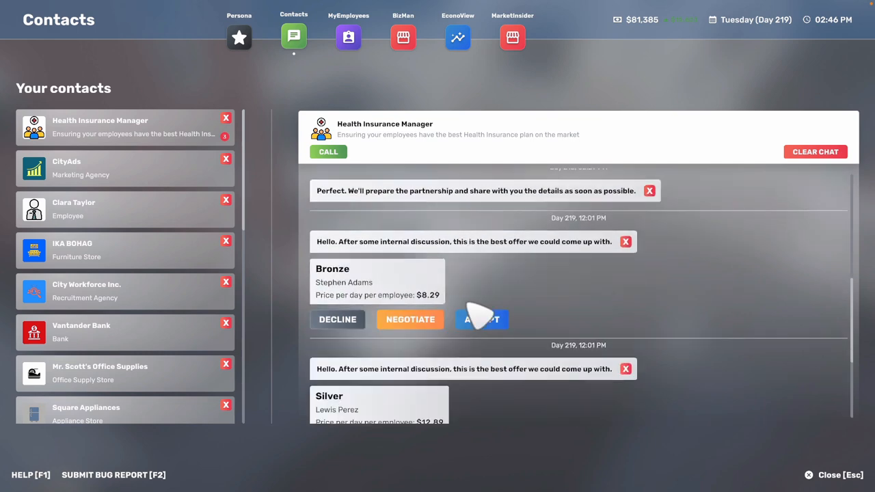
scroll("down", 3)
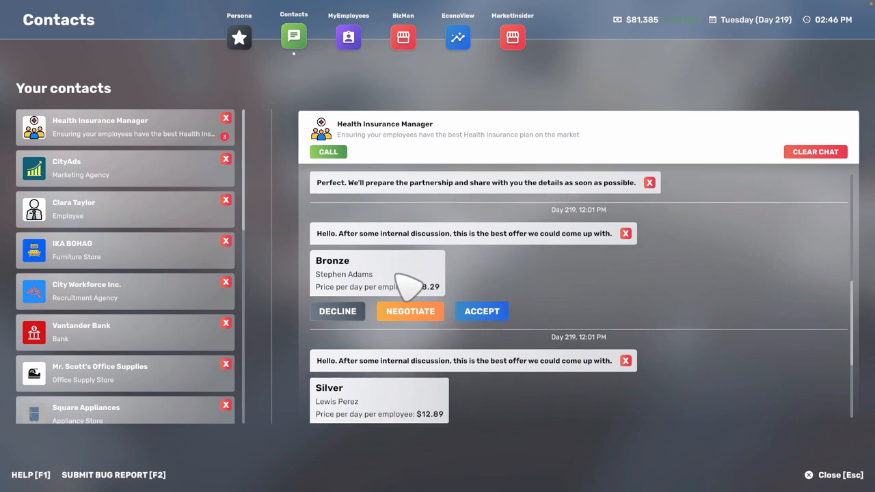
scroll("down", 3)
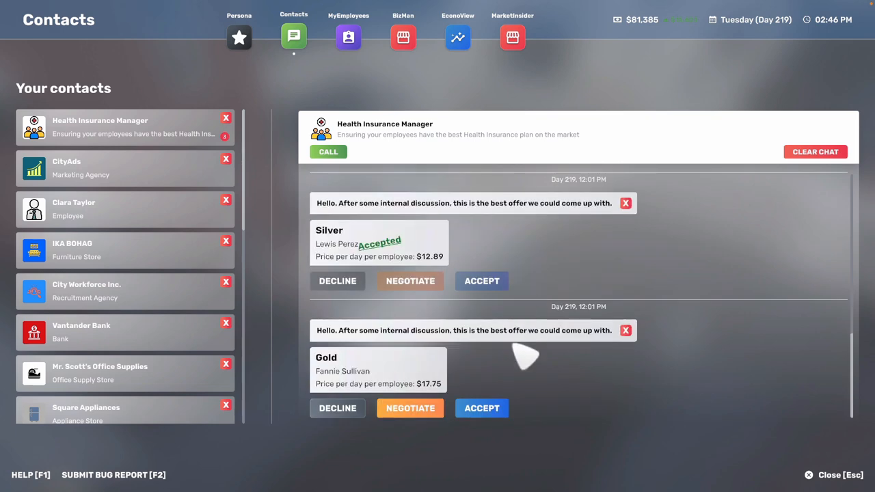
left_click(481, 408)
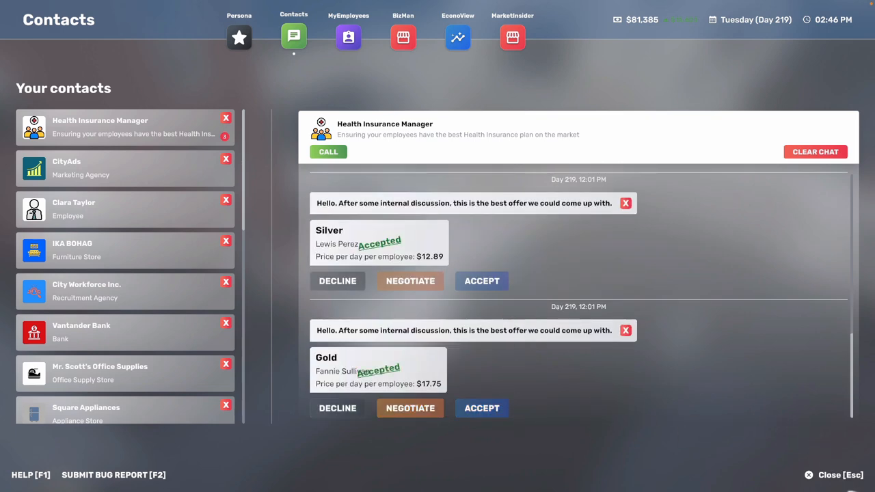
left_click(402, 37)
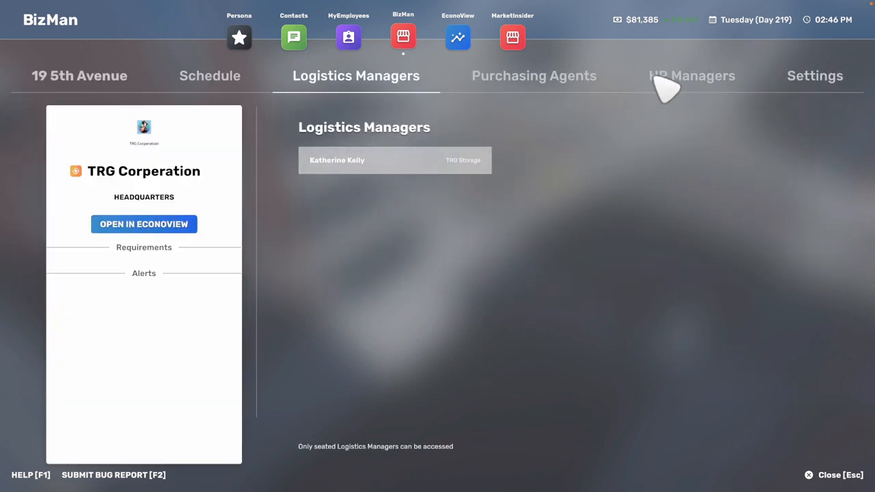
left_click(690, 75)
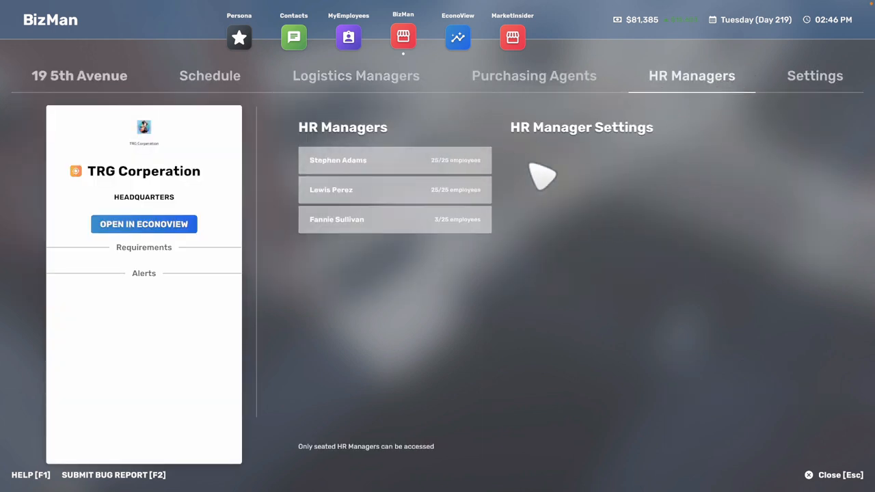
left_click(338, 160)
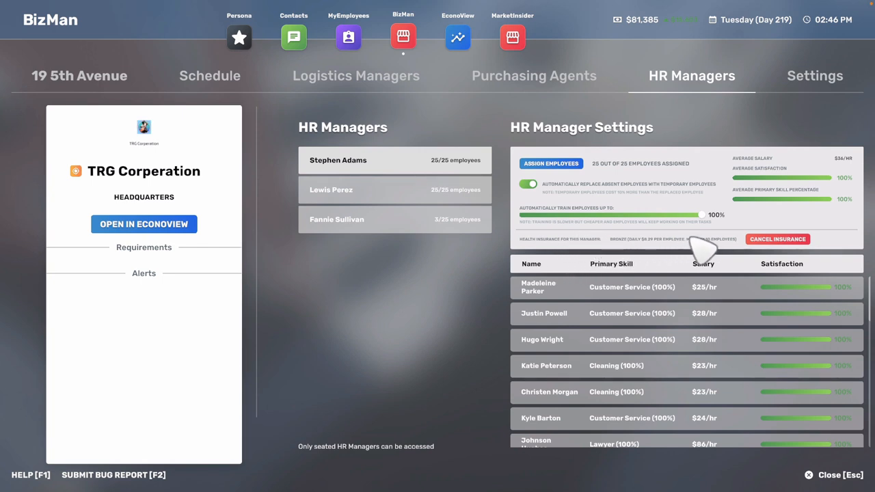
scroll("down", 3)
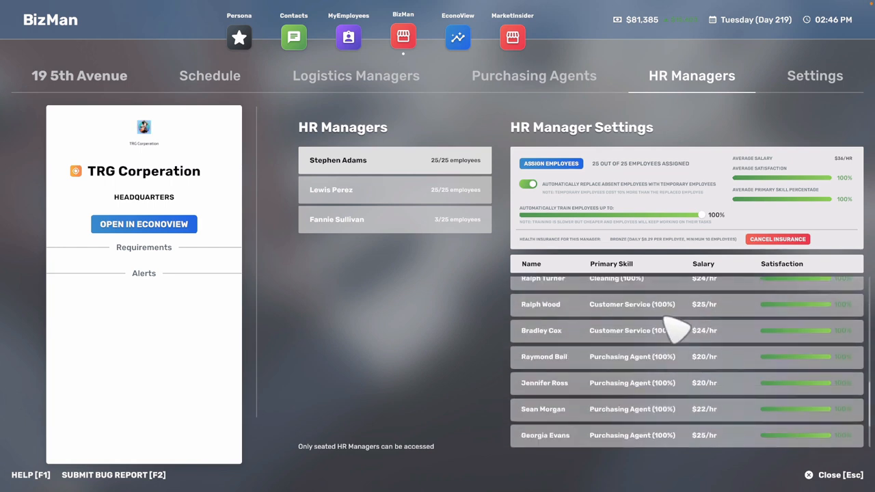
scroll("down", 3)
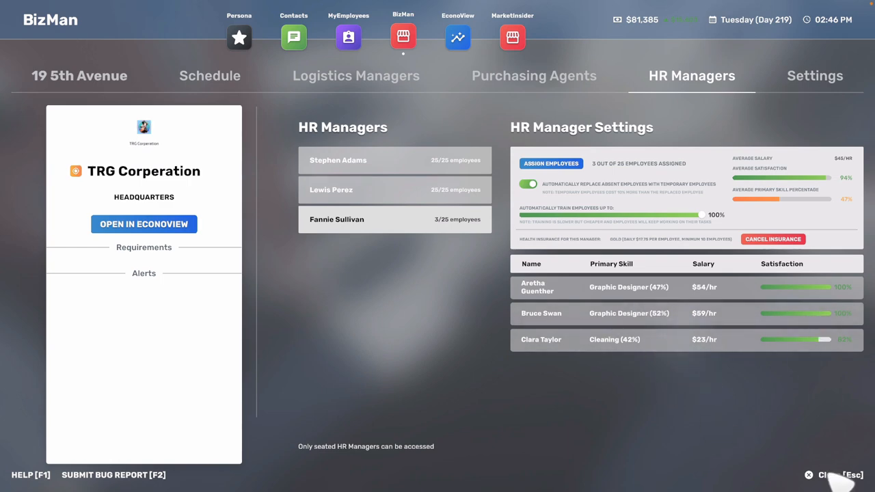
left_click(348, 37)
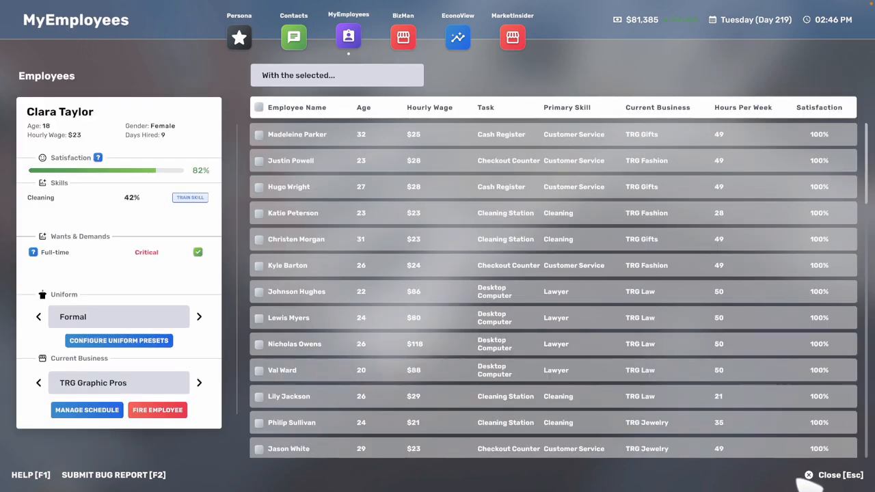
Return to the game and sleep until about 9 AM on Wednesday, Day 220.
left_click(810, 473)
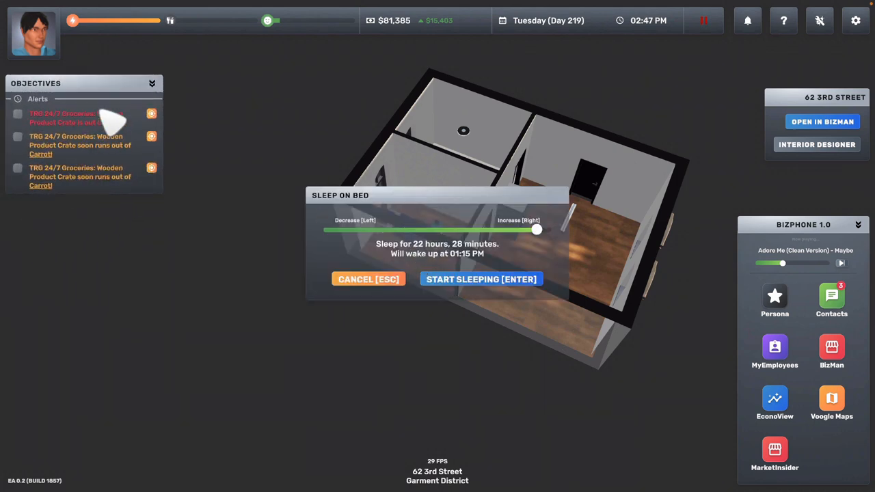
mouse_move(516, 252)
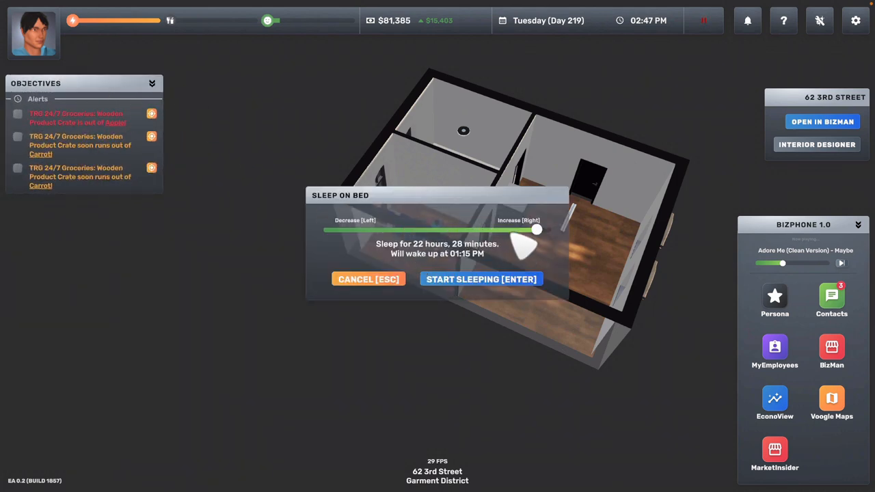
left_click_drag(536, 230, 458, 230)
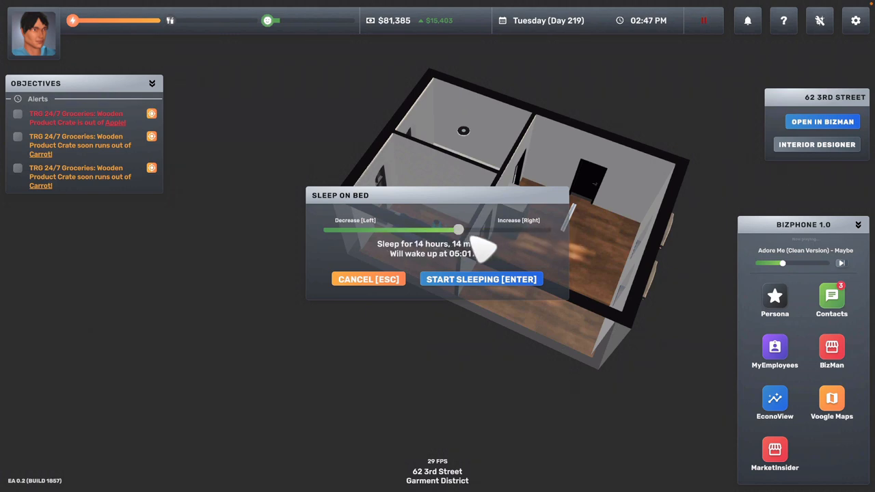
left_click_drag(458, 229, 495, 230)
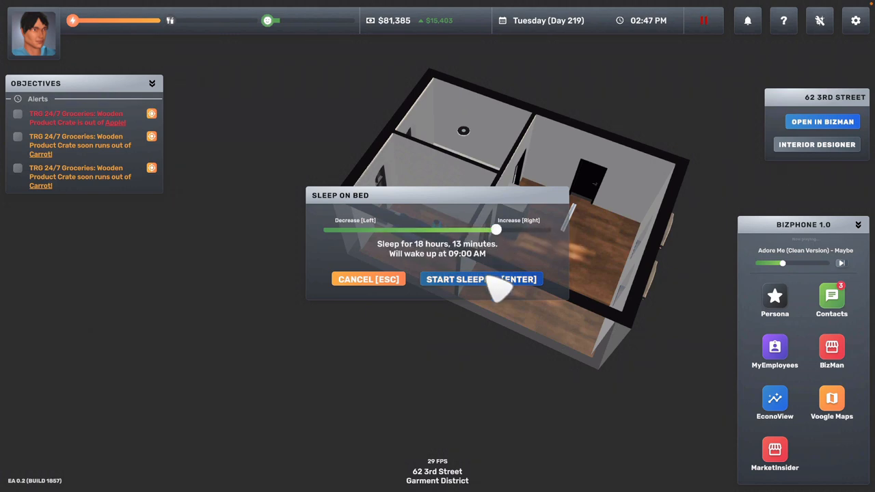
left_click(479, 279)
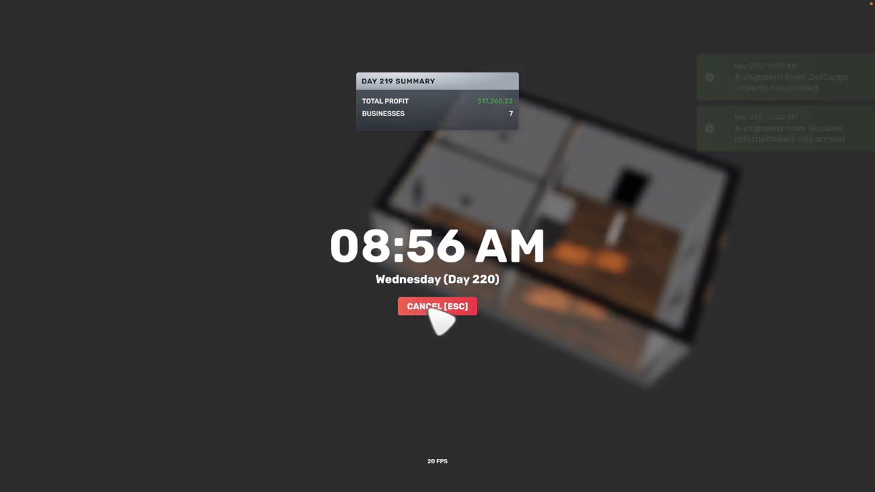
Wake up and open EconoView's full Transactions list with Day 219 revenues and wages.
left_click(437, 306)
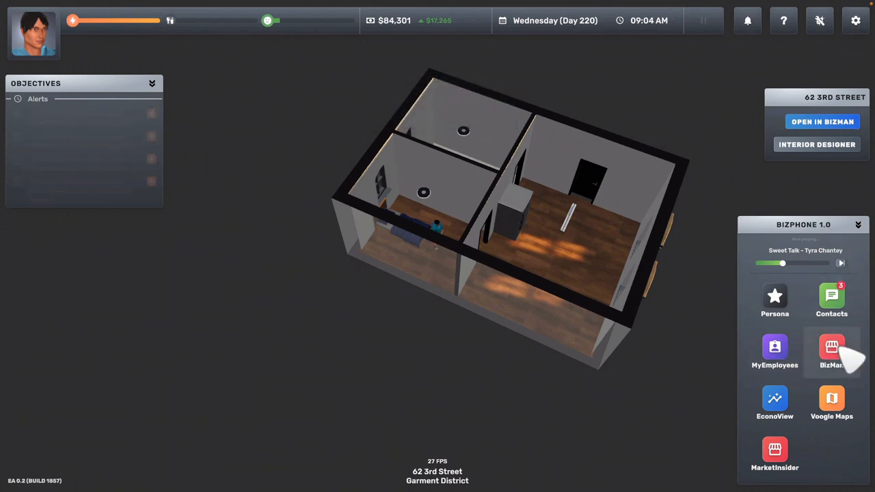
left_click(830, 347)
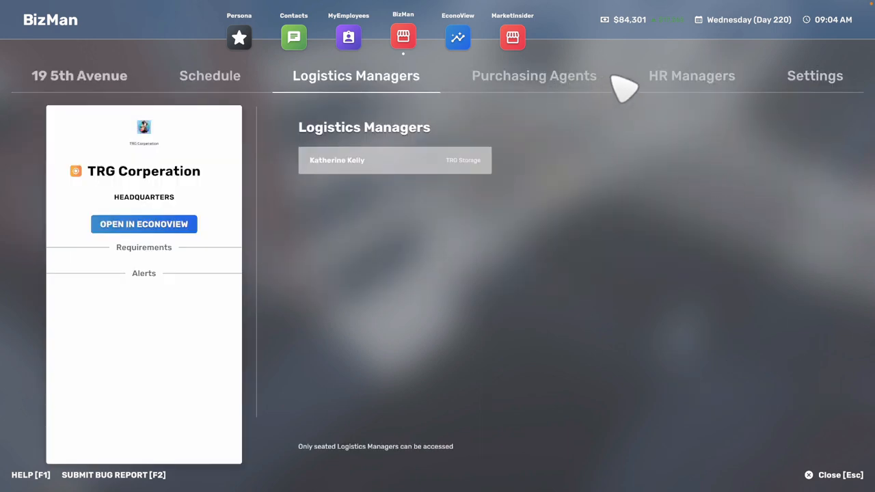
left_click(458, 37)
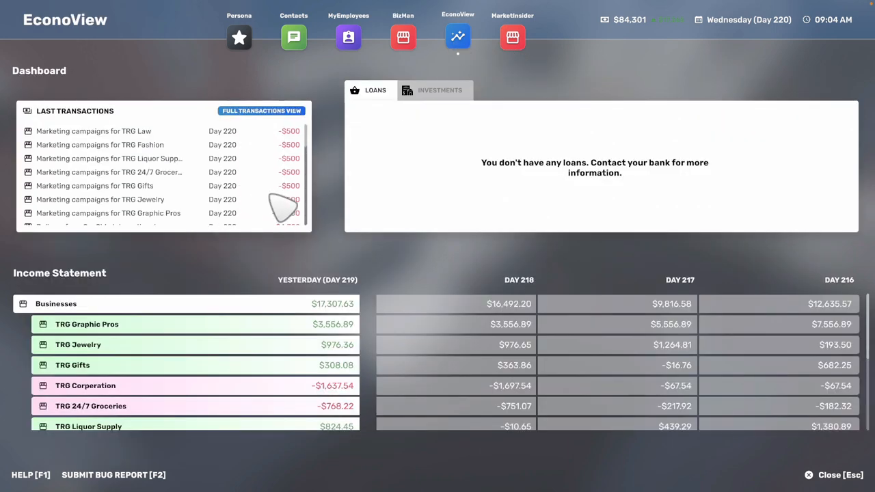
scroll("down", 3)
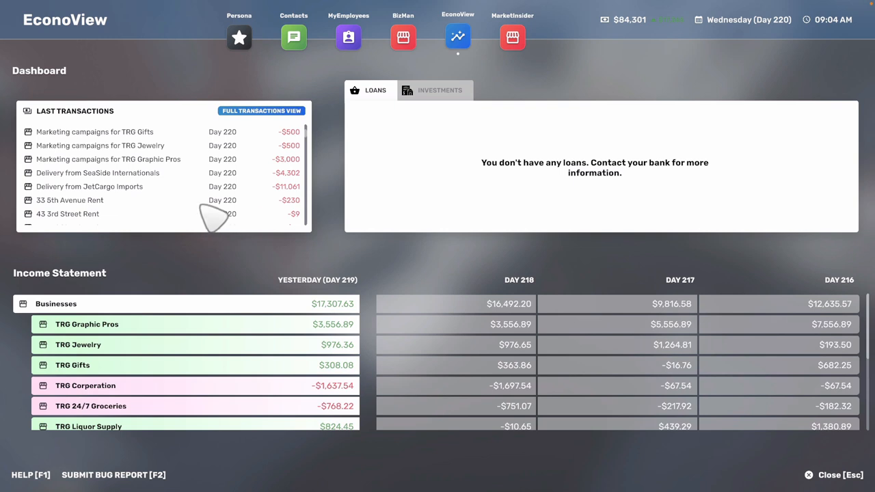
scroll("down", 3)
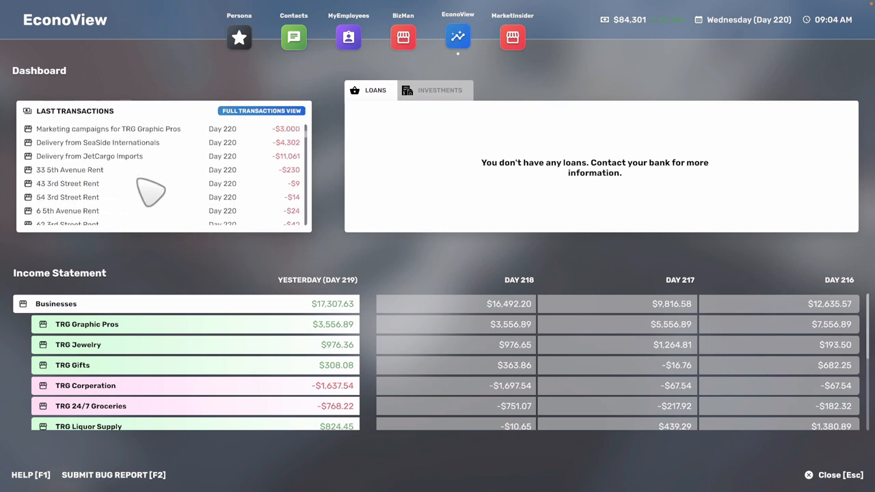
scroll("down", 3)
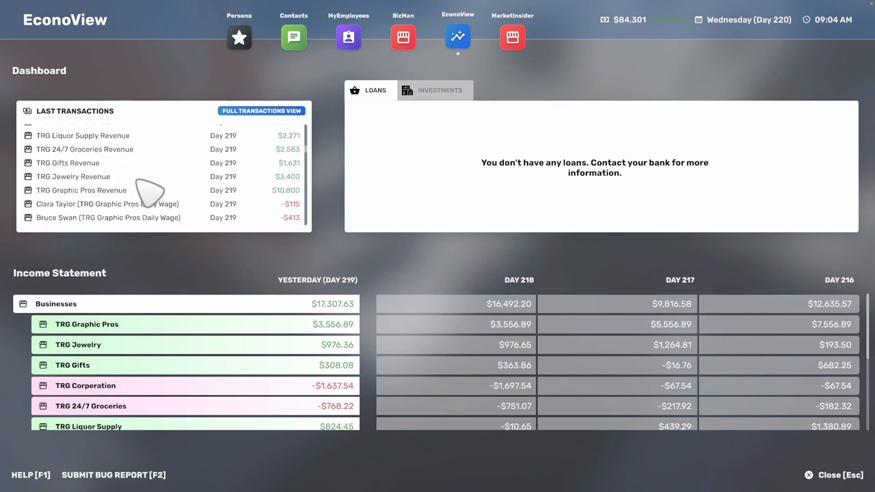
left_click(261, 110)
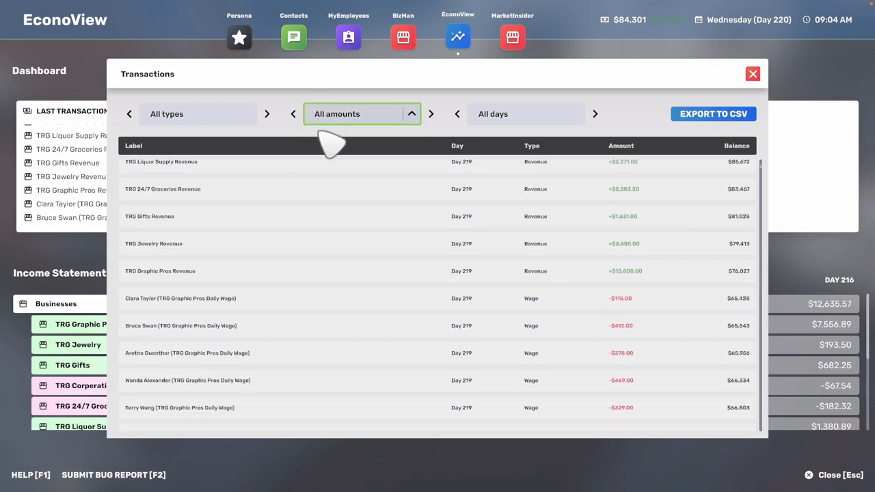
Filter transactions to negative amounts, scroll the outgoing payments, then close the list.
left_click(360, 113)
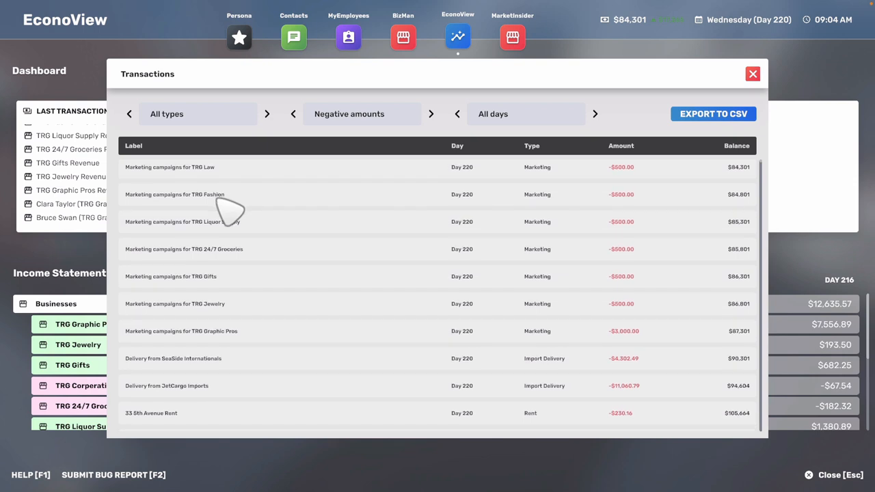
scroll("down", 3)
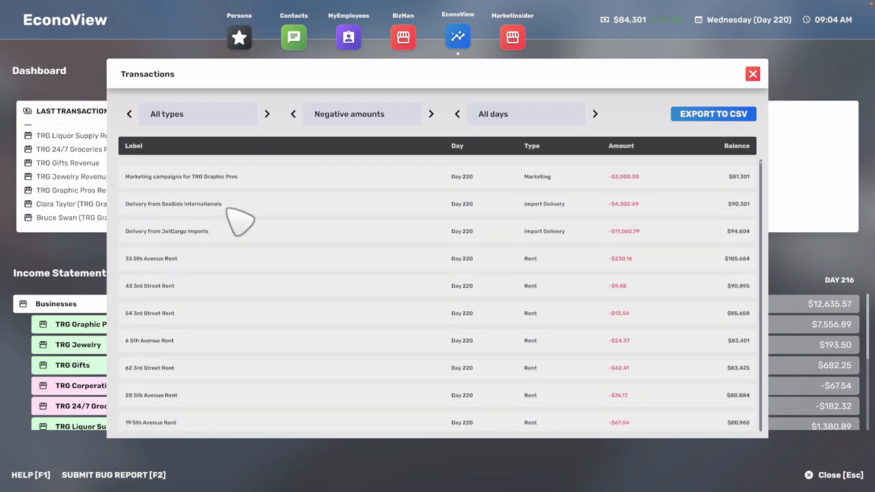
scroll("down", 3)
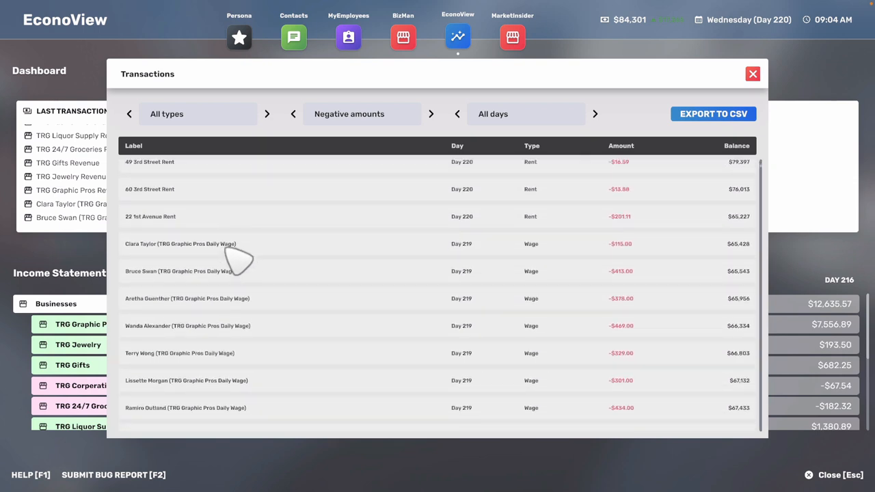
scroll("down", 3)
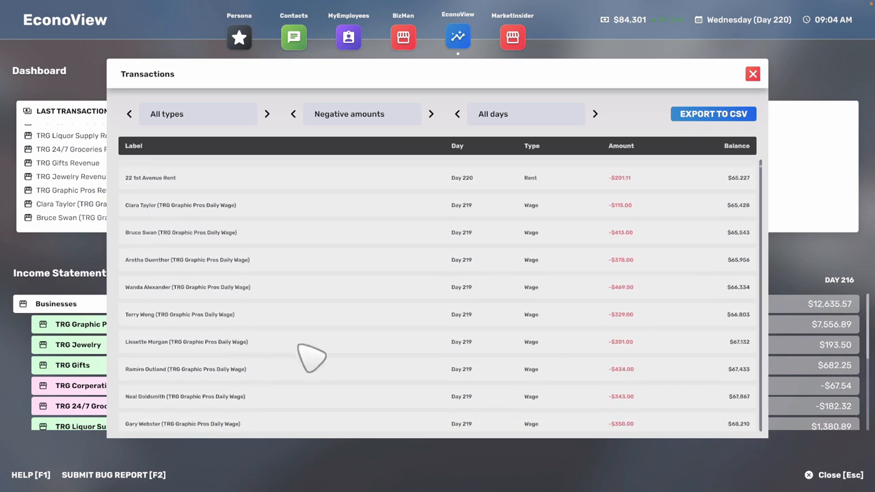
scroll("down", 3)
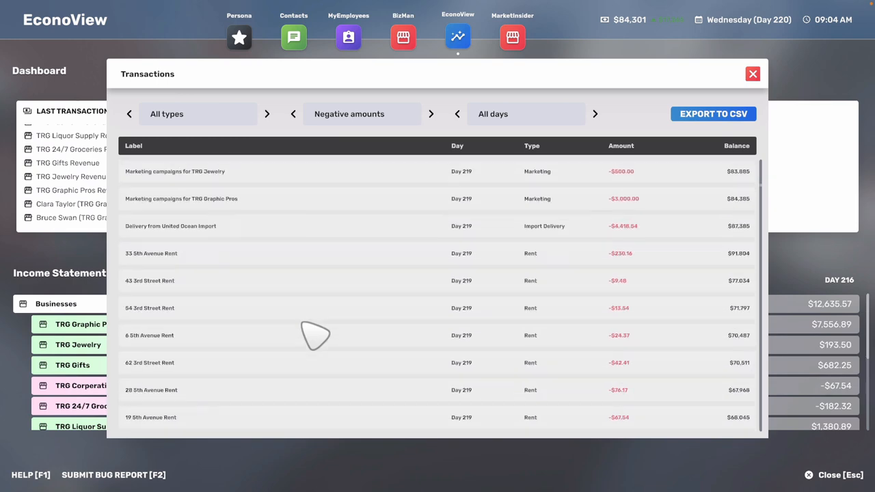
scroll("down", 3)
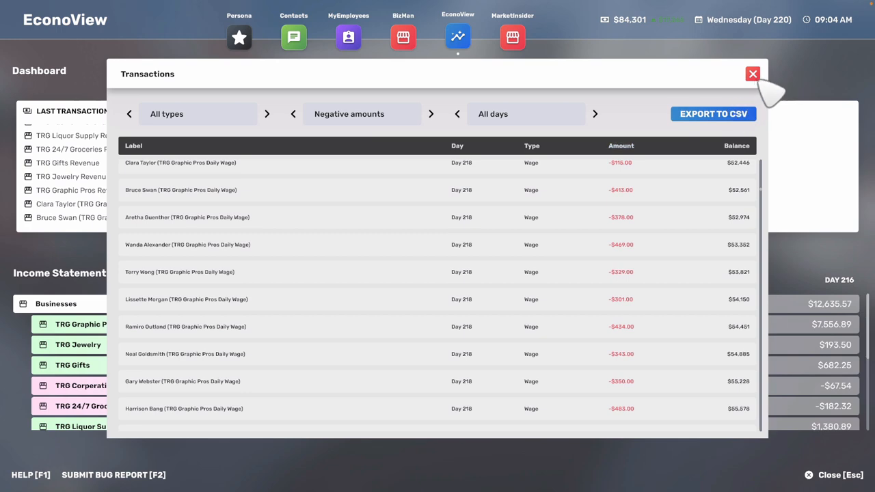
left_click(750, 73)
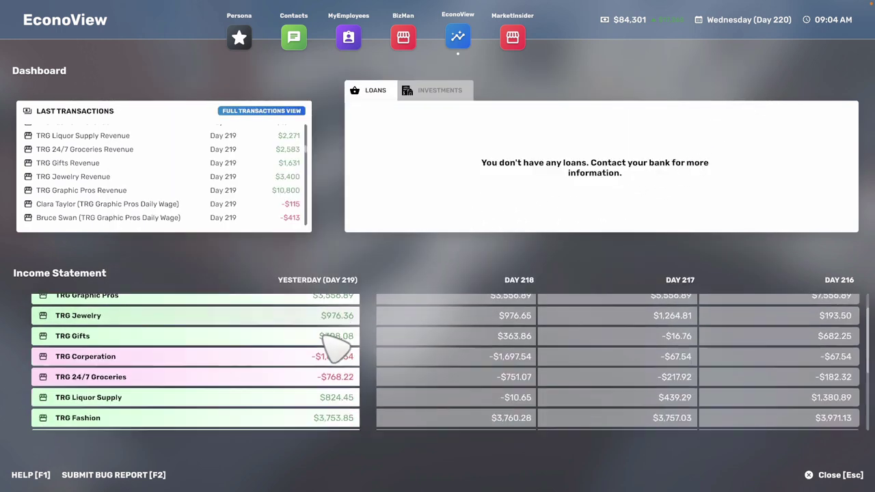
Open TRG Law's income statement showing $10,683.52 Day 219 profit from $15,000 fees.
scroll("down", 3)
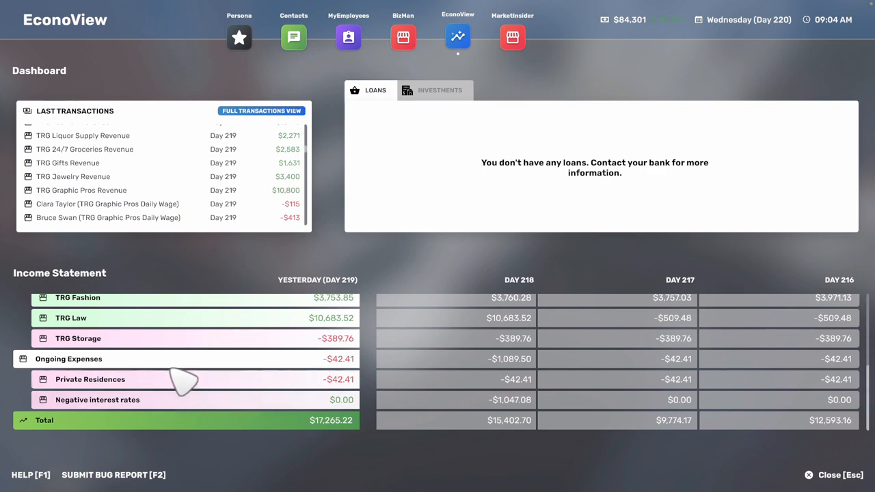
mouse_move(249, 400)
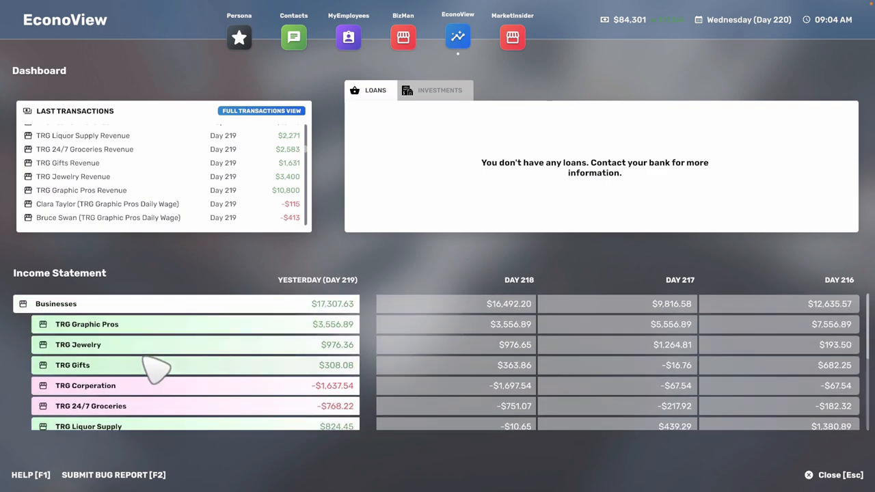
scroll("down", 3)
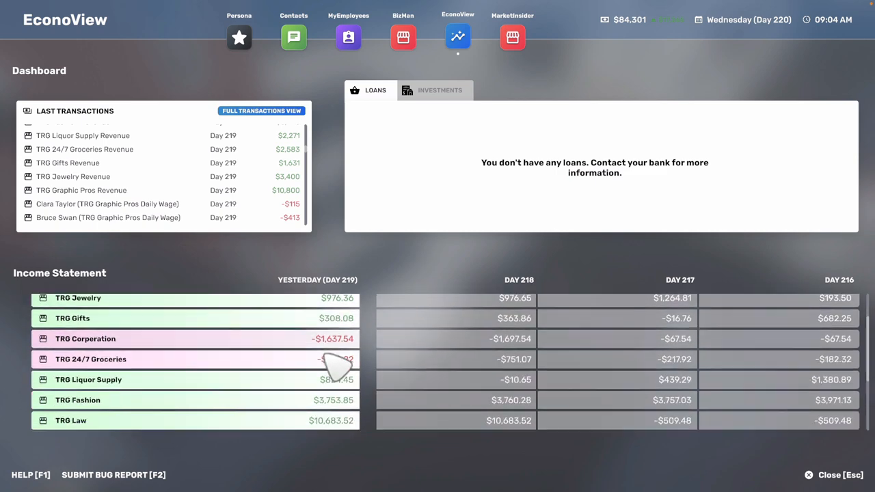
scroll("down", 3)
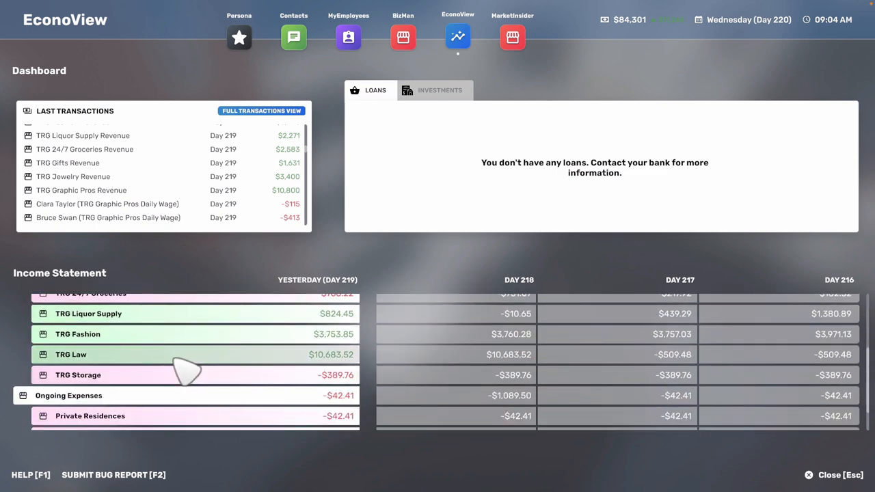
left_click(71, 354)
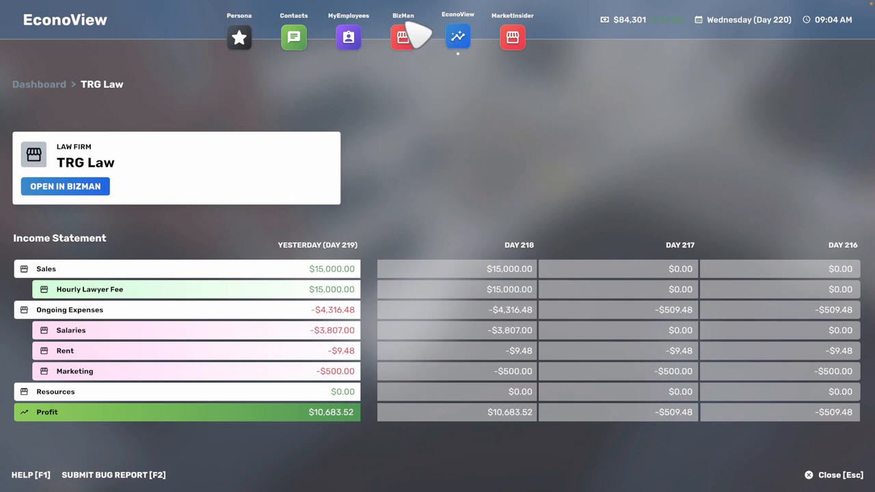
Open TRG Law's business details and look over its pricing and schedule.
left_click(402, 36)
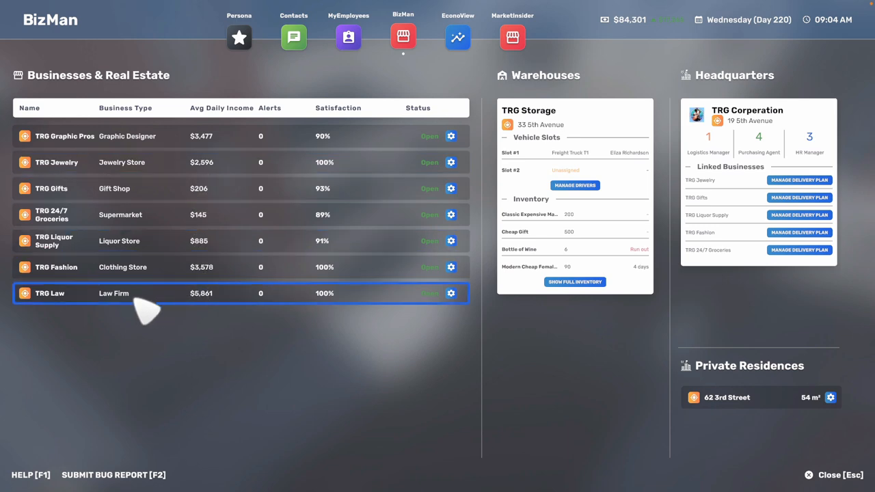
left_click(48, 293)
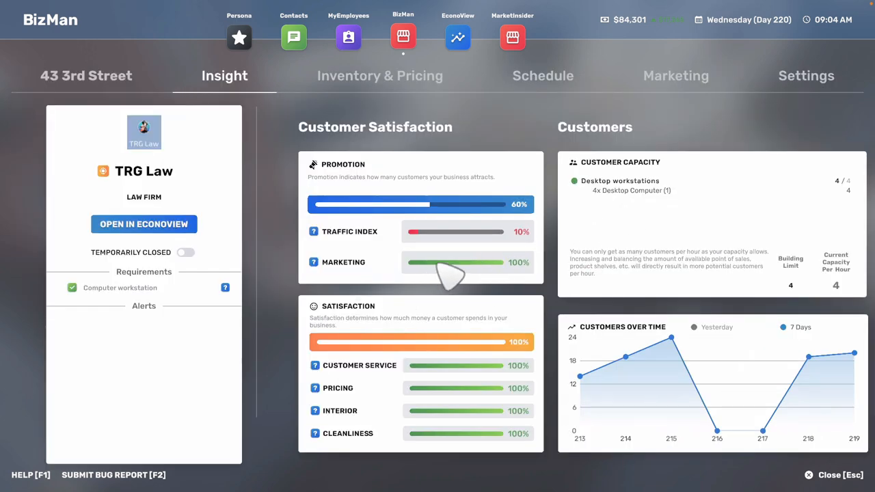
mouse_move(487, 115)
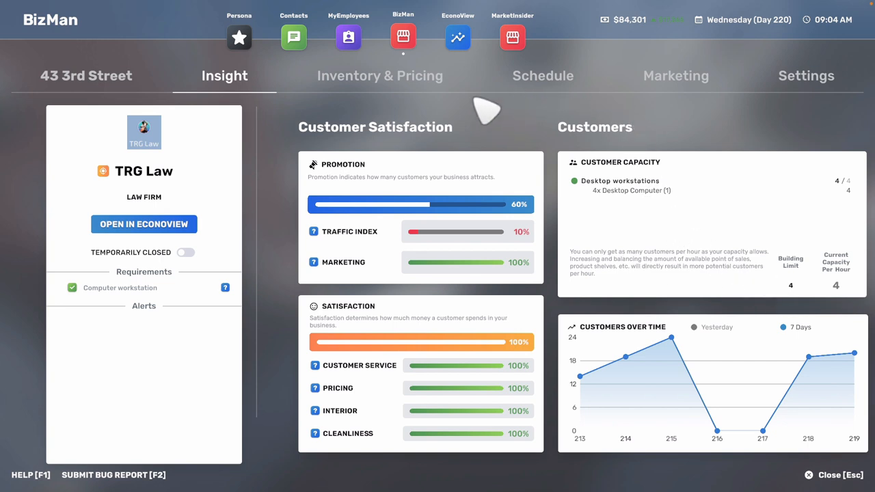
mouse_move(550, 96)
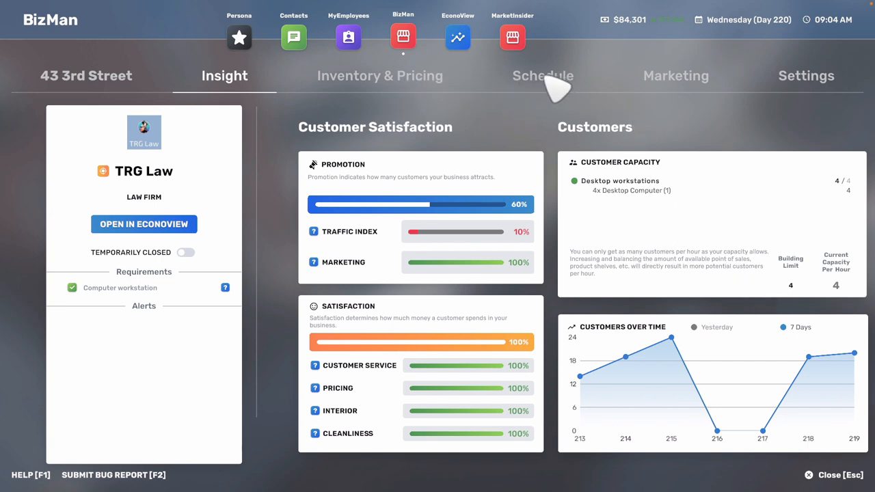
left_click(380, 75)
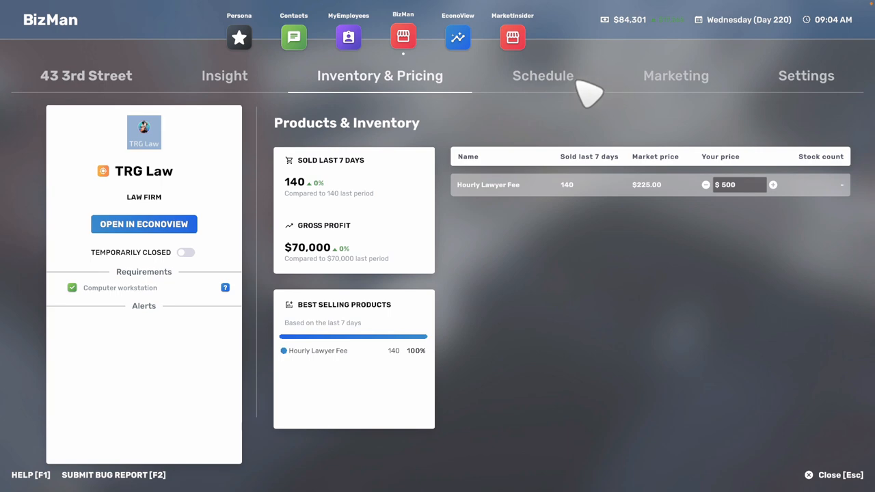
left_click(542, 75)
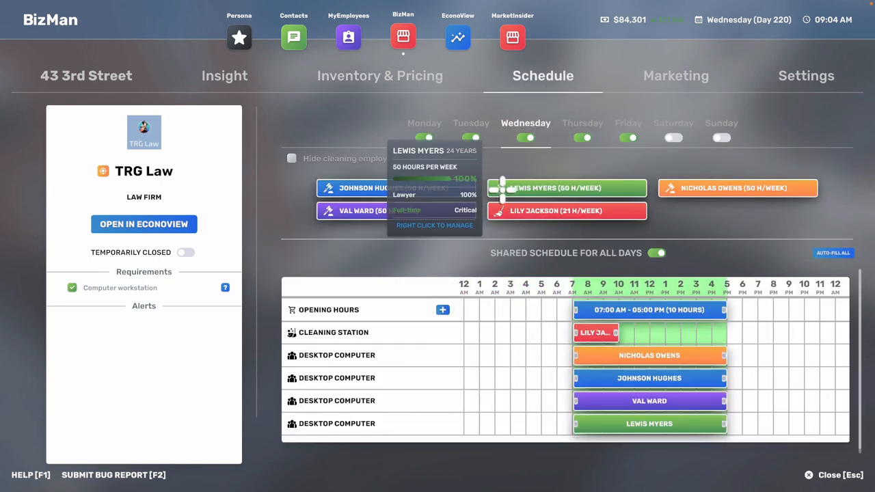
Check a lawyer's employee details, then return to TRG Law's $500 lawyer fee pricing.
left_click(348, 38)
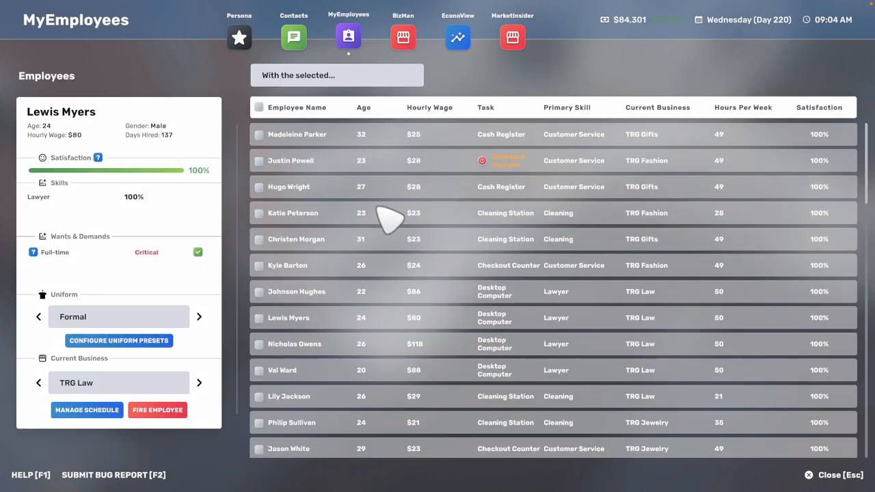
mouse_move(417, 41)
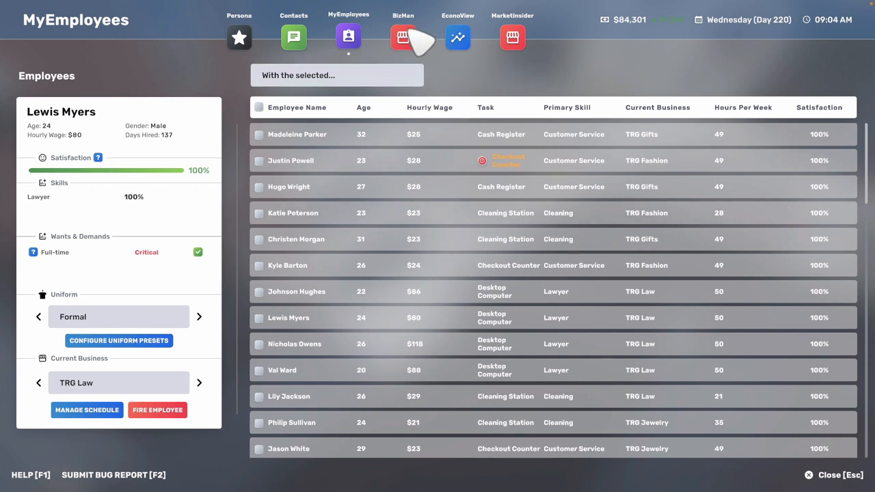
left_click(402, 37)
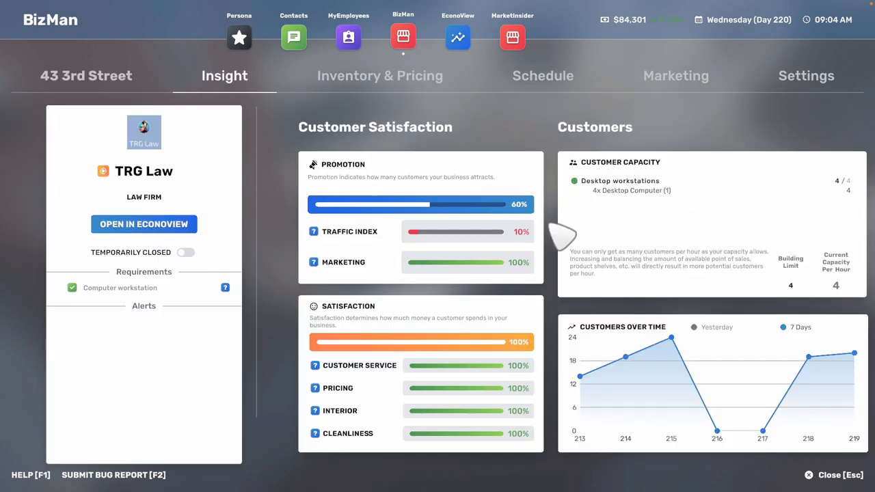
mouse_move(379, 89)
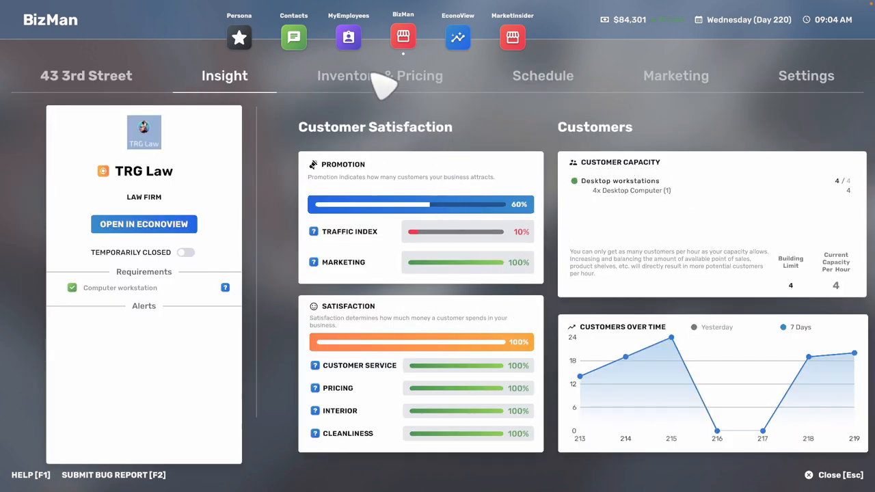
left_click(542, 75)
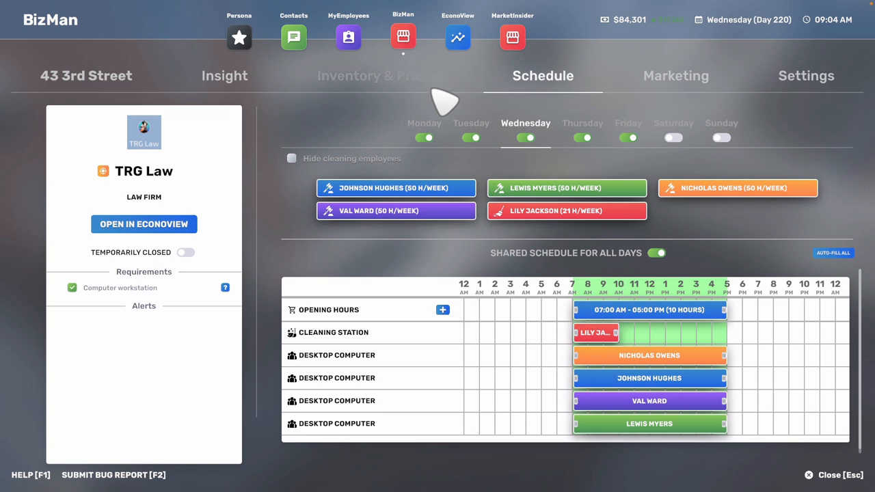
left_click(380, 75)
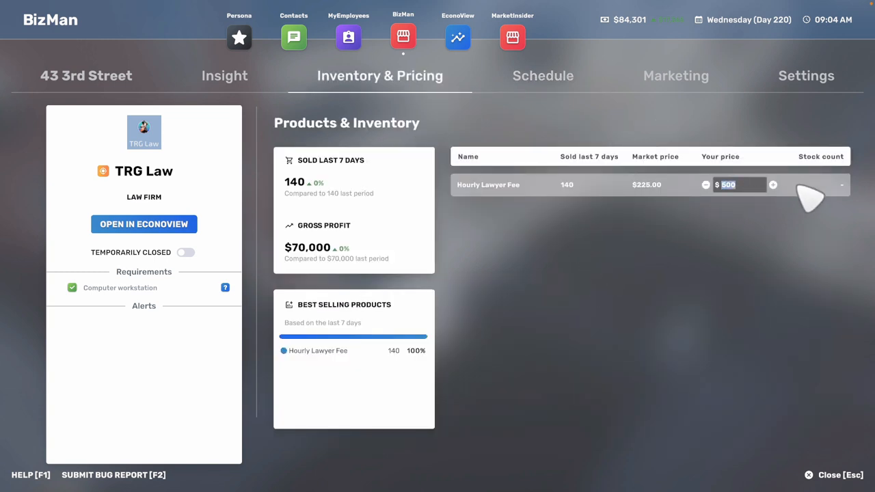
Set TRG Law's Hourly Lawyer Fee to $1000 and leave the business manager.
type("800")
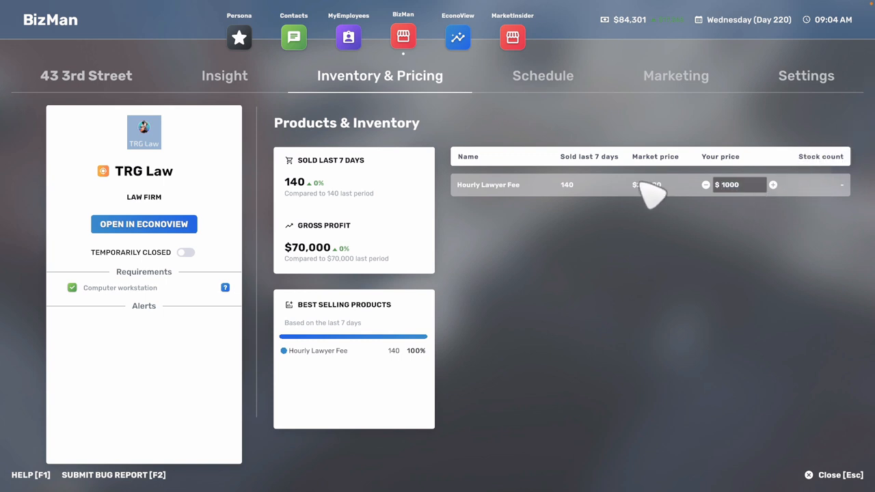
left_click(807, 475)
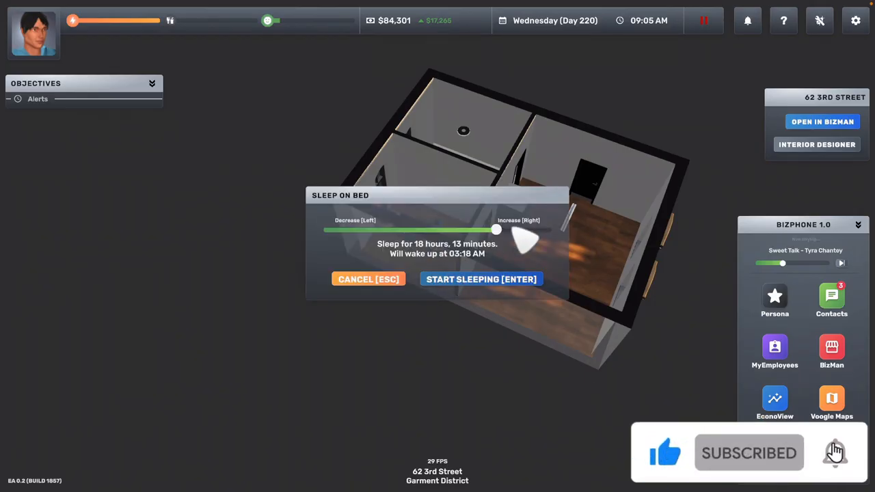
Sleep through the night and wake on Thursday, Day 221, at 08:47 AM.
left_click(480, 279)
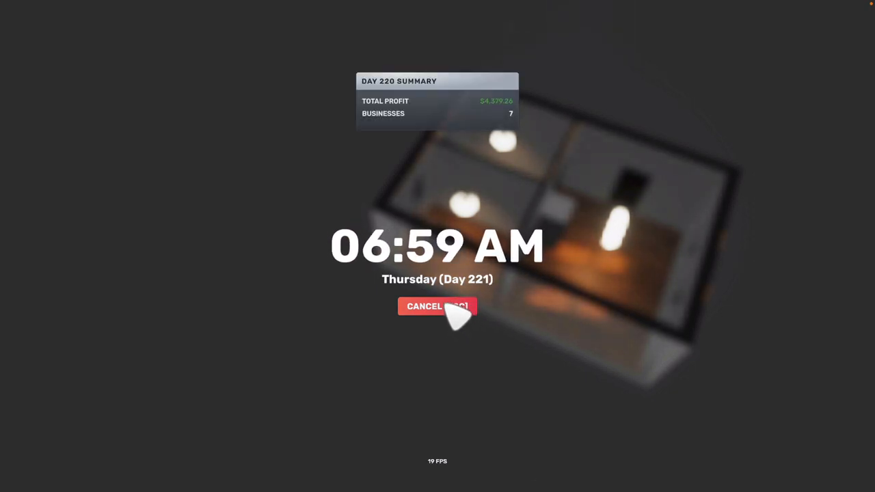
left_click(437, 306)
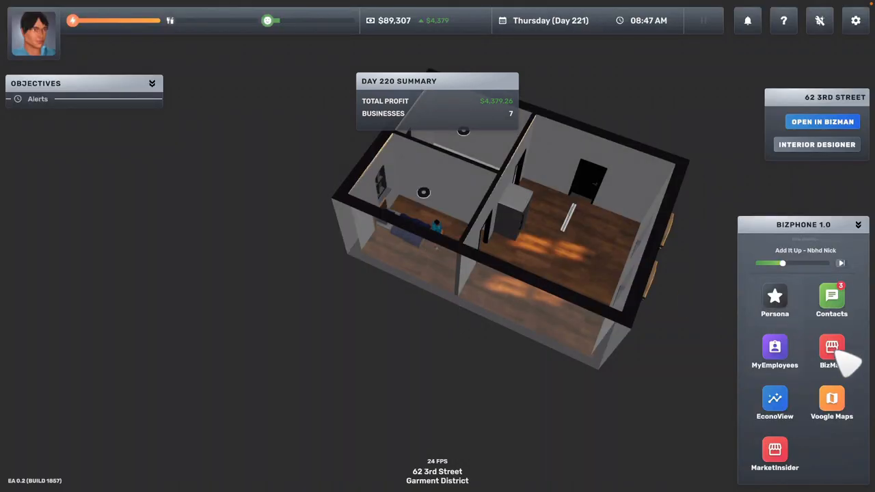
Review TRG Law's insights and pricing, then enter a lower Hourly Lawyer Fee.
left_click(831, 348)
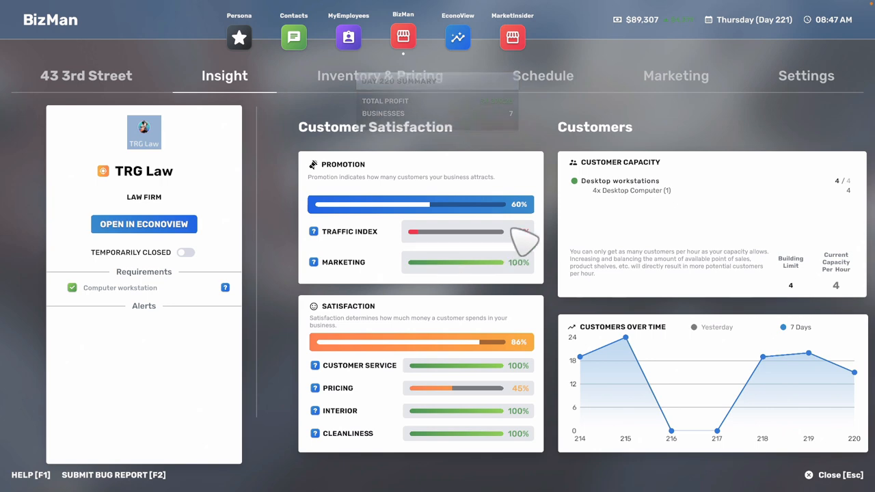
left_click(378, 76)
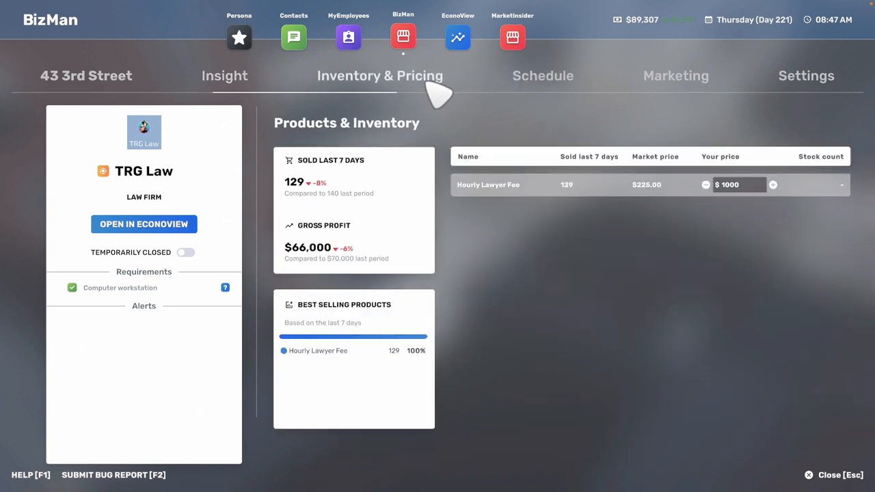
left_click(225, 75)
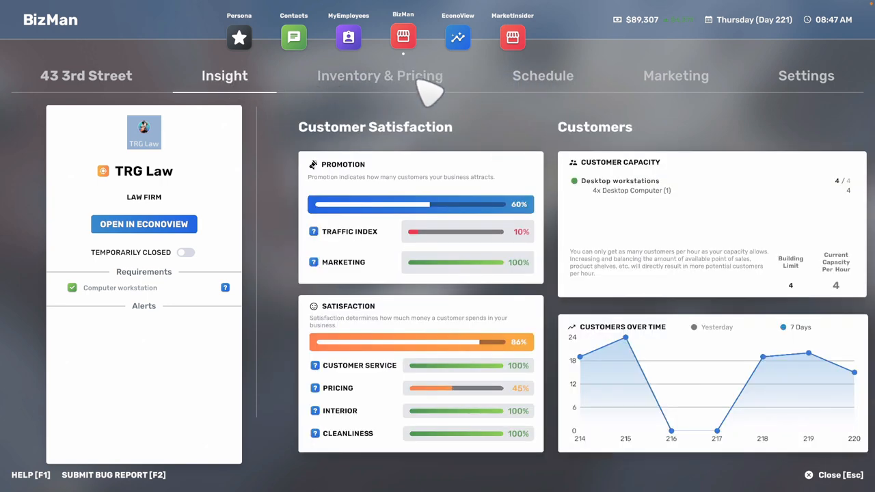
left_click(381, 76)
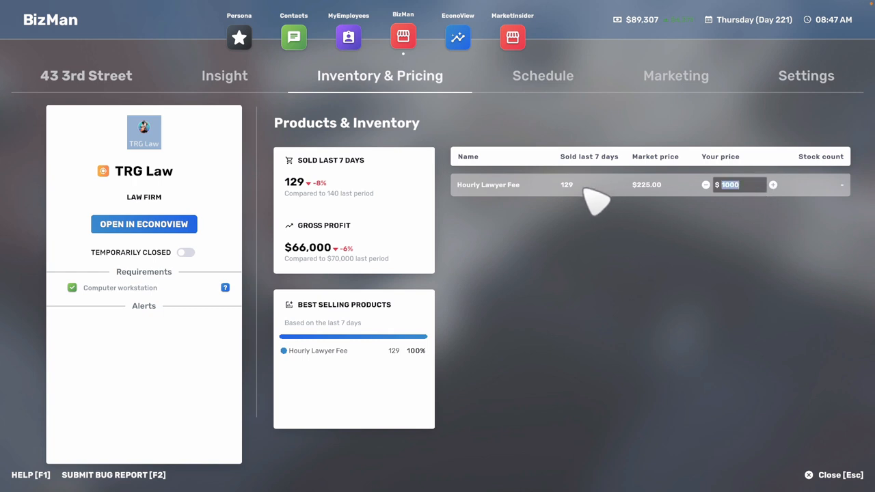
type("8")
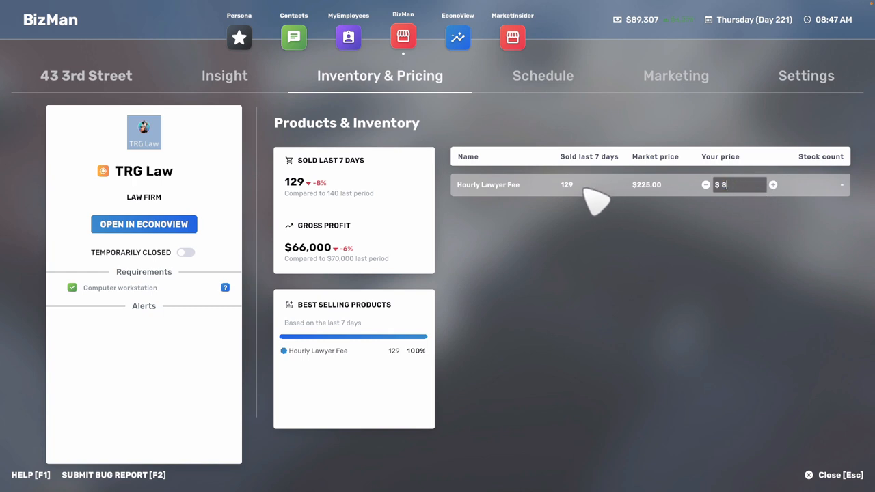
type("9000")
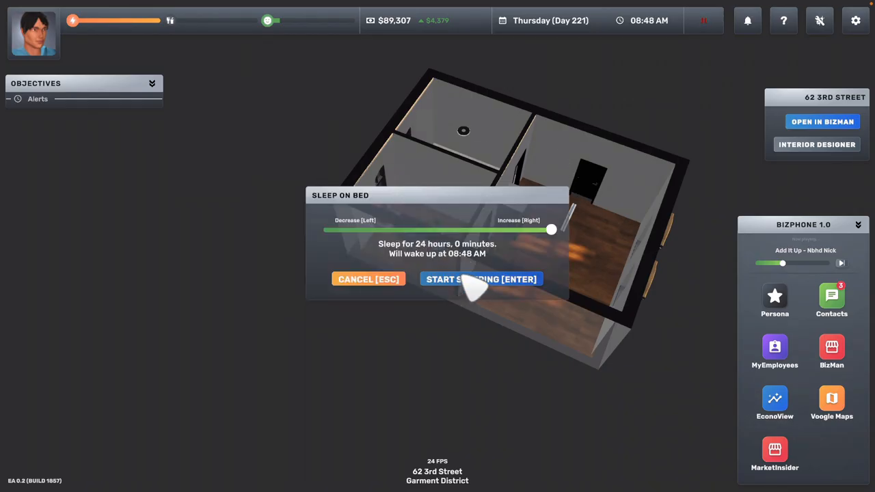
Sleep into Friday, Day 222, then open TRG Law's pricing with the fee at $900.
left_click(481, 278)
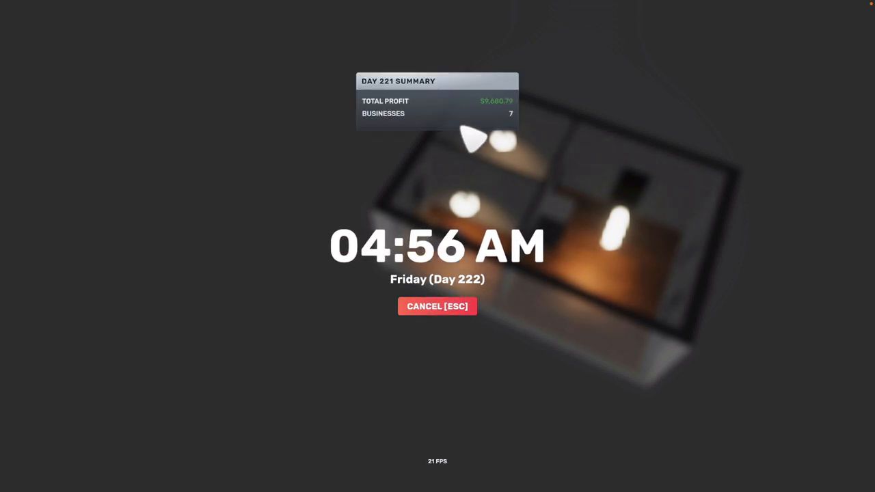
left_click(436, 306)
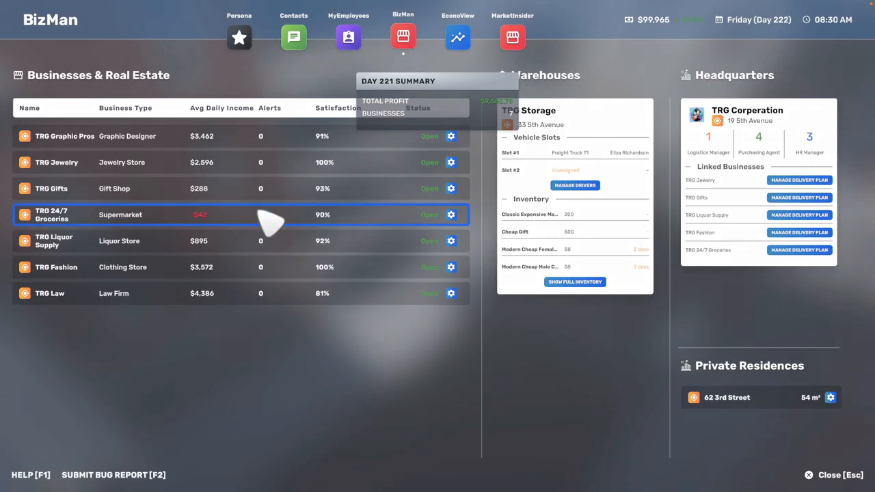
left_click(49, 293)
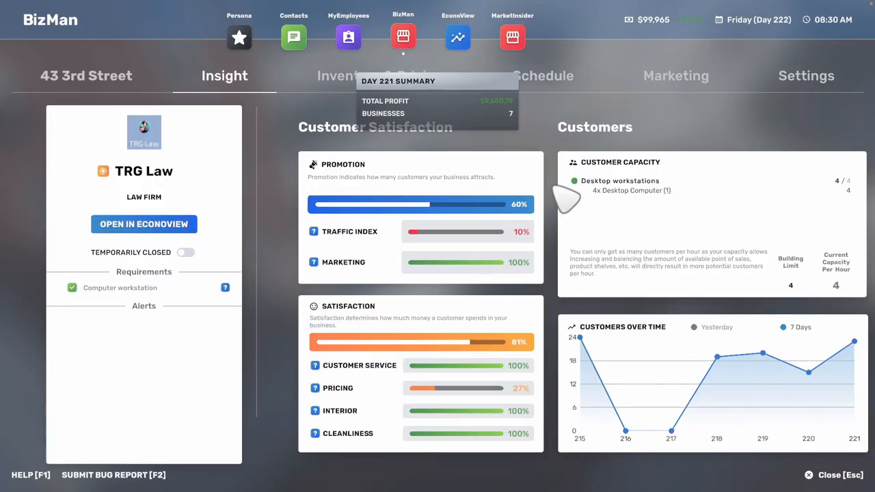
left_click(381, 75)
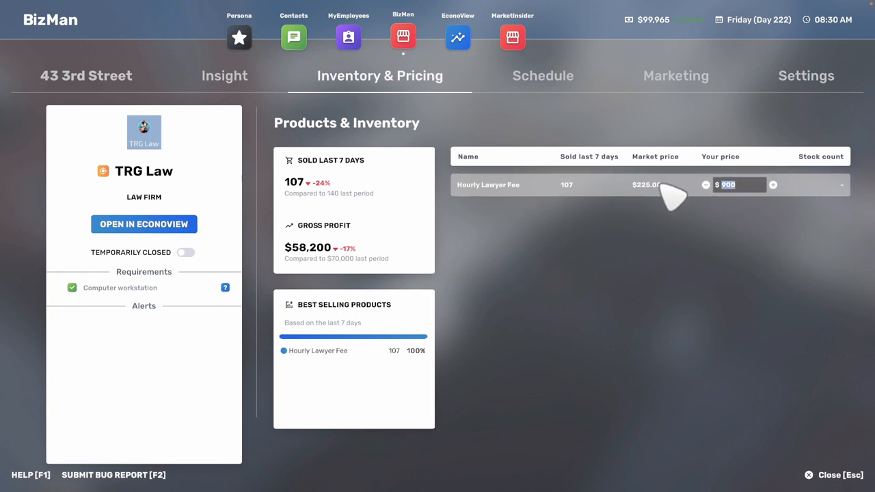
Enter $800 as TRG Law's lawyer fee and exit BizMan to the apartment.
type("800")
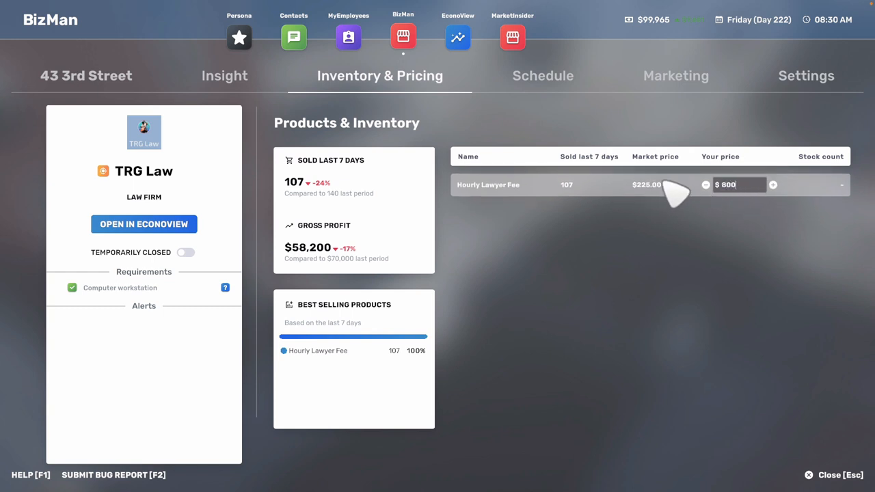
left_click(807, 475)
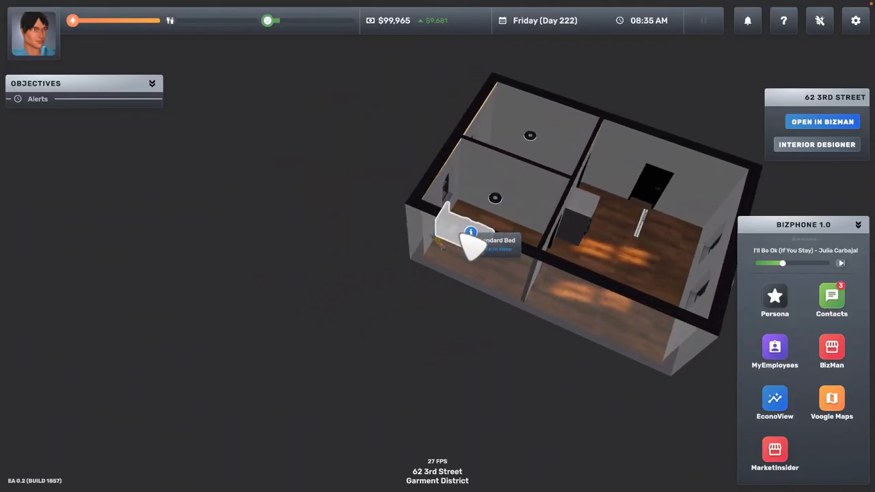
Sleep 24 hours at the bed into Saturday, Day 223, 08:36 AM.
left_click(464, 235)
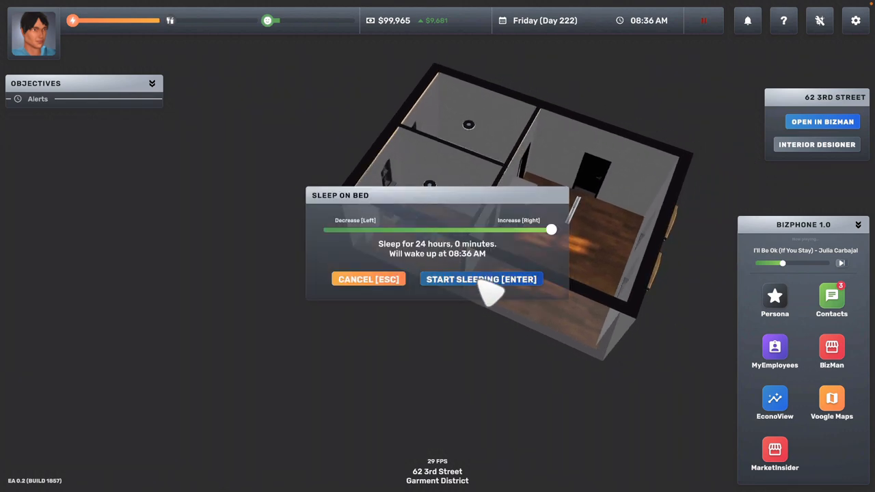
left_click(481, 279)
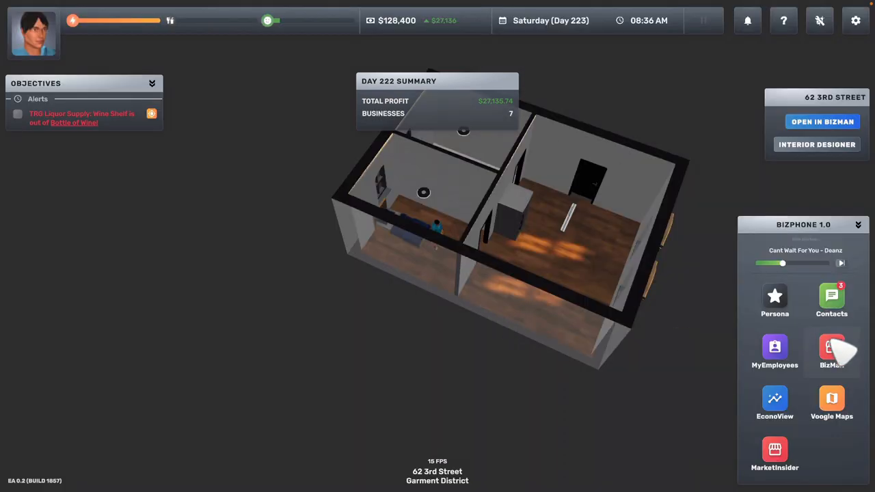
Glance at TRG Graphic Pros, then bring up TRG Law's Insight page showing 97% satisfaction.
left_click(830, 350)
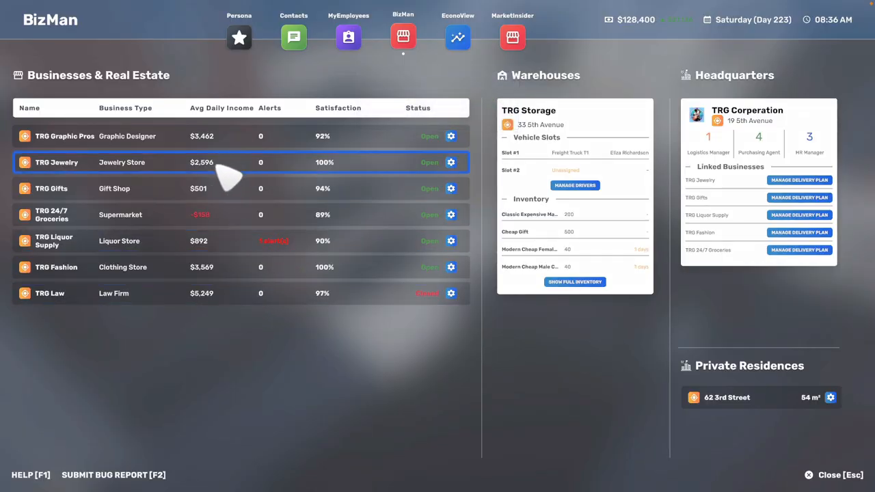
left_click(65, 136)
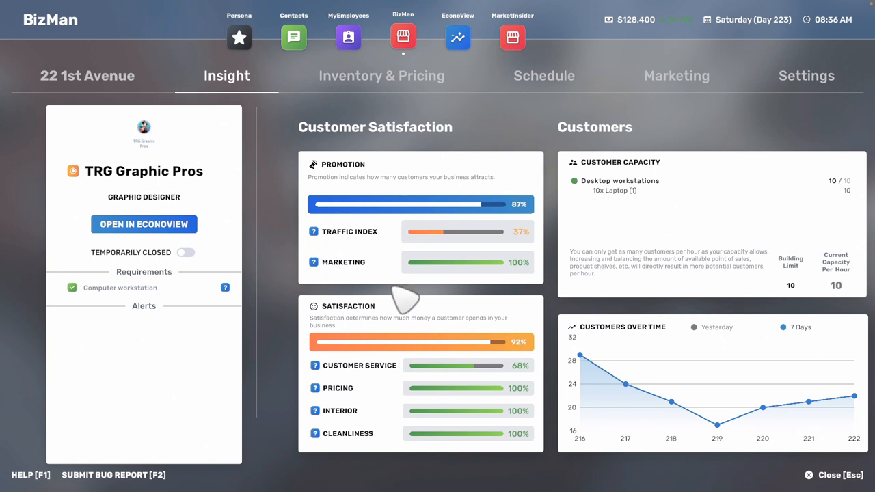
left_click(382, 75)
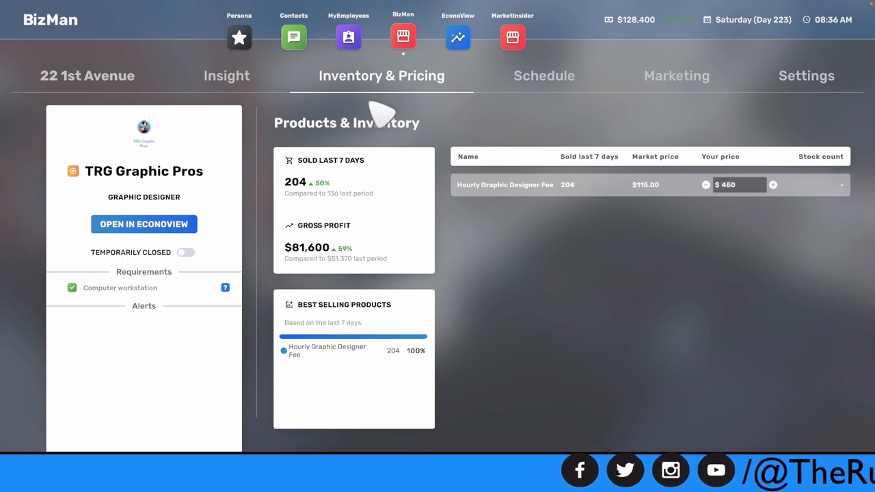
left_click(348, 35)
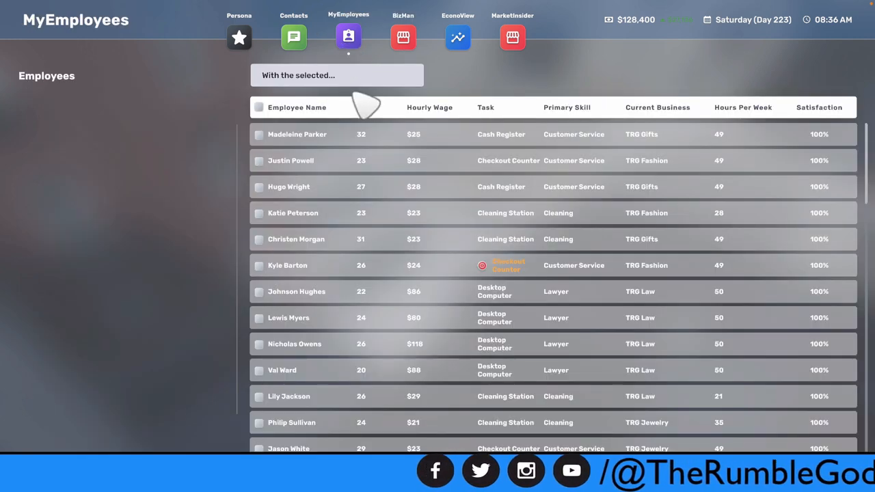
left_click(402, 37)
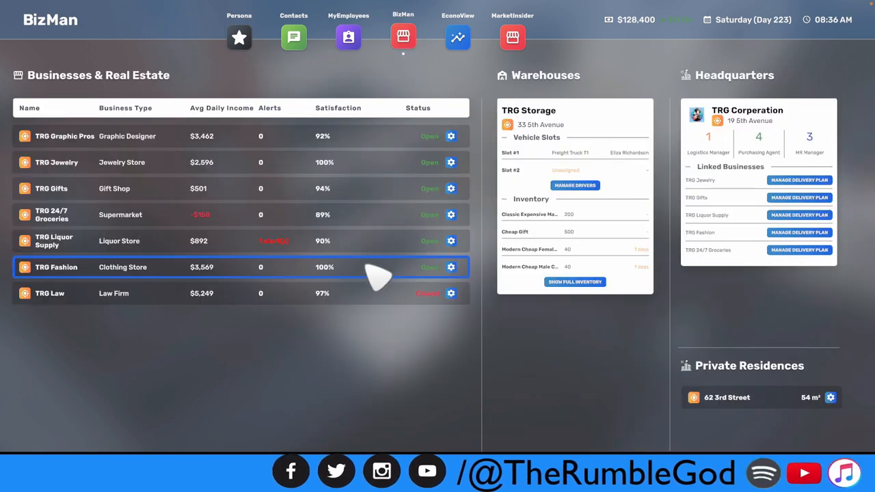
left_click(49, 293)
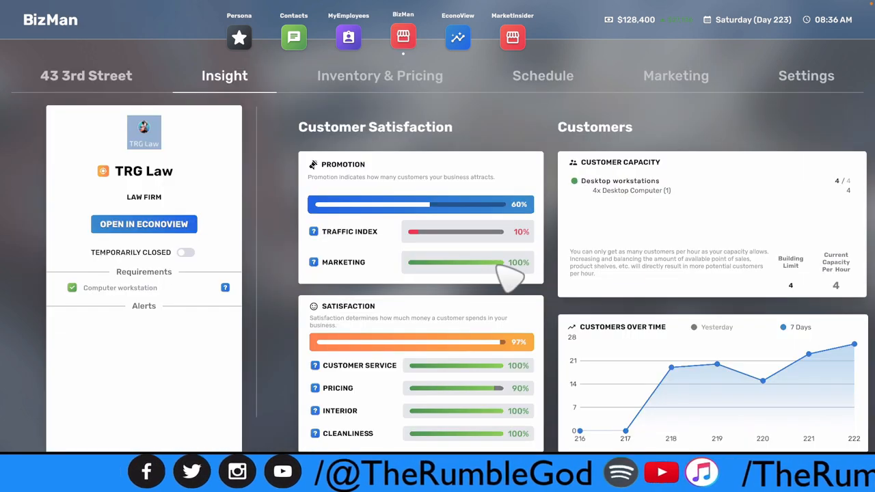
mouse_move(420, 92)
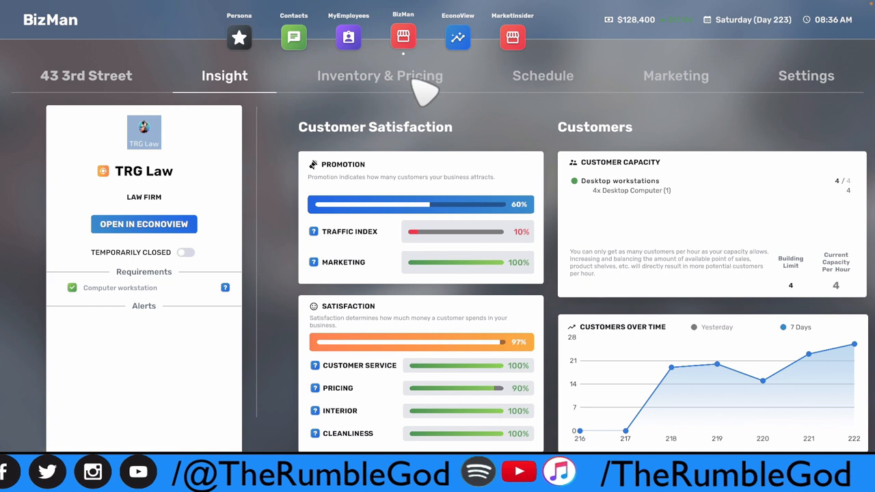
Enter a new Hourly Lawyer Fee below $800 for TRG Law.
left_click(381, 75)
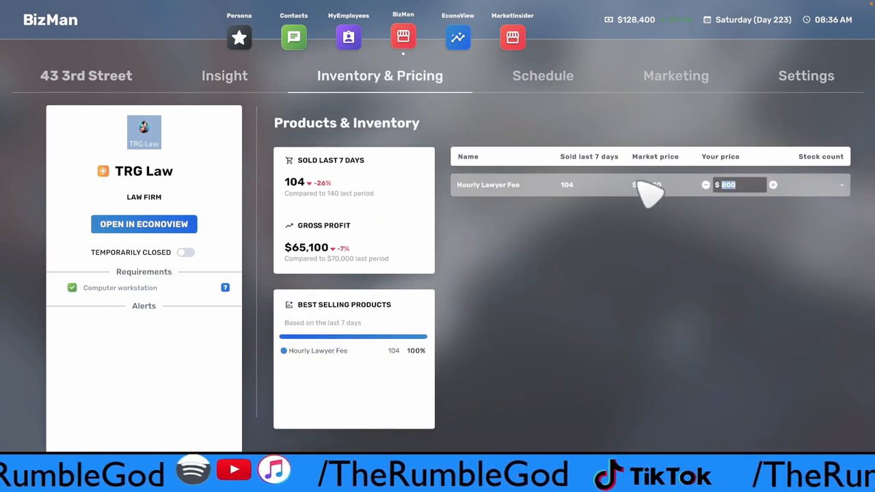
type("7")
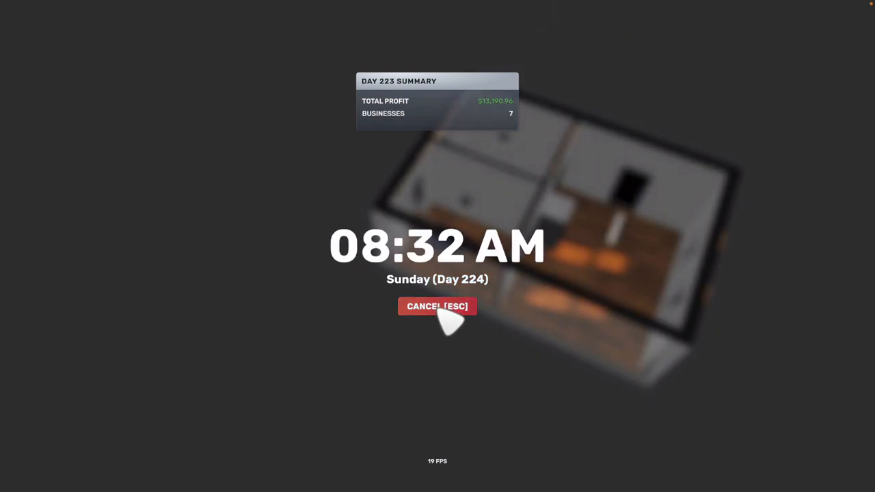
Wake on Day 224, verify TRG Law's $750 fee, and return to the BizMan business list.
left_click(437, 306)
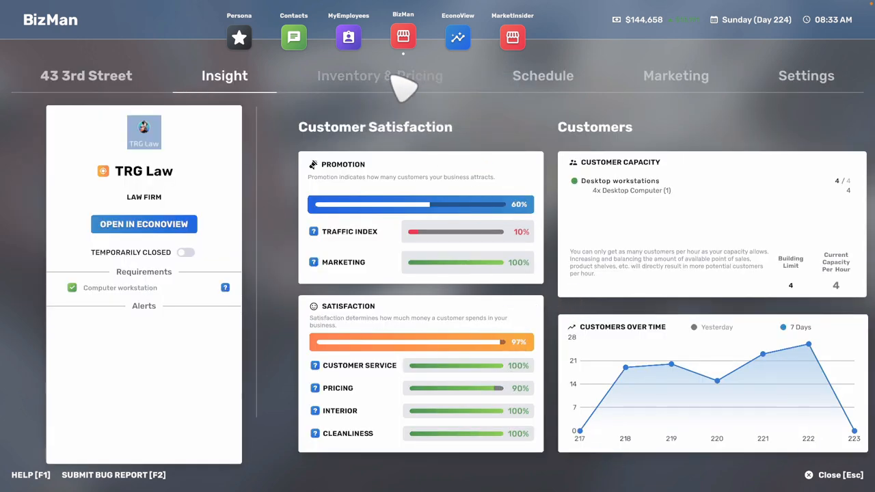
left_click(381, 75)
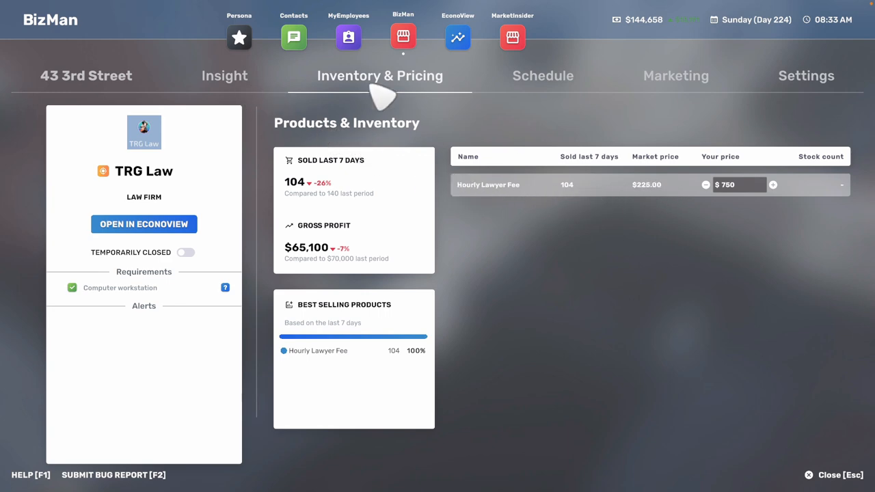
left_click(348, 36)
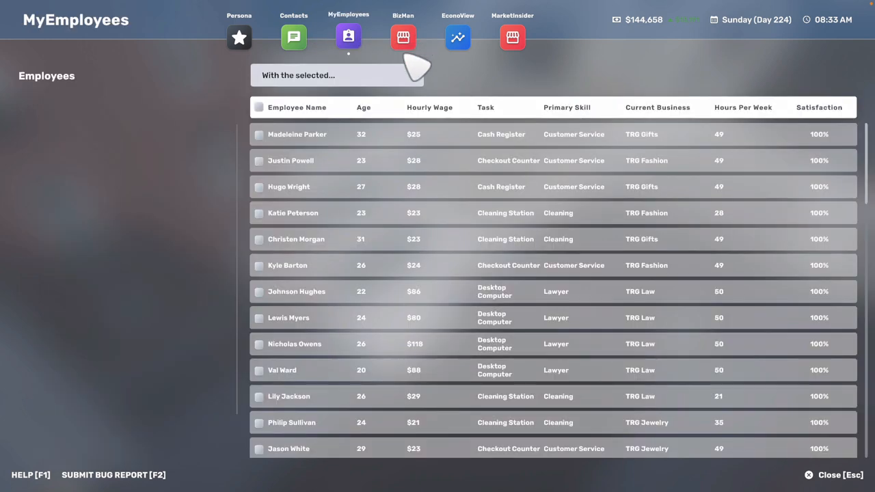
left_click(402, 37)
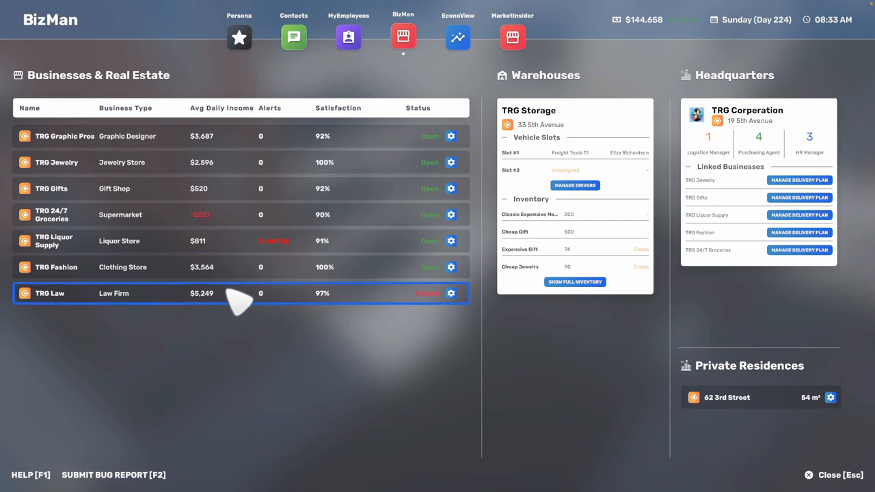
mouse_move(229, 314)
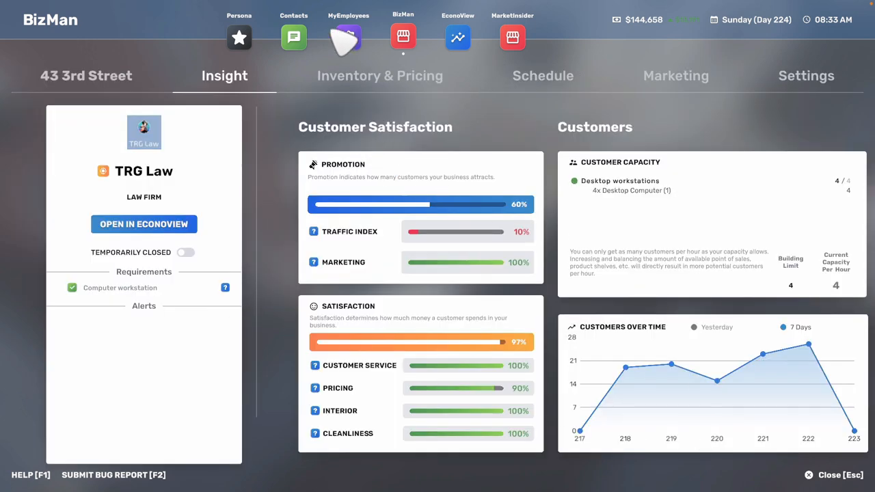
left_click(348, 37)
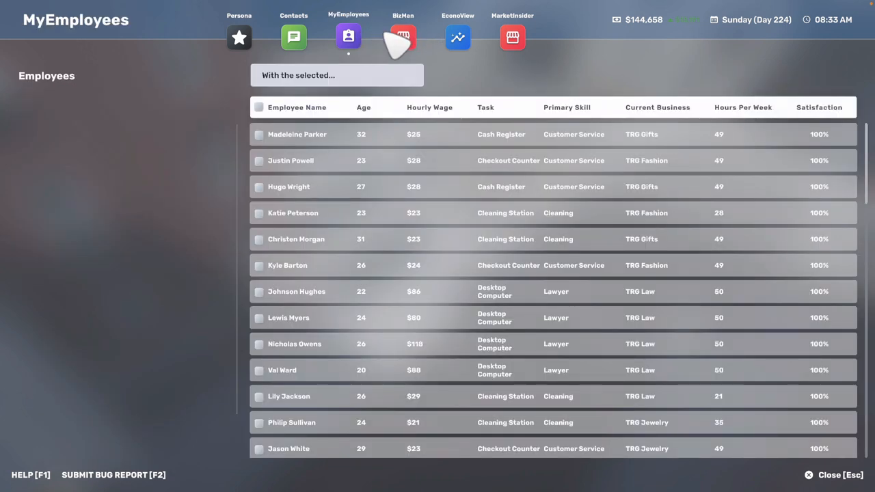
left_click(402, 37)
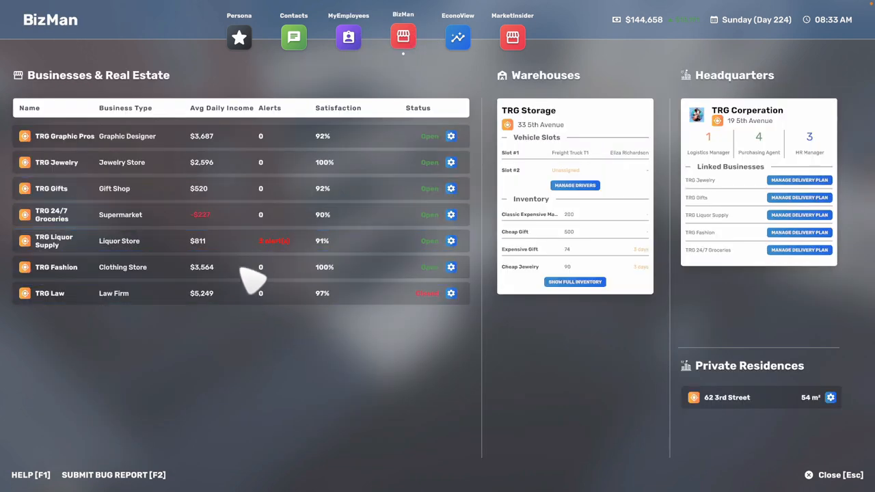
Check TRG 24/7 Groceries' billboard campaign and prices, including Frozen Food $8 and Fresh Food $10.
left_click(120, 214)
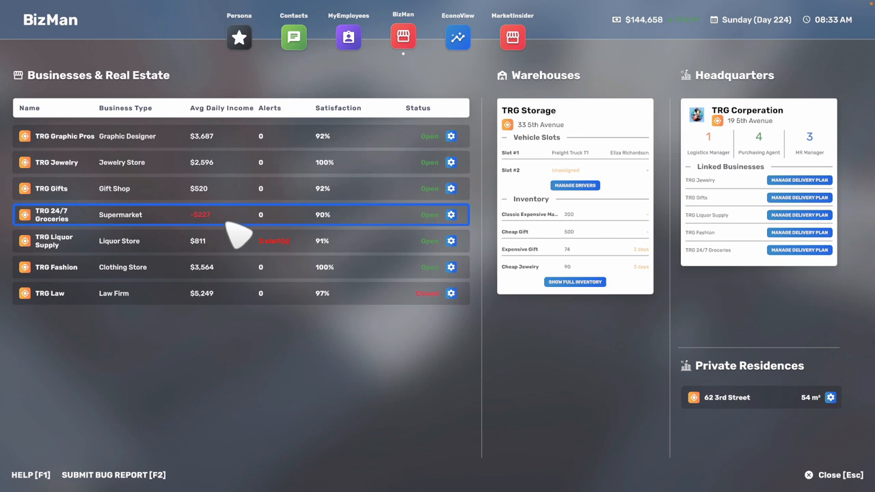
left_click(62, 214)
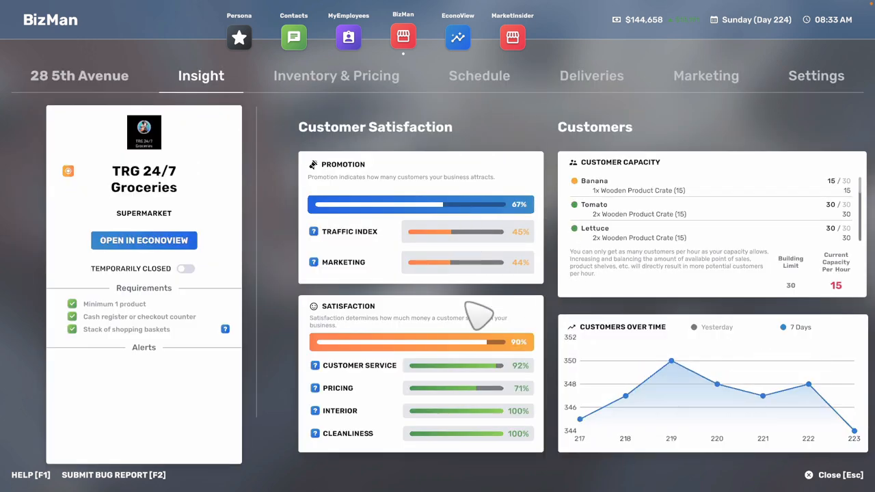
mouse_move(485, 95)
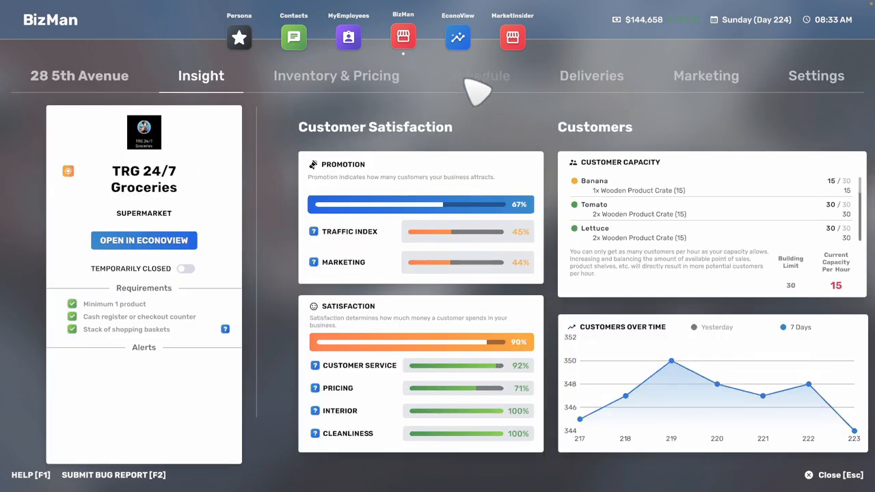
left_click(336, 75)
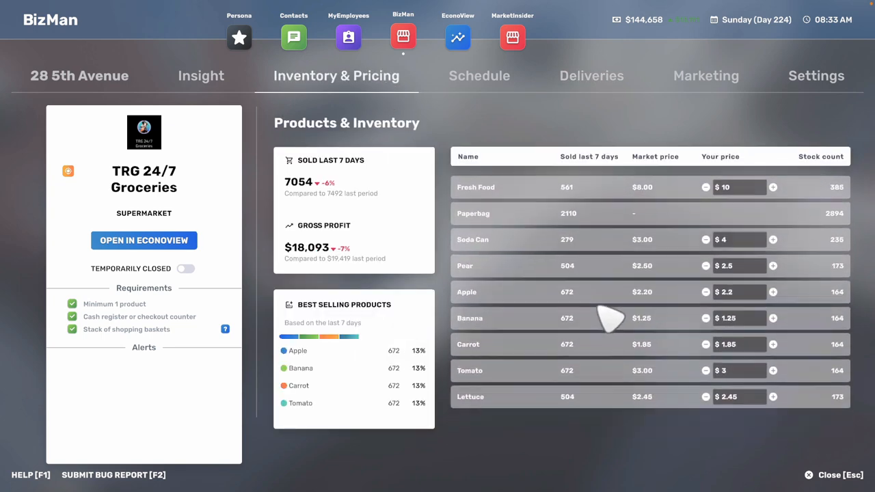
left_click(705, 75)
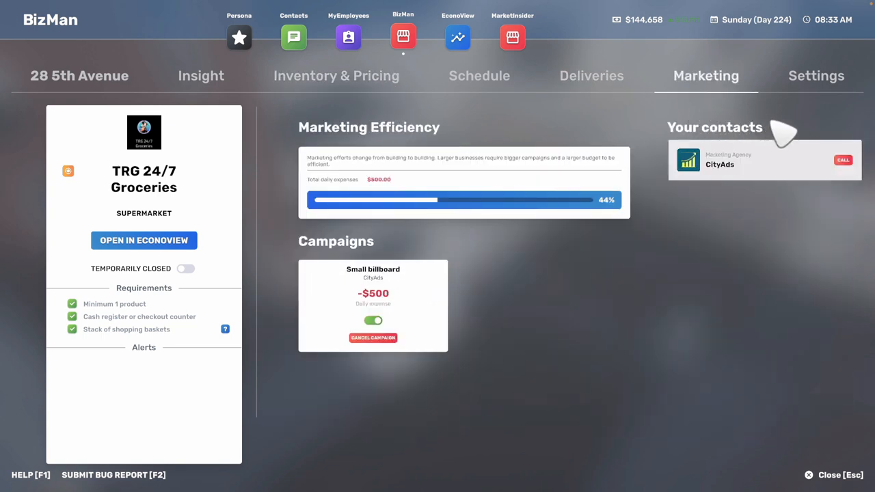
mouse_move(734, 178)
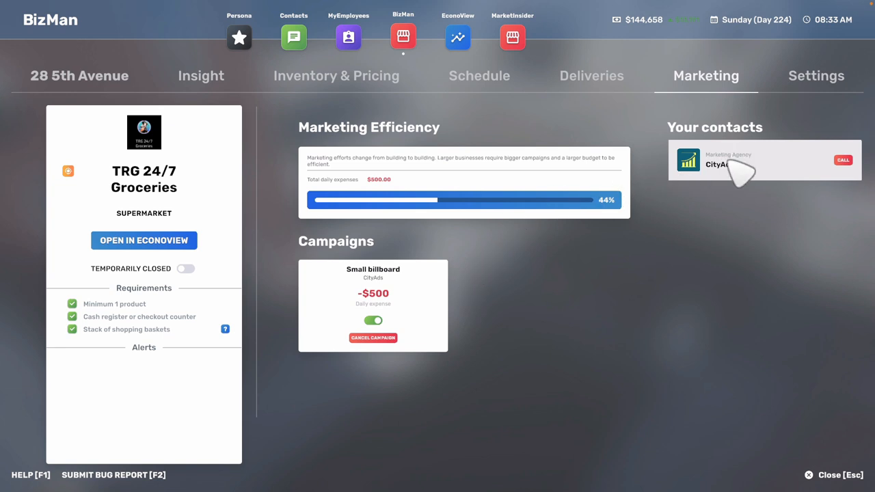
mouse_move(507, 273)
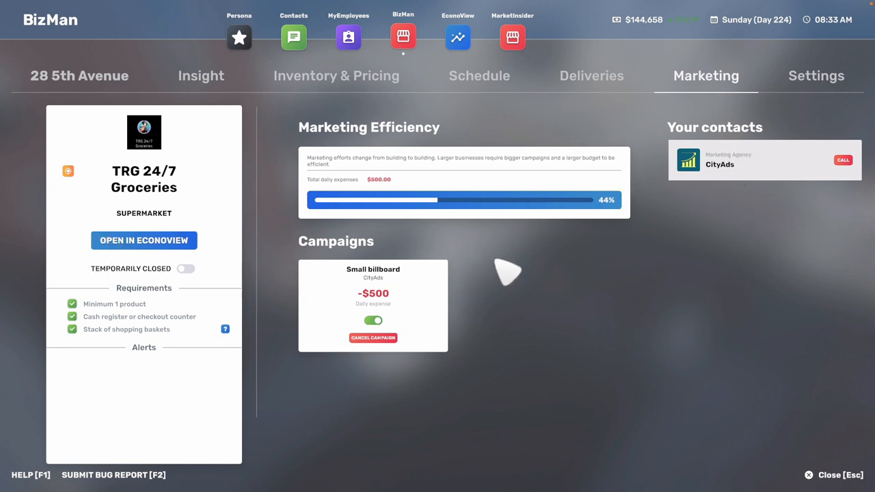
left_click(336, 75)
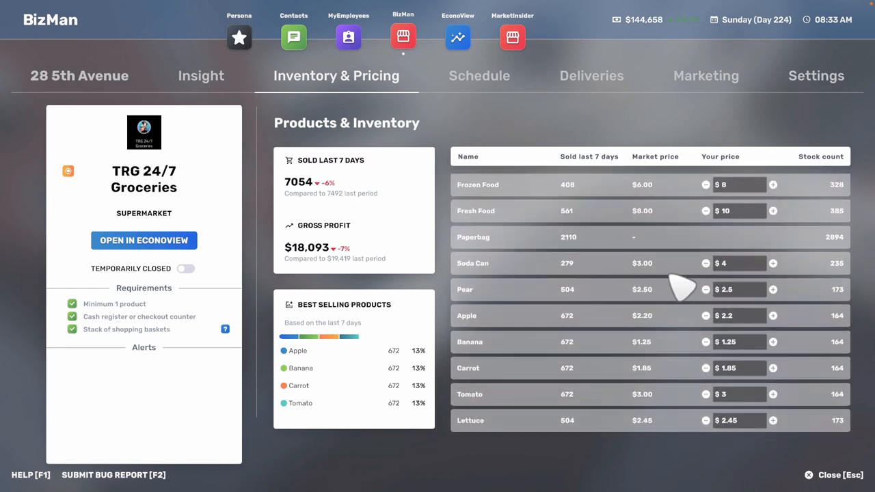
mouse_move(355, 113)
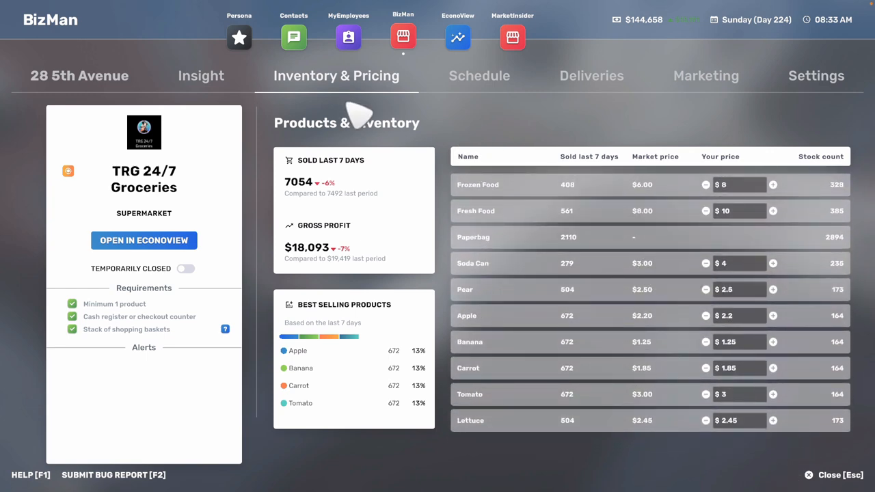
mouse_move(457, 38)
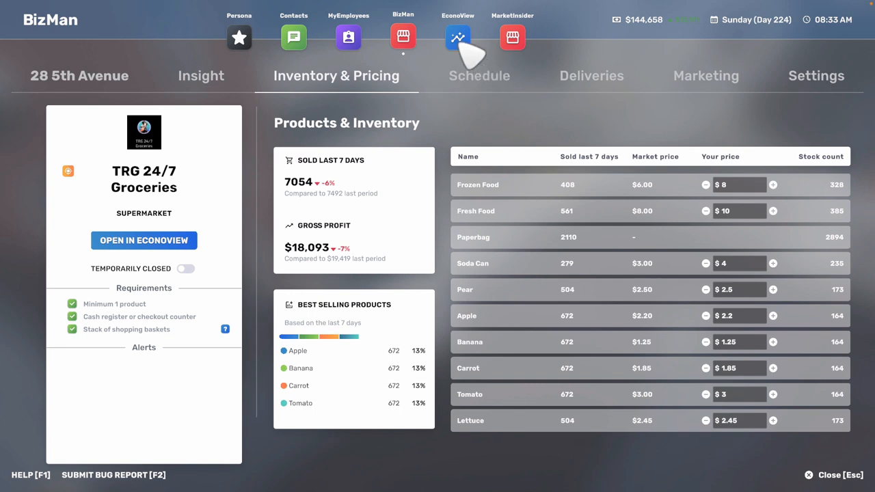
mouse_move(779, 376)
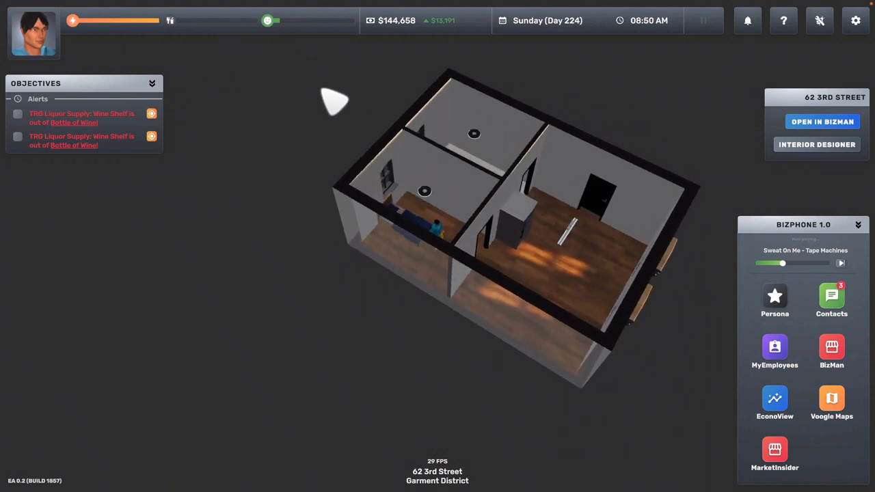
mouse_move(376, 167)
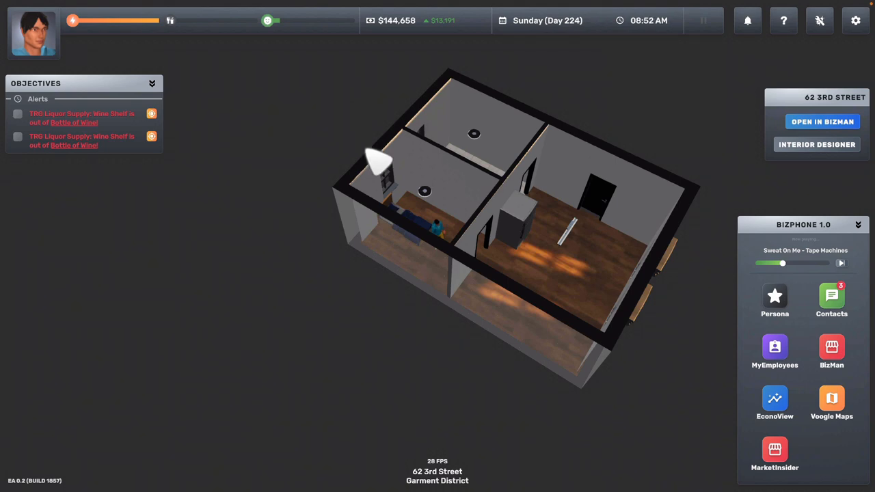
Rotate around the 62 3rd Street apartment and bring up the Standard Fridge's menu.
left_click(831, 398)
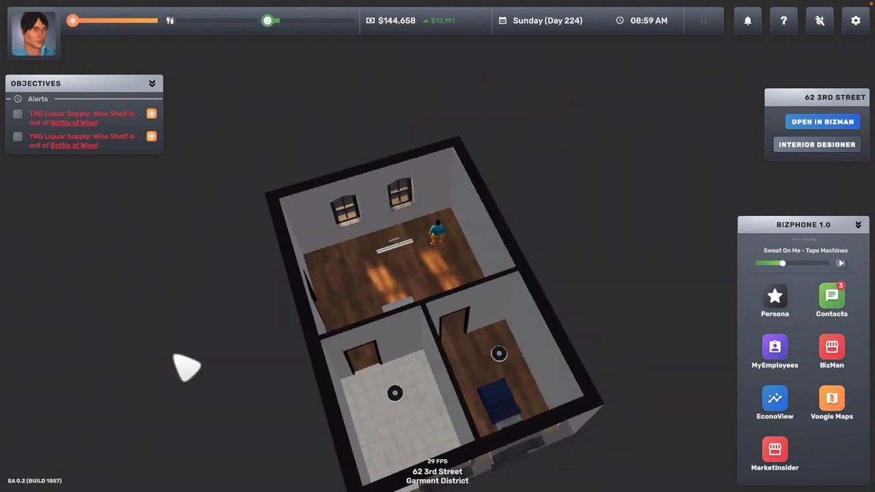
left_click_drag(185, 369, 444, 349)
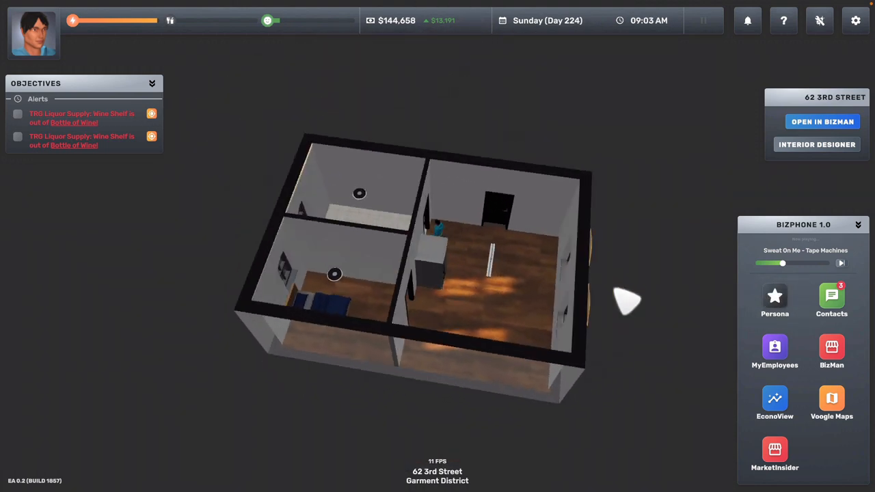
left_click(427, 263)
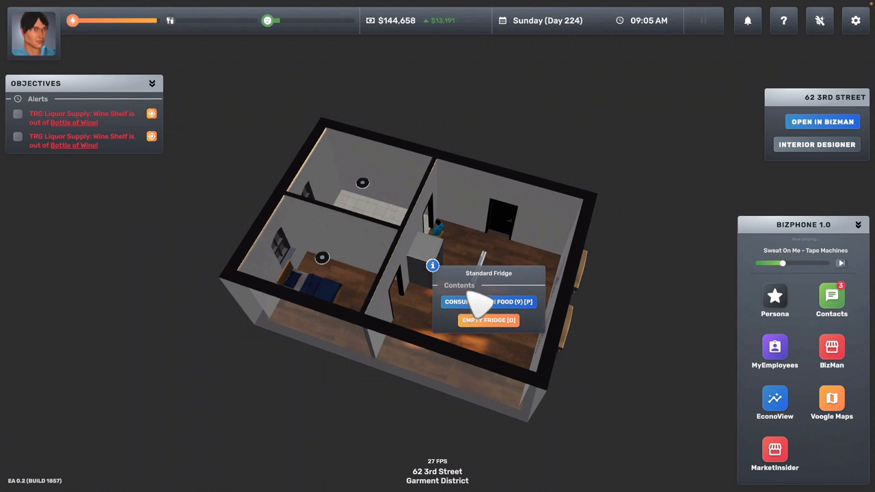